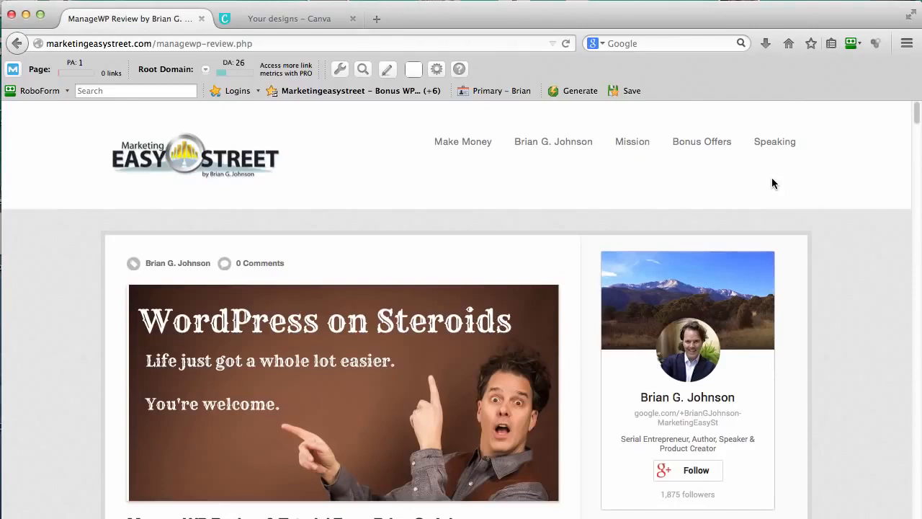
# Step: Glance at the Canva designs page, then return to the ManageWP review article and read further
pyautogui.click(289, 18)
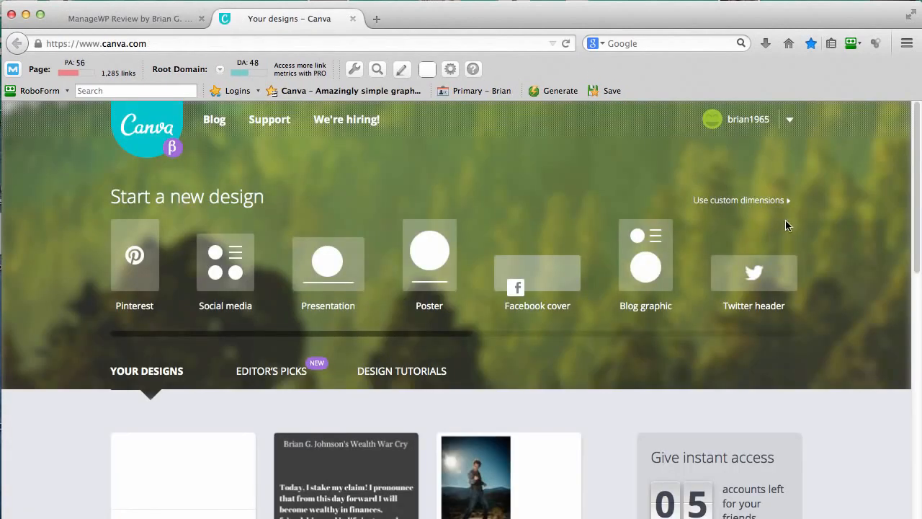
pyautogui.moveTo(882, 228)
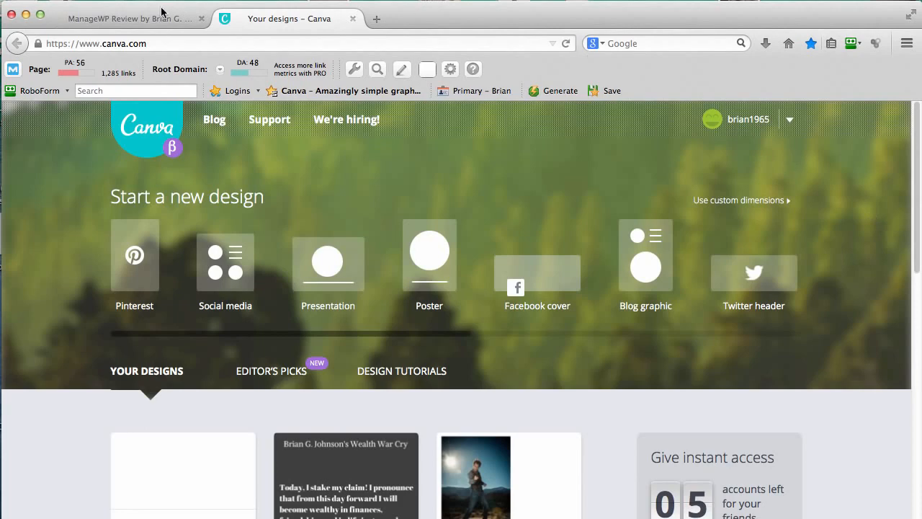
pyautogui.click(130, 17)
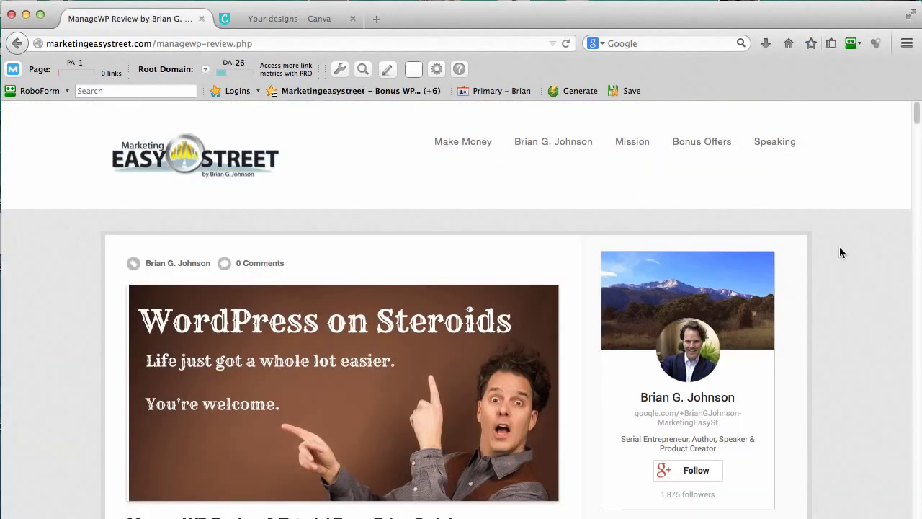
pyautogui.scroll(-3)
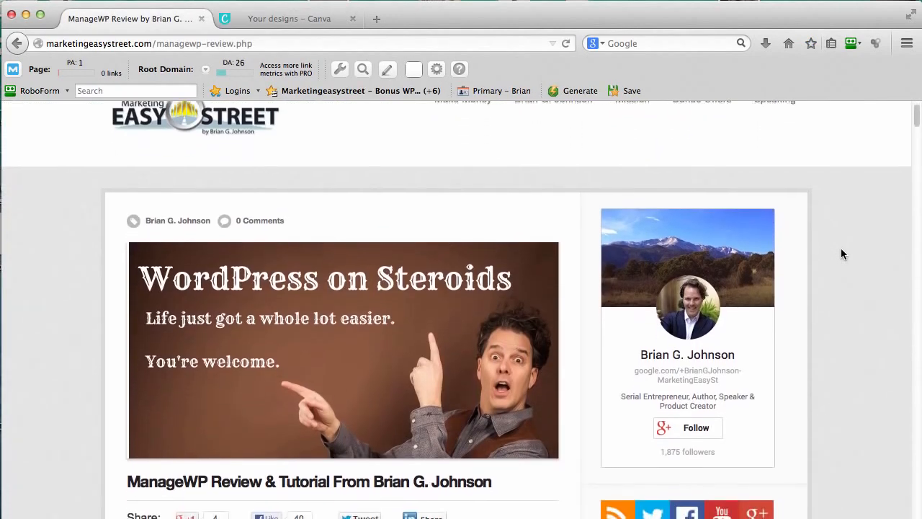
pyautogui.scroll(-3)
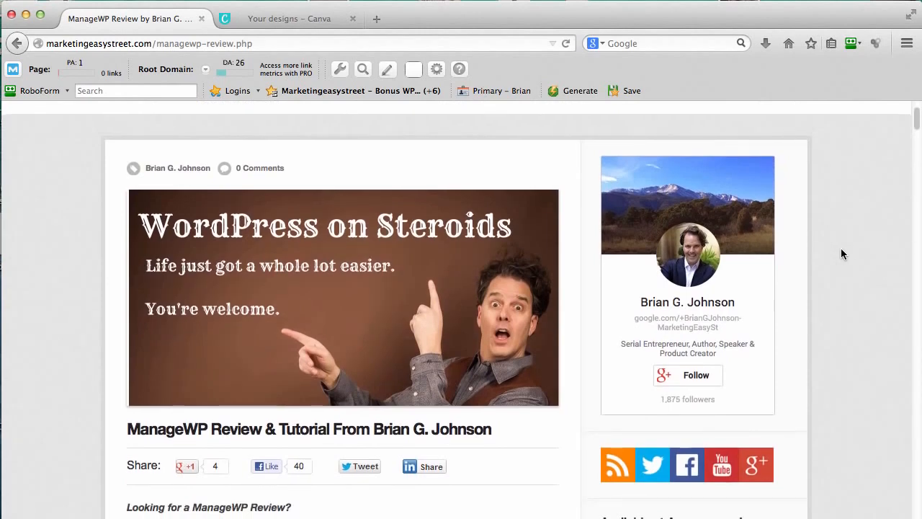
pyautogui.moveTo(582, 239)
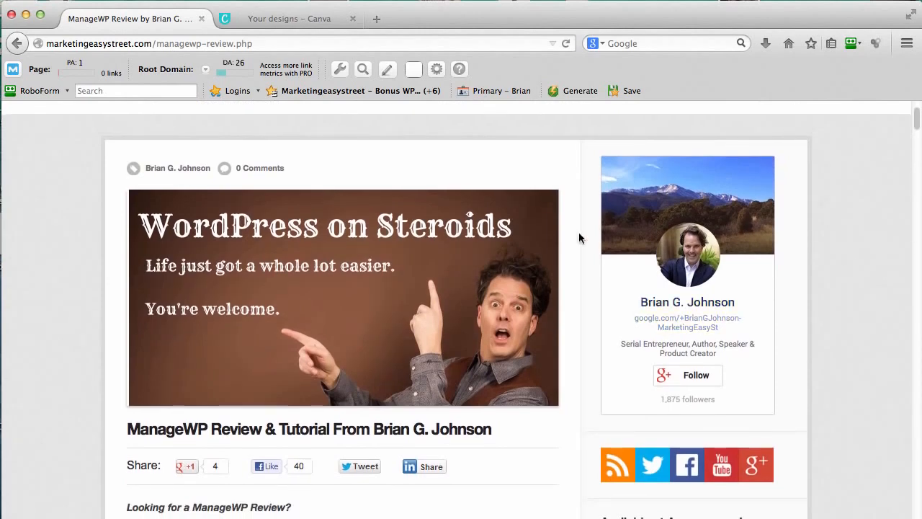
pyautogui.moveTo(756, 334)
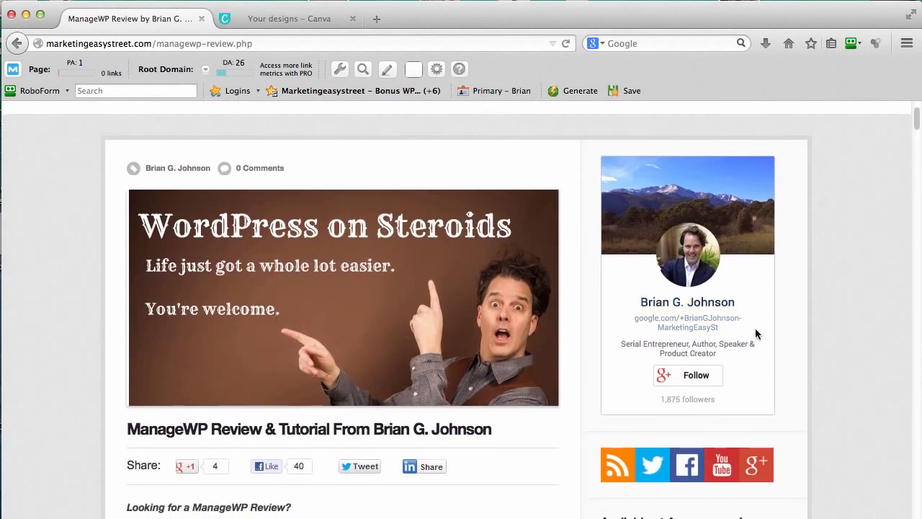
pyautogui.moveTo(847, 295)
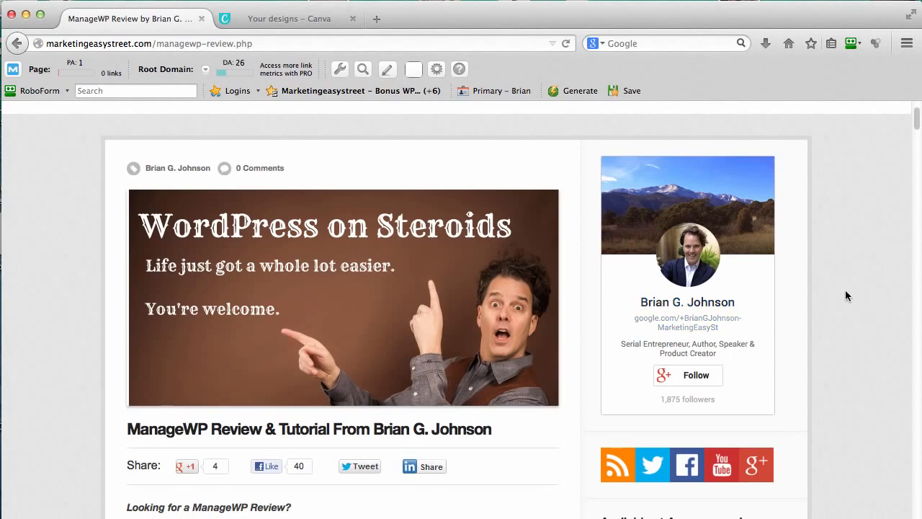
pyautogui.moveTo(536, 133)
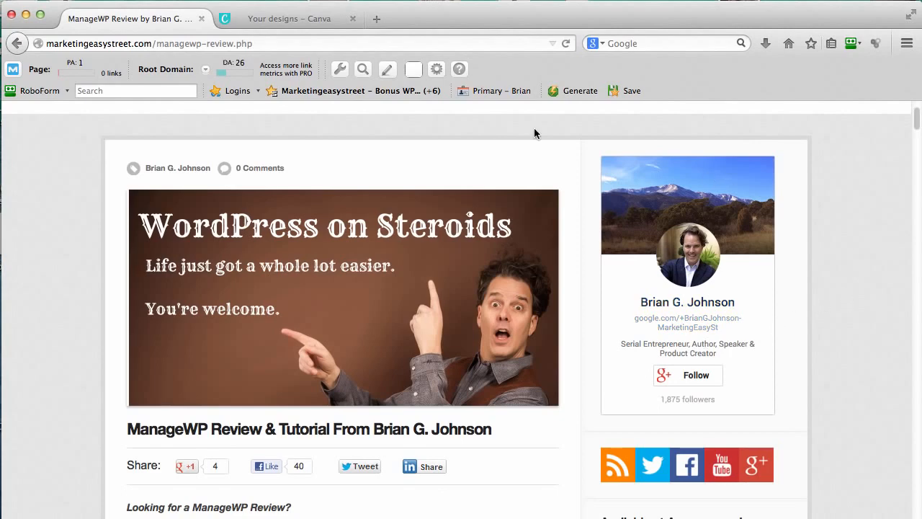
# Step: Switch back to Canva's Your designs page and review the new-design size presets
pyautogui.click(288, 18)
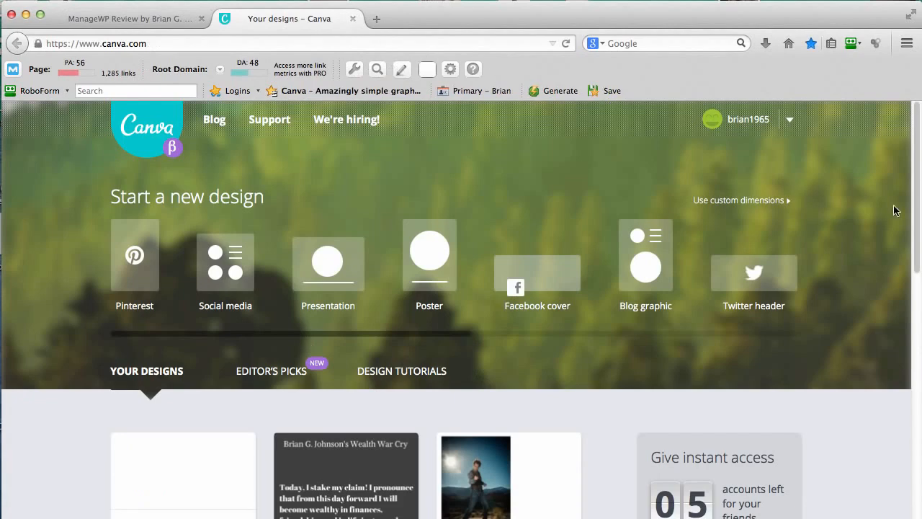
pyautogui.moveTo(864, 213)
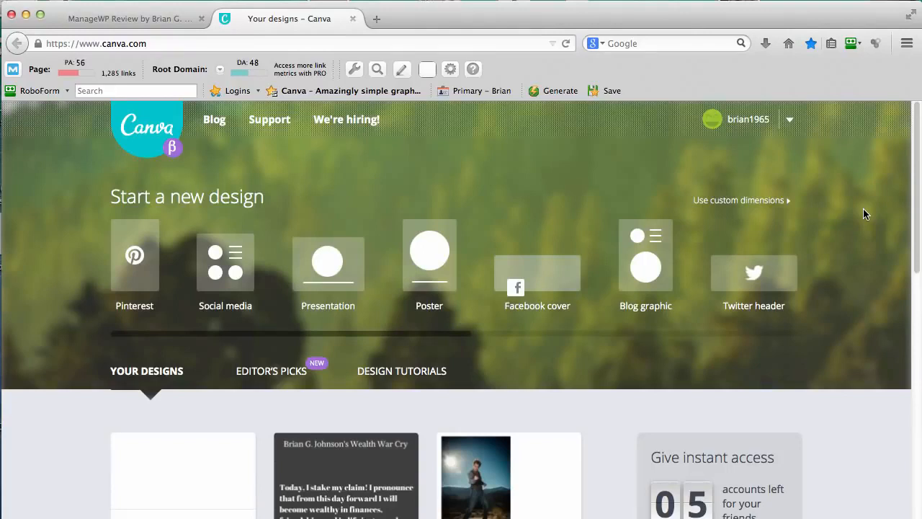
pyautogui.moveTo(736, 189)
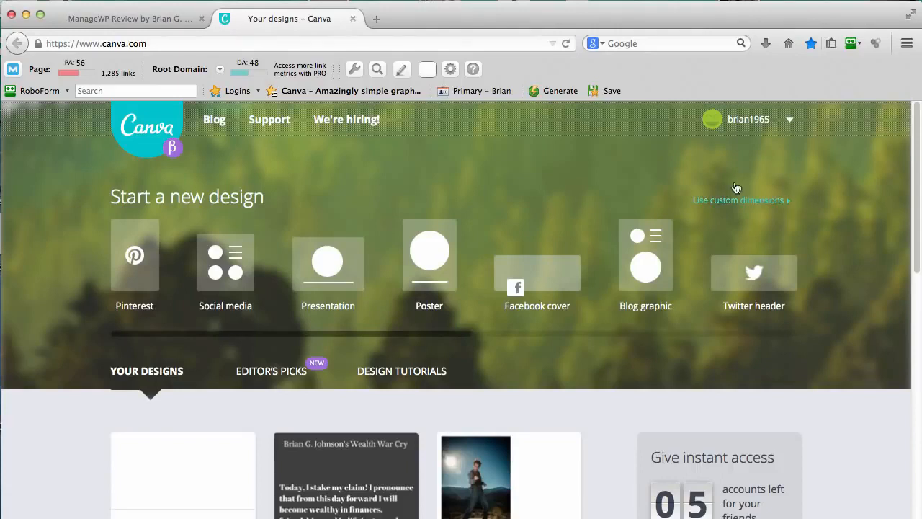
pyautogui.moveTo(536, 281)
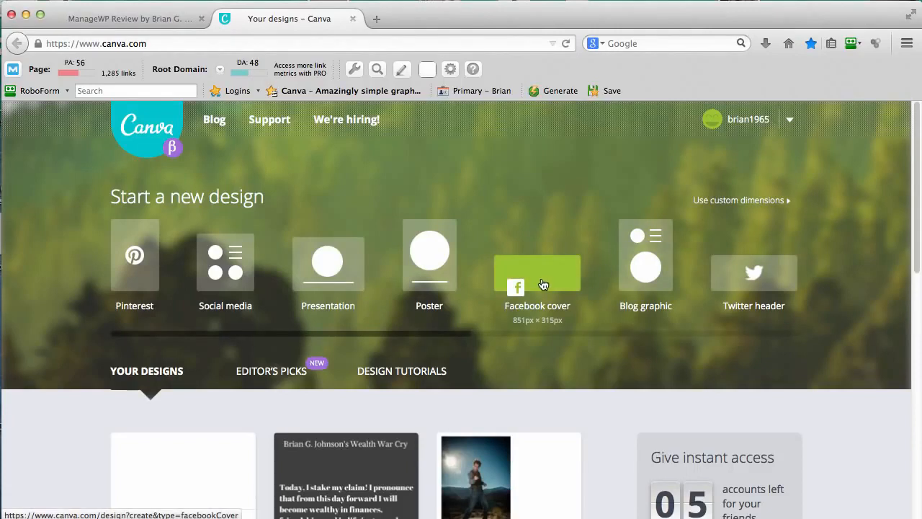
pyautogui.moveTo(554, 282)
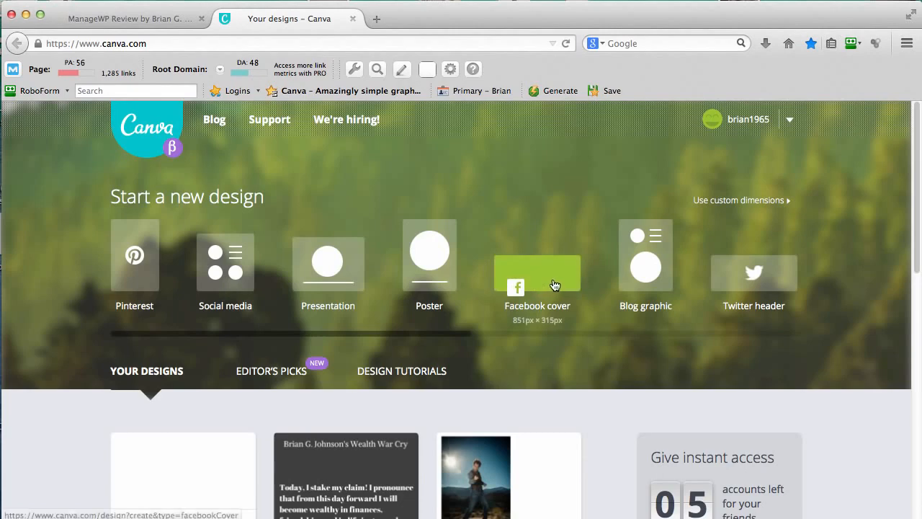
pyautogui.moveTo(806, 343)
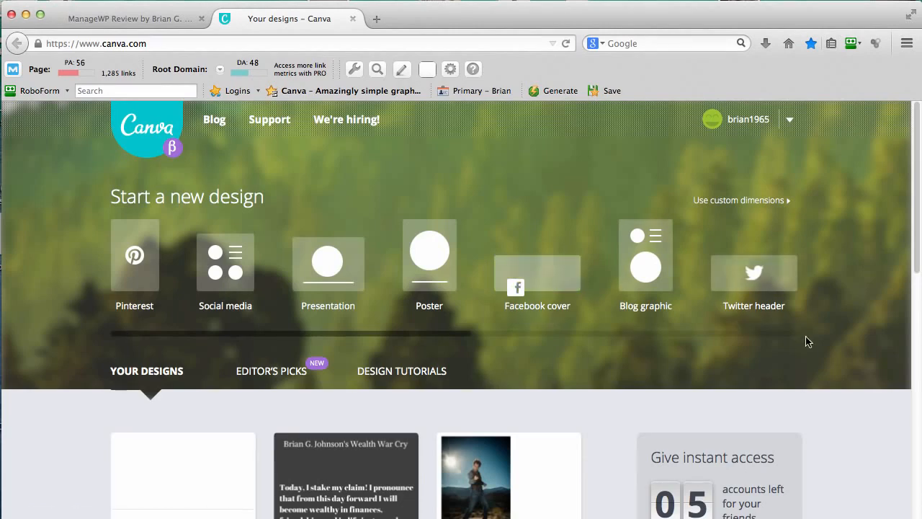
pyautogui.moveTo(813, 335)
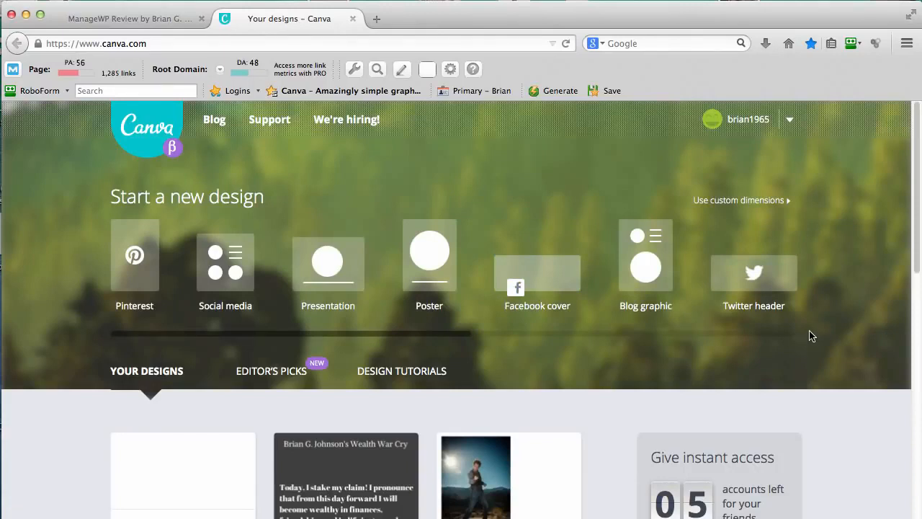
pyautogui.scroll(-3)
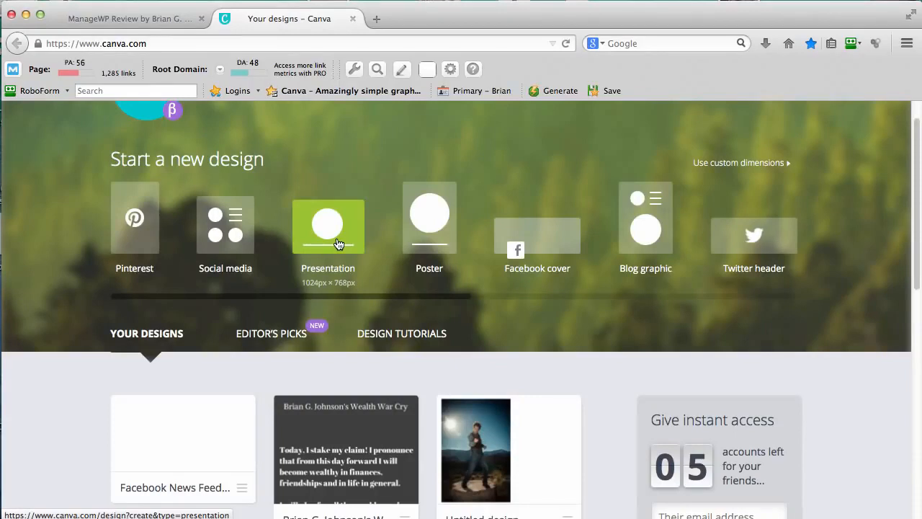
# Step: Start a new Presentation (1024px × 768px) design and browse its layout templates
pyautogui.click(328, 224)
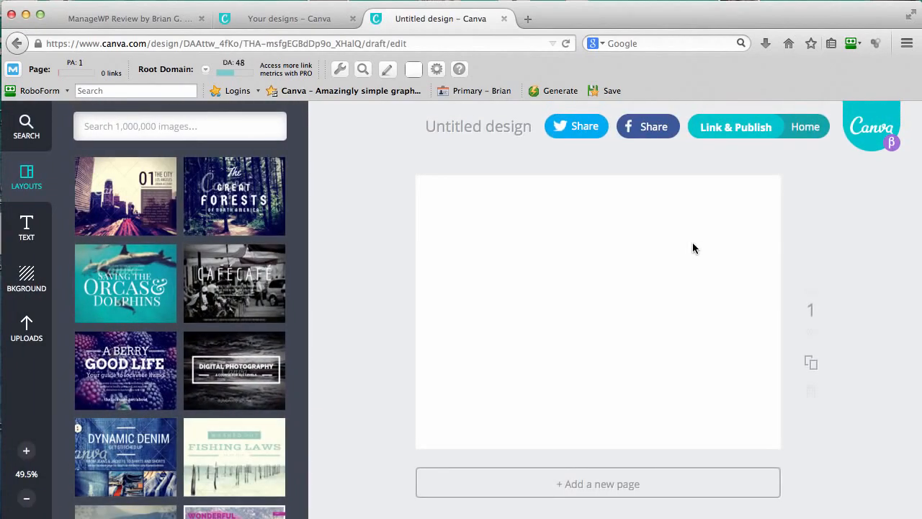
pyautogui.moveTo(449, 130)
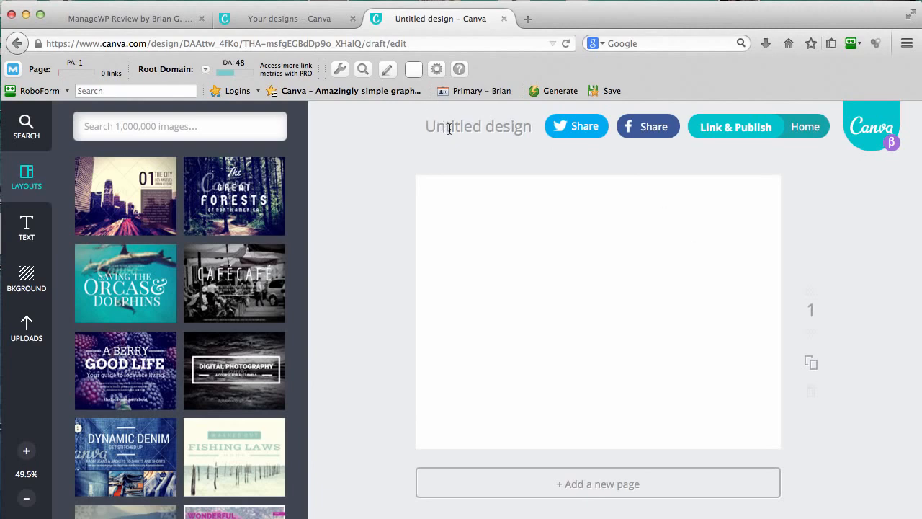
pyautogui.moveTo(577, 127)
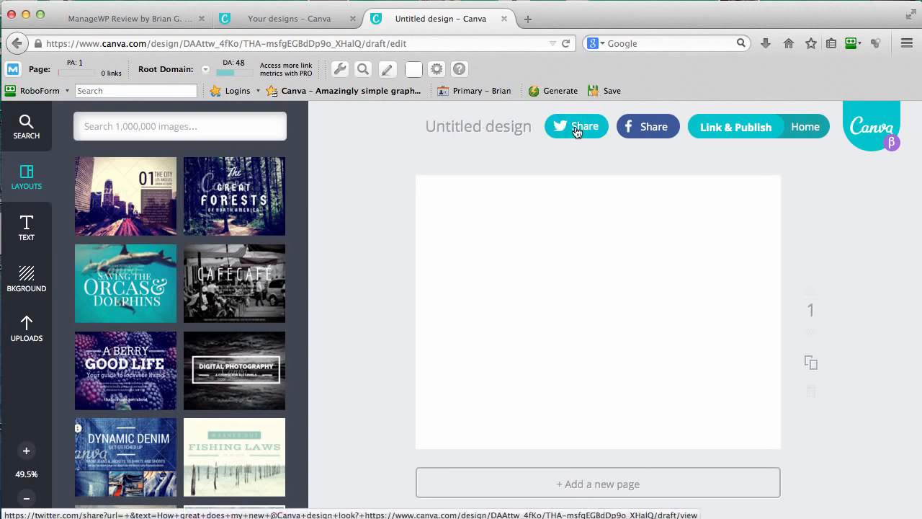
pyautogui.moveTo(646, 129)
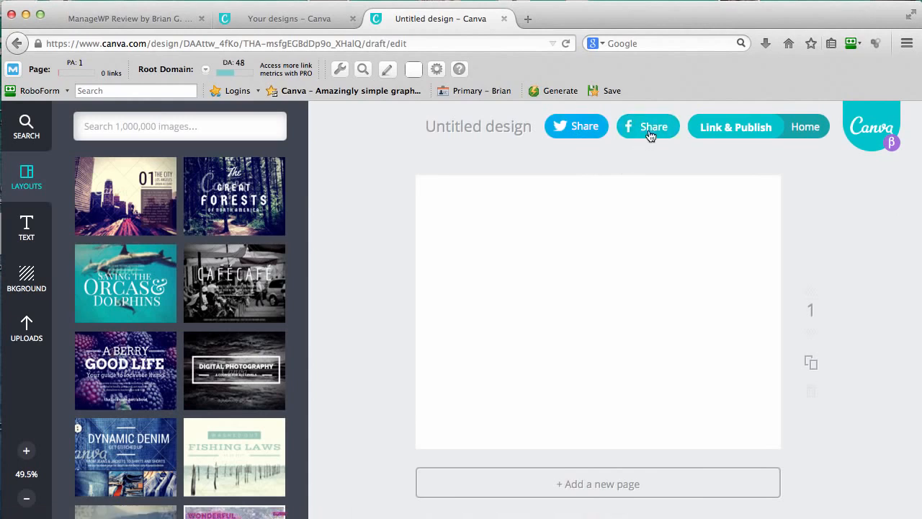
pyautogui.moveTo(743, 132)
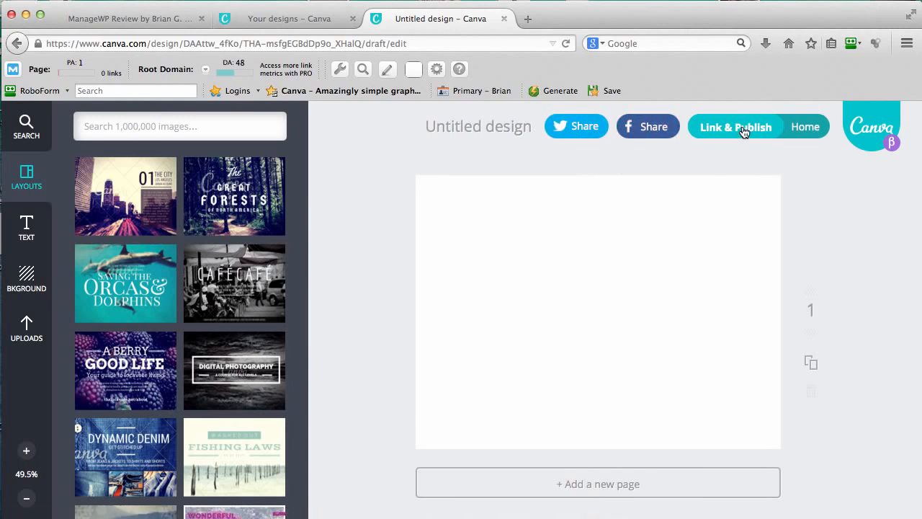
pyautogui.moveTo(743, 136)
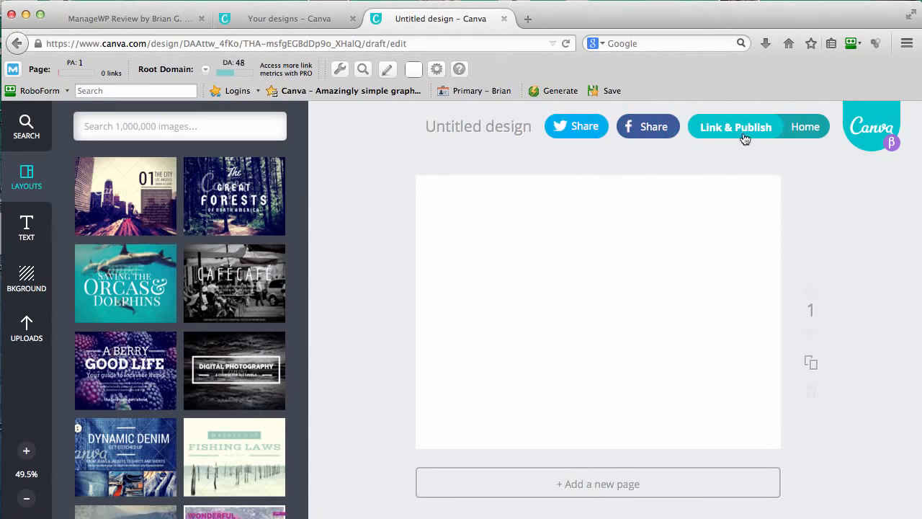
pyautogui.moveTo(747, 135)
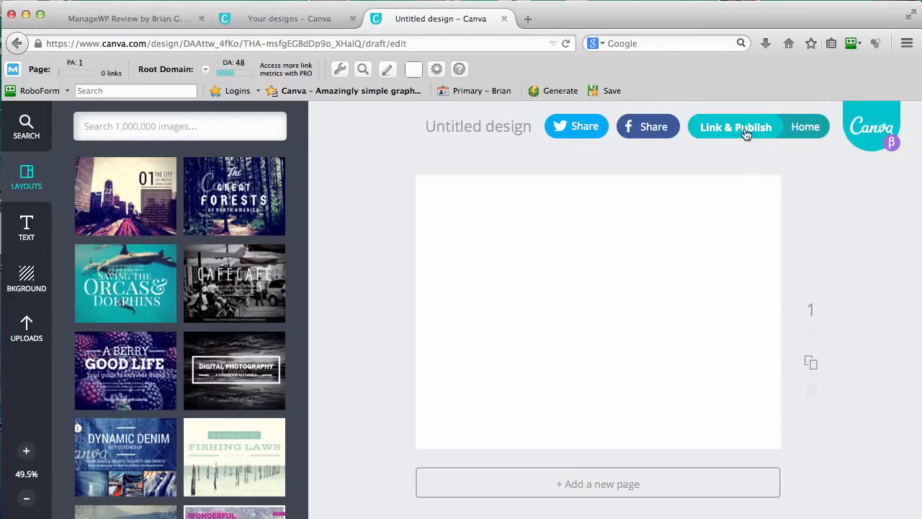
pyautogui.moveTo(313, 294)
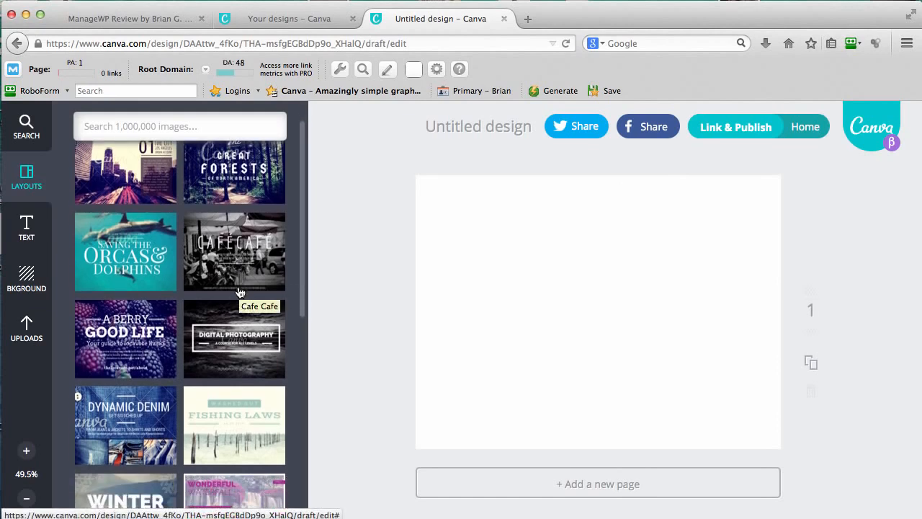
pyautogui.scroll(-3)
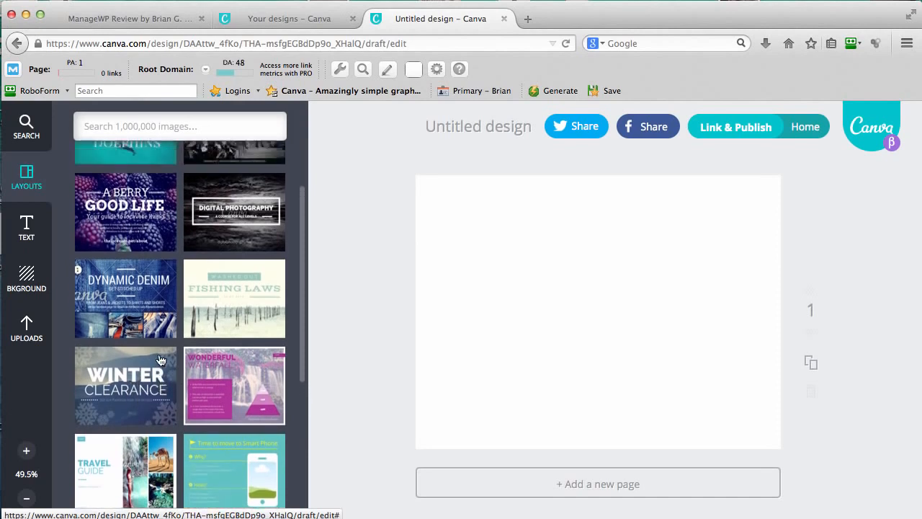
pyautogui.scroll(3)
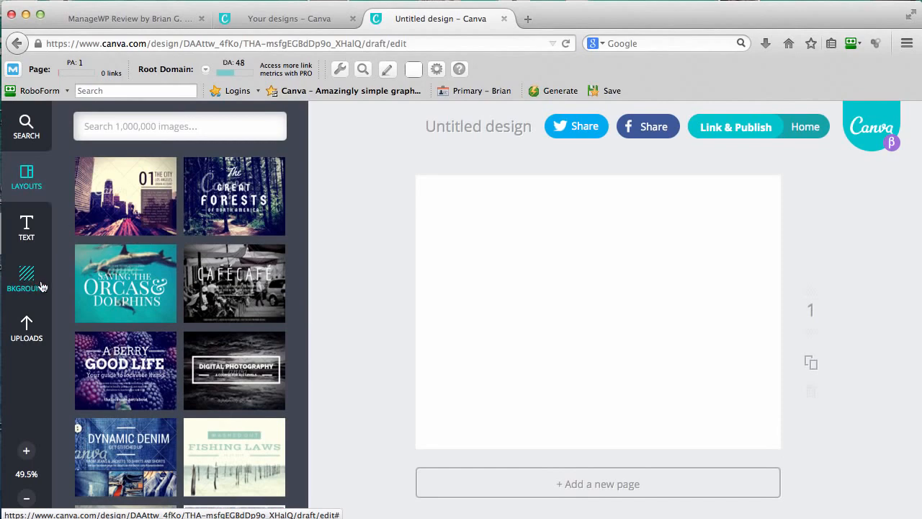
# Step: Fill the page with the mint green patterned background and browse further textures
pyautogui.click(26, 280)
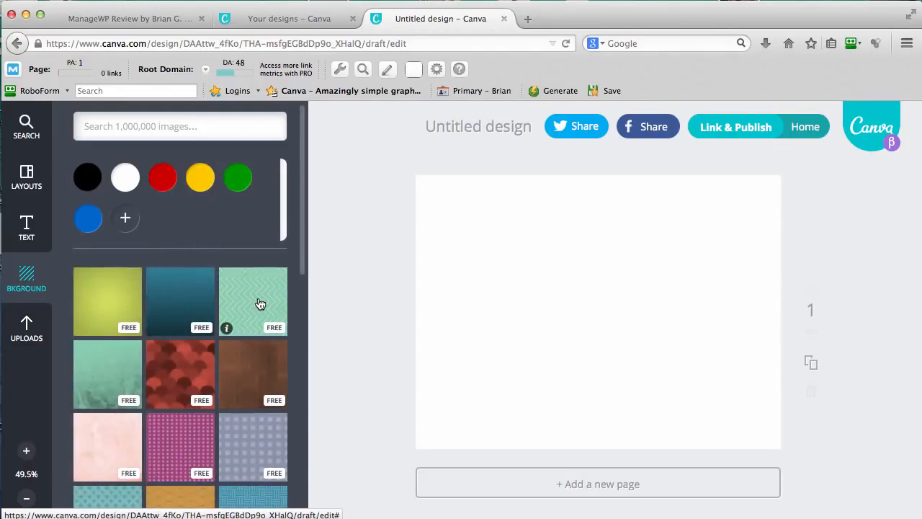
pyautogui.click(254, 301)
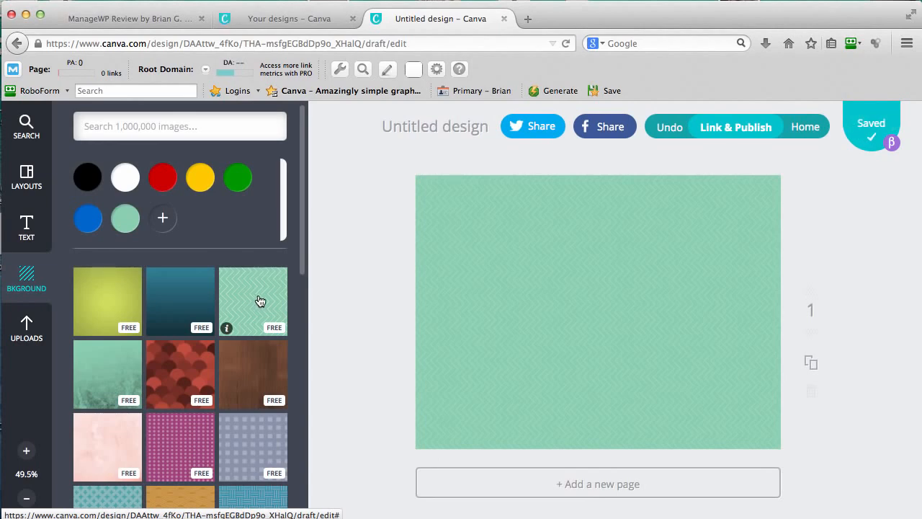
pyautogui.moveTo(202, 343)
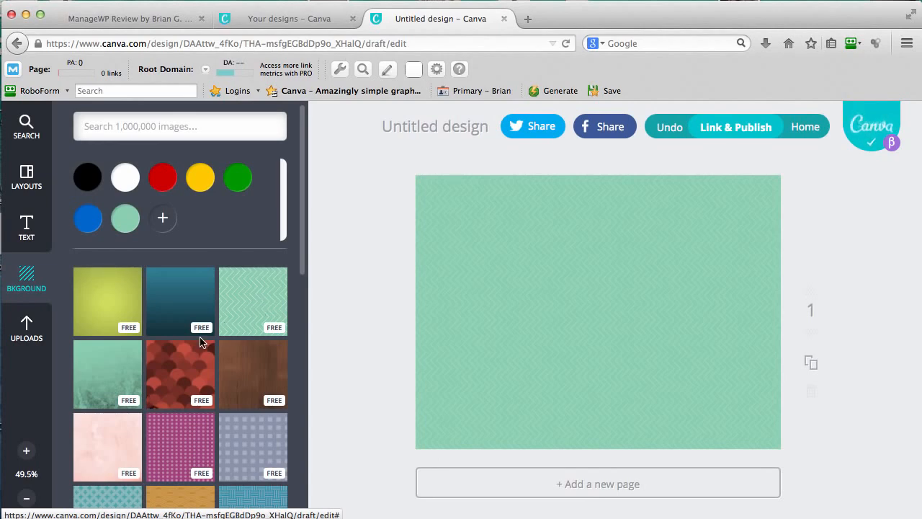
pyautogui.moveTo(244, 329)
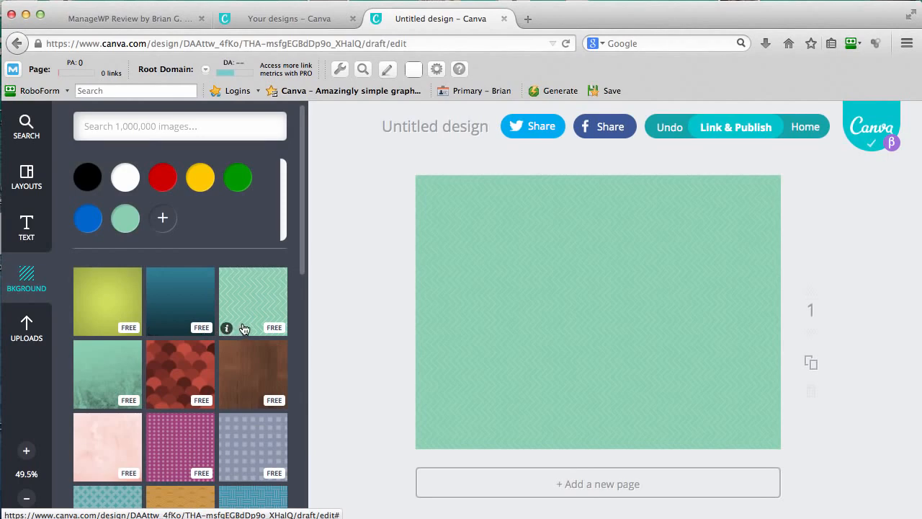
pyautogui.scroll(-3)
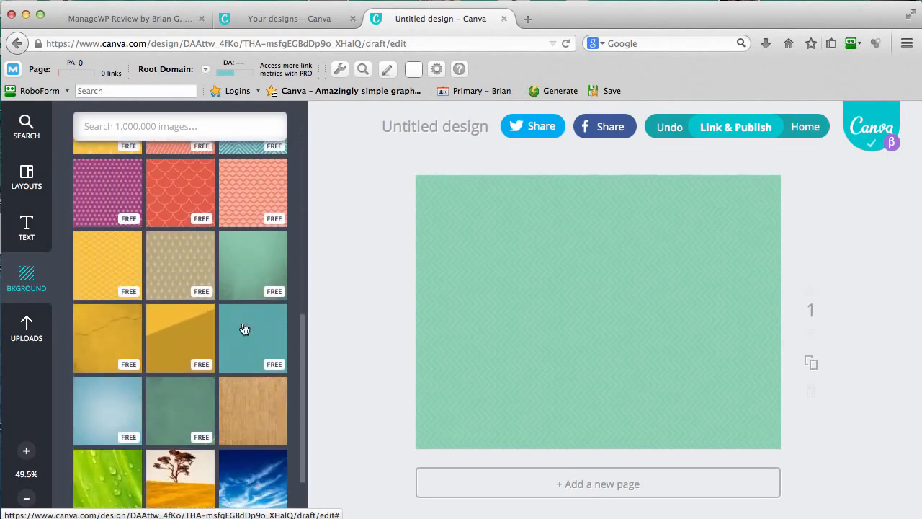
pyautogui.scroll(-3)
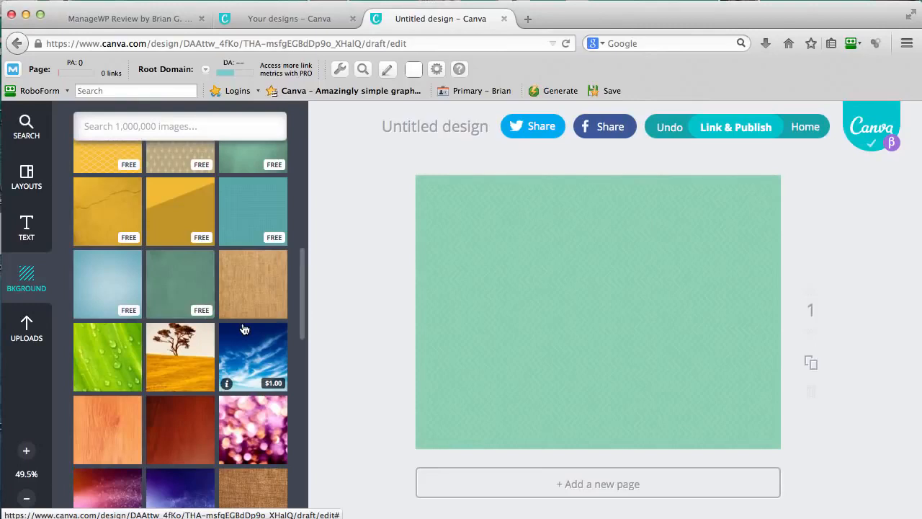
pyautogui.moveTo(204, 256)
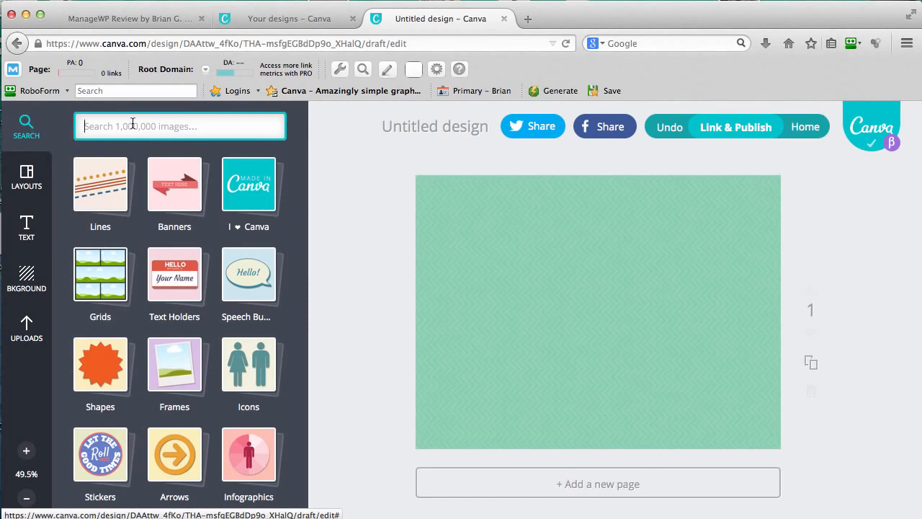
pyautogui.write('rocket')
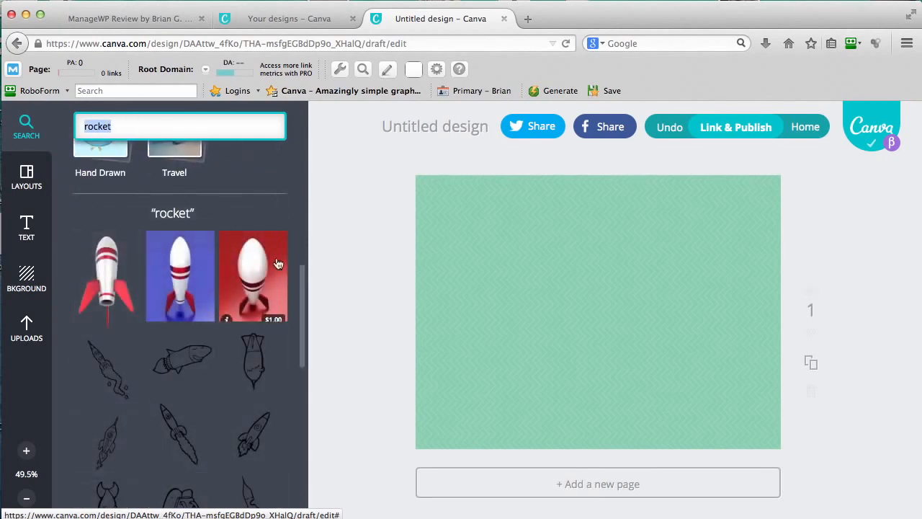
pyautogui.moveTo(196, 301)
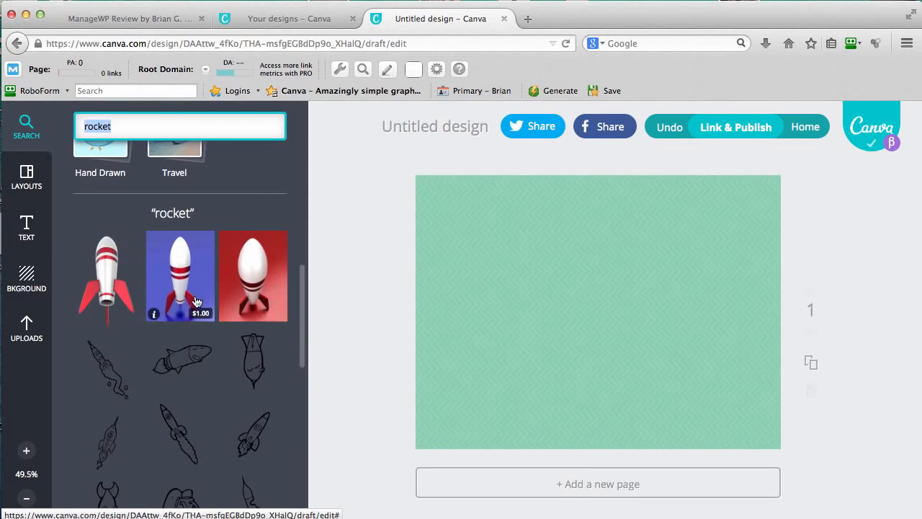
pyautogui.scroll(-3)
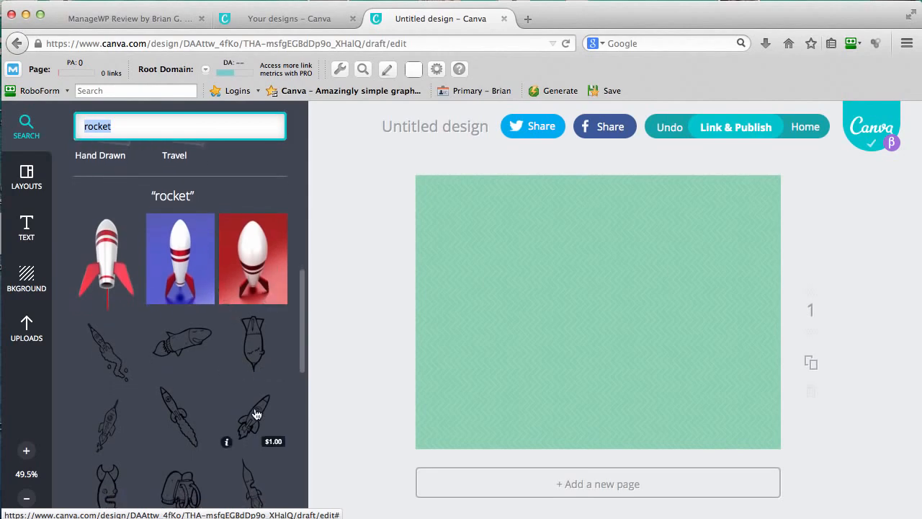
pyautogui.click(256, 415)
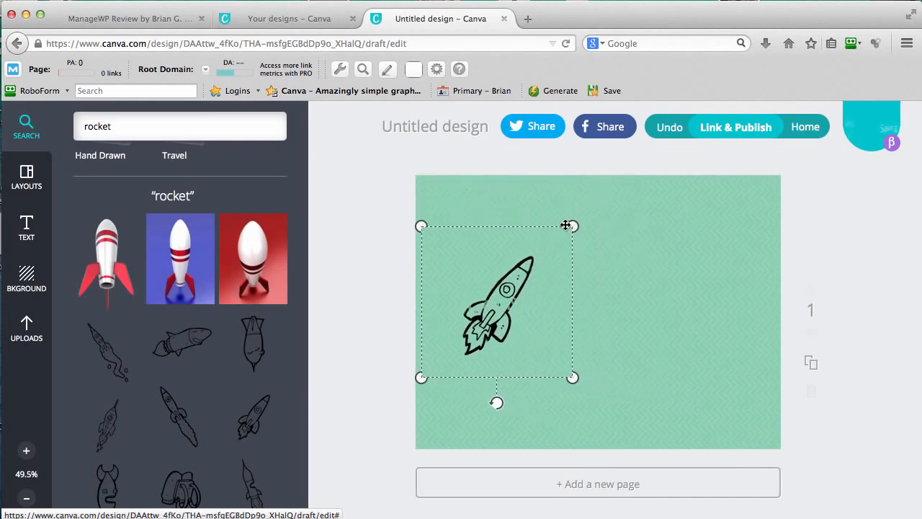
pyautogui.moveTo(573, 224); pyautogui.dragTo(530, 268)
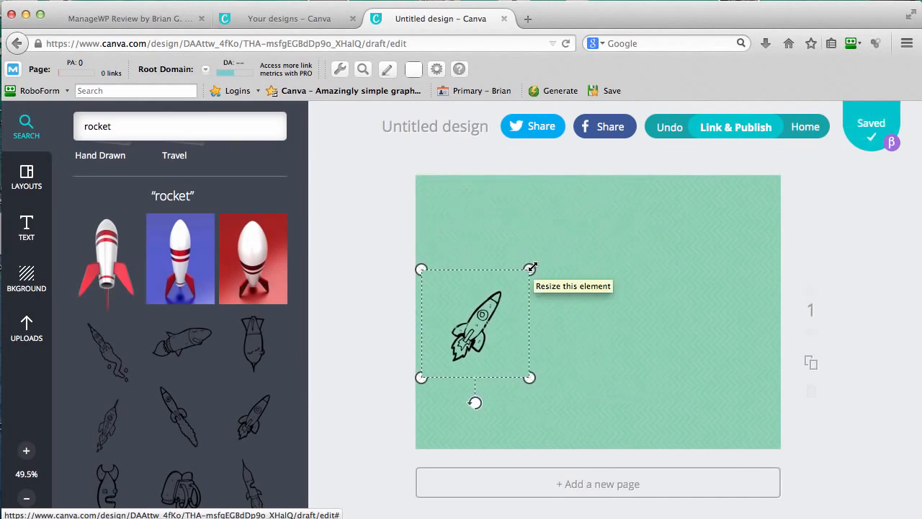
pyautogui.press('Delete')
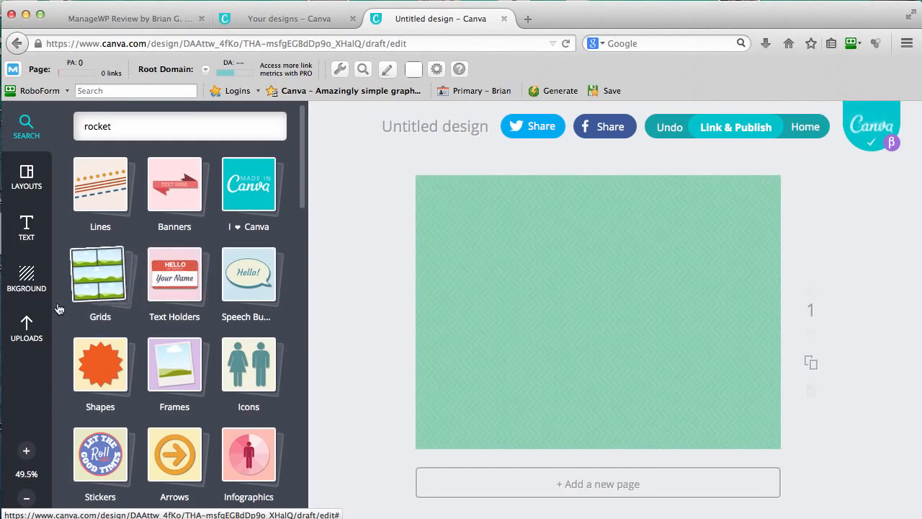
pyautogui.moveTo(26, 338)
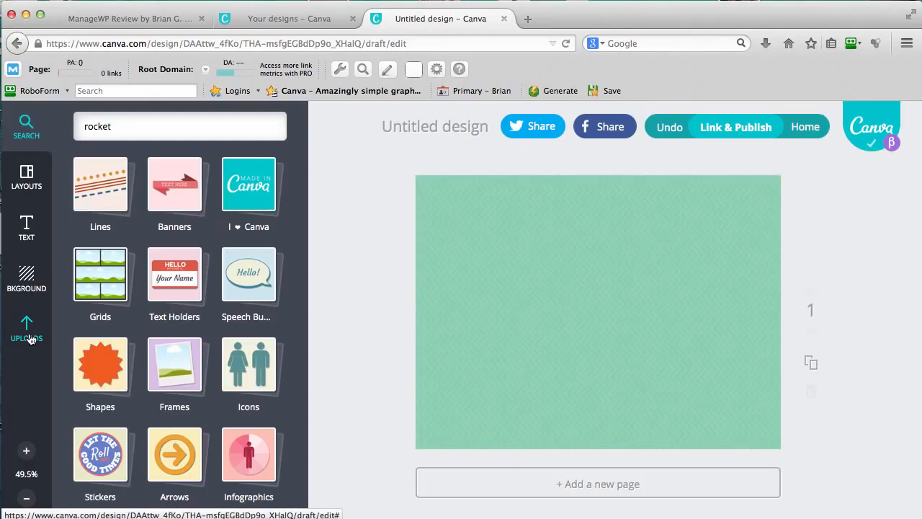
# Step: Show the Uploads library of previously uploaded portrait photos
pyautogui.click(26, 329)
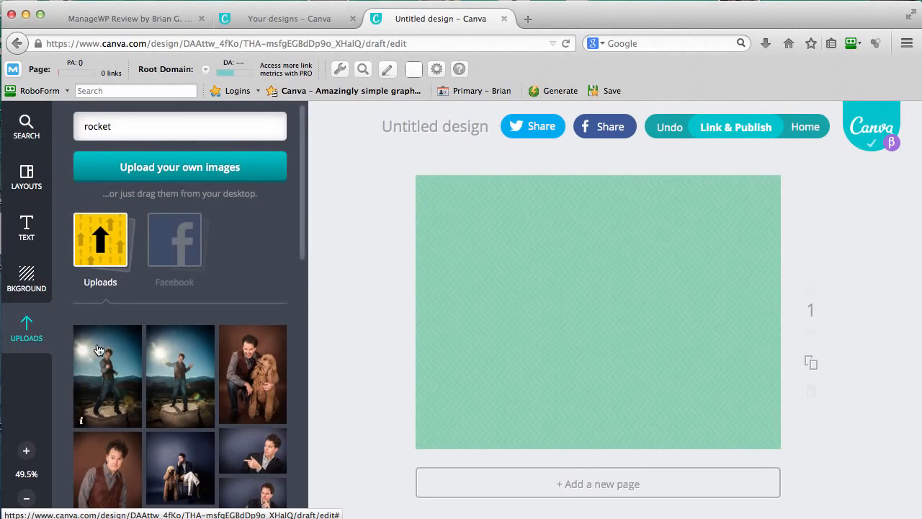
pyautogui.scroll(-3)
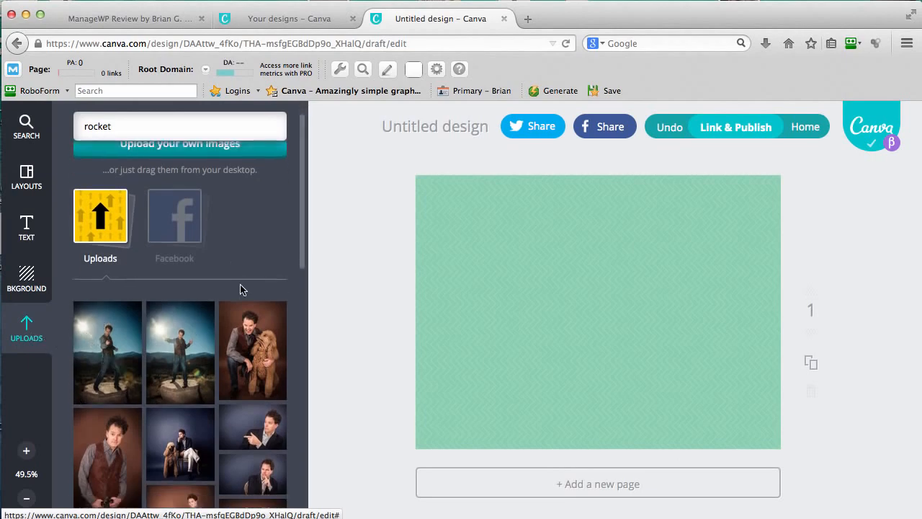
pyautogui.scroll(3)
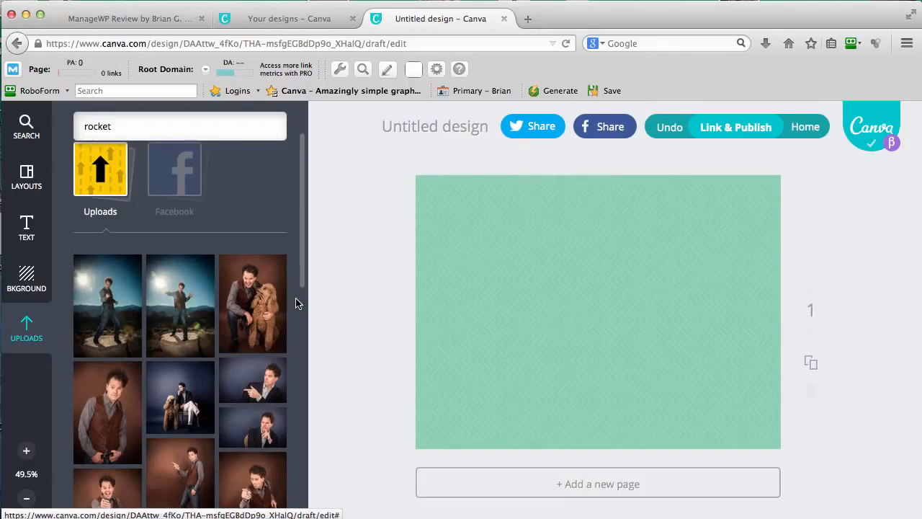
pyautogui.moveTo(182, 301)
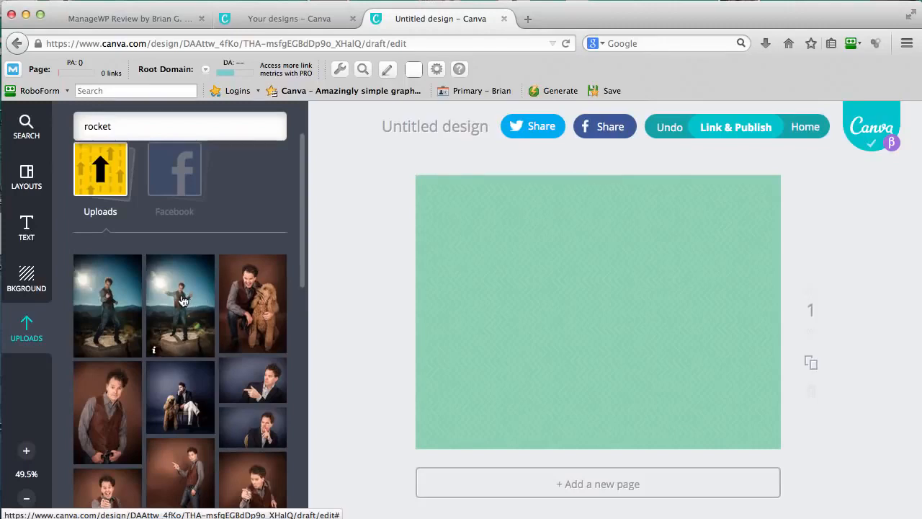
pyautogui.moveTo(453, 170)
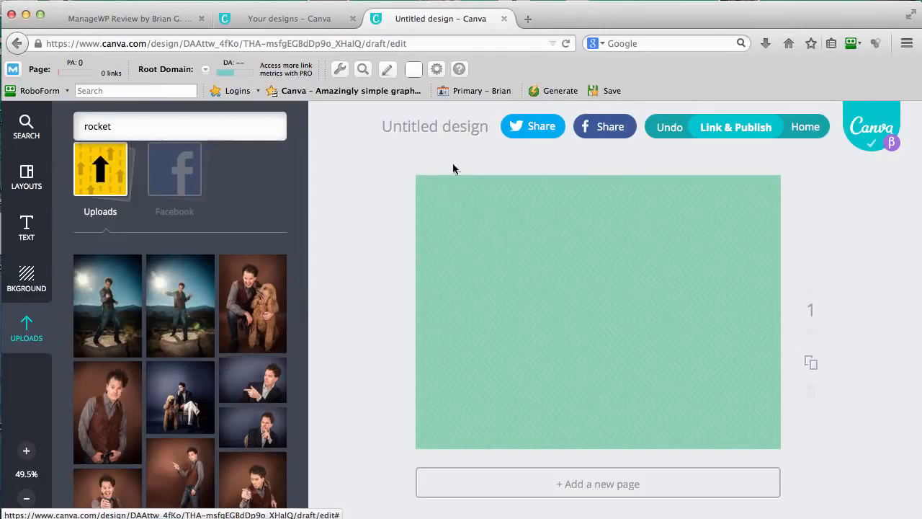
pyautogui.moveTo(522, 248)
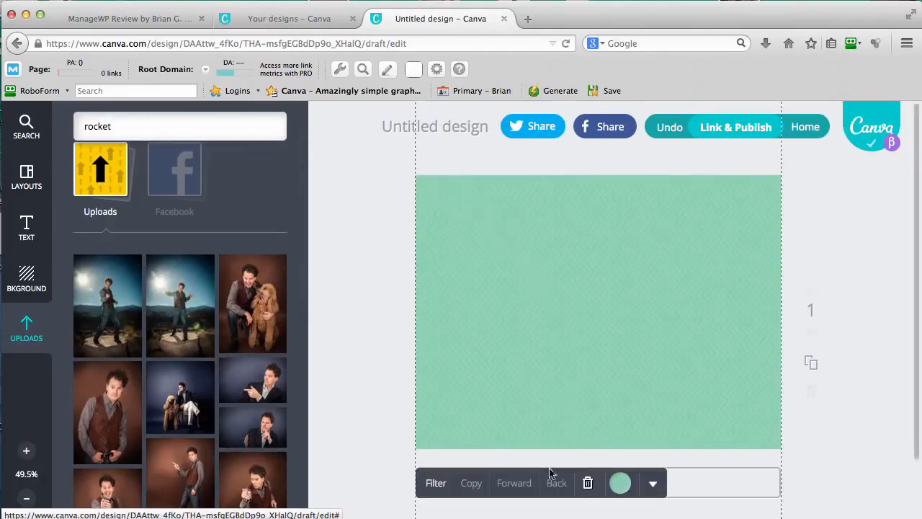
# Step: Delete the mint green patterned background, leaving the page plain white
pyautogui.click(588, 483)
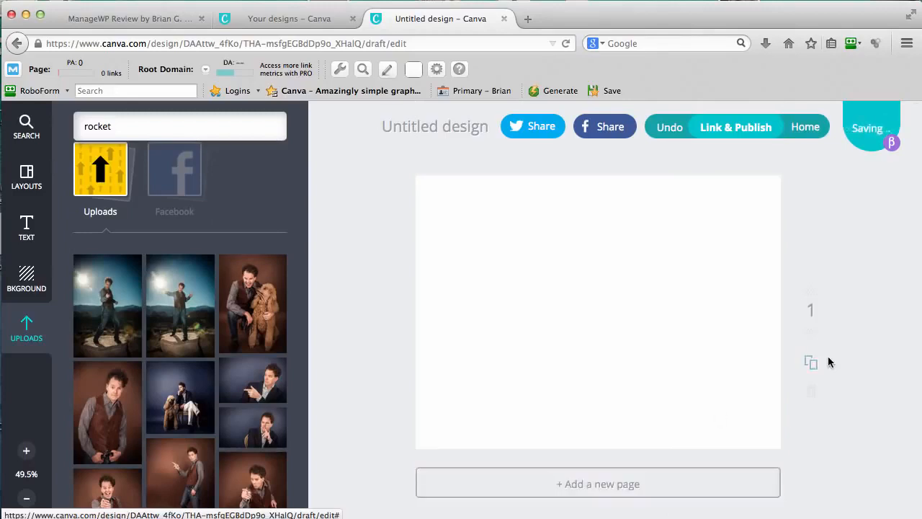
pyautogui.moveTo(501, 388)
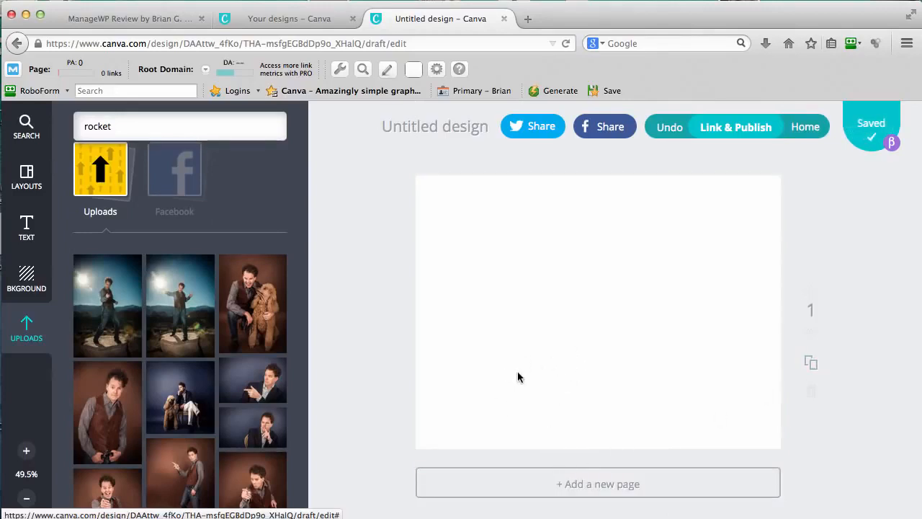
pyautogui.moveTo(173, 298)
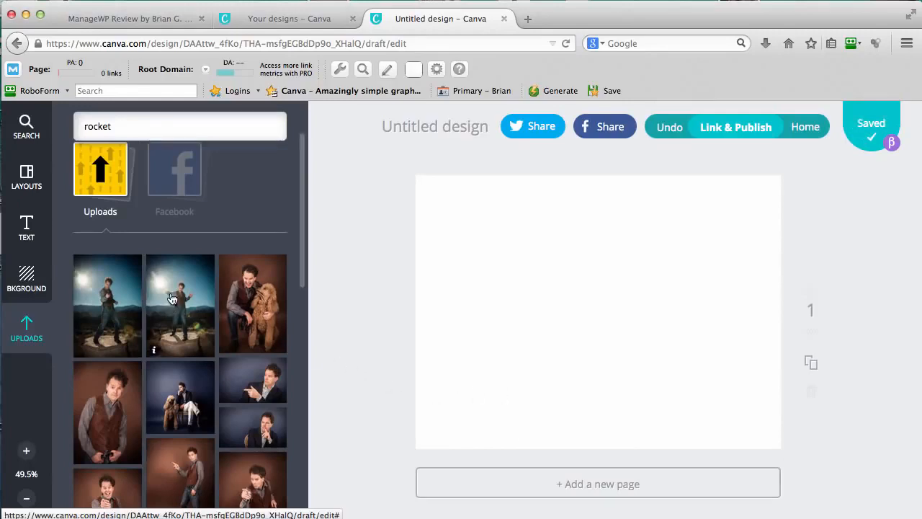
# Step: Add the uploaded photo of the man standing on a rock to the page
pyautogui.click(180, 302)
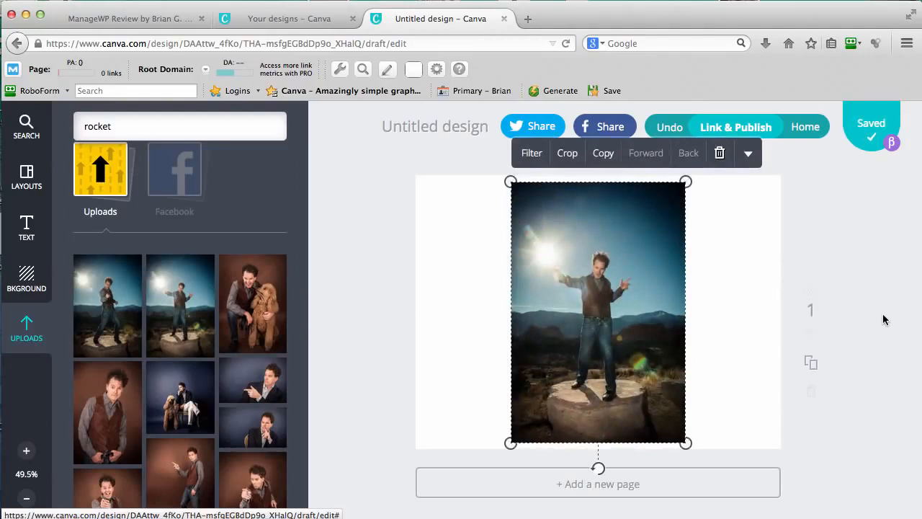
pyautogui.moveTo(430, 306)
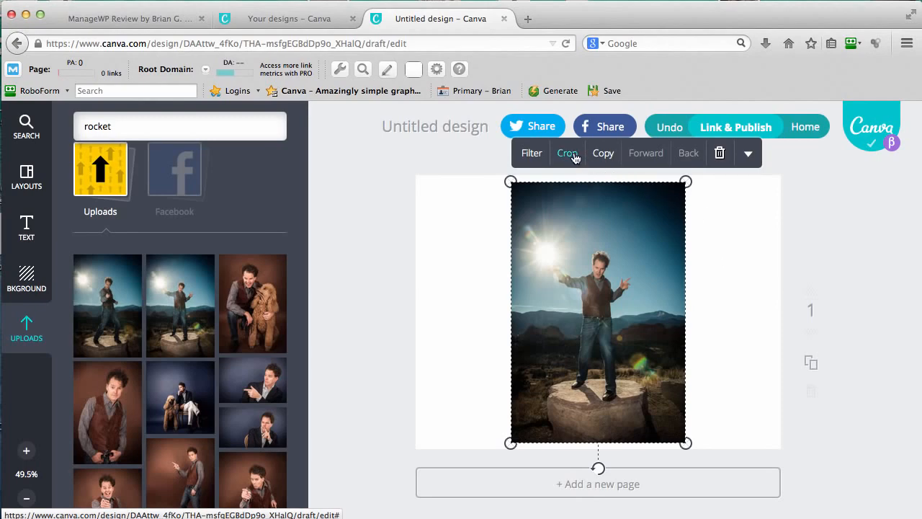
pyautogui.moveTo(567, 153)
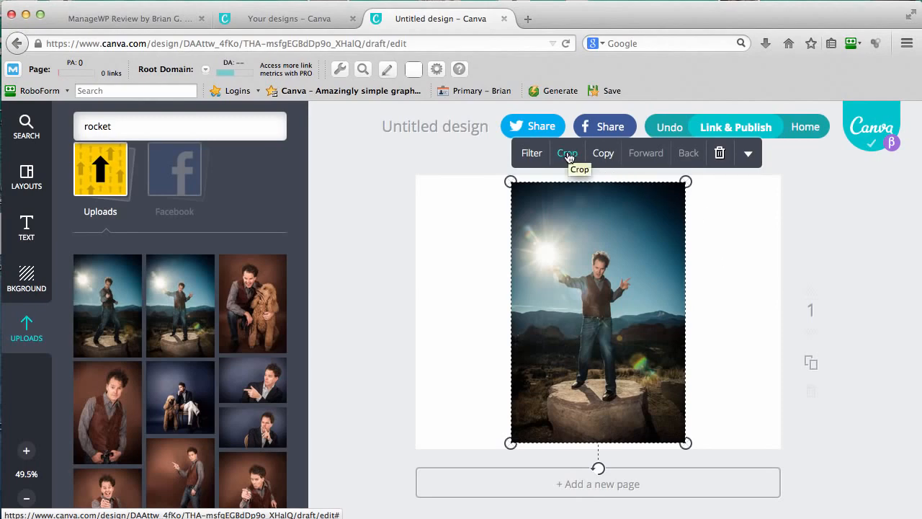
pyautogui.moveTo(633, 261)
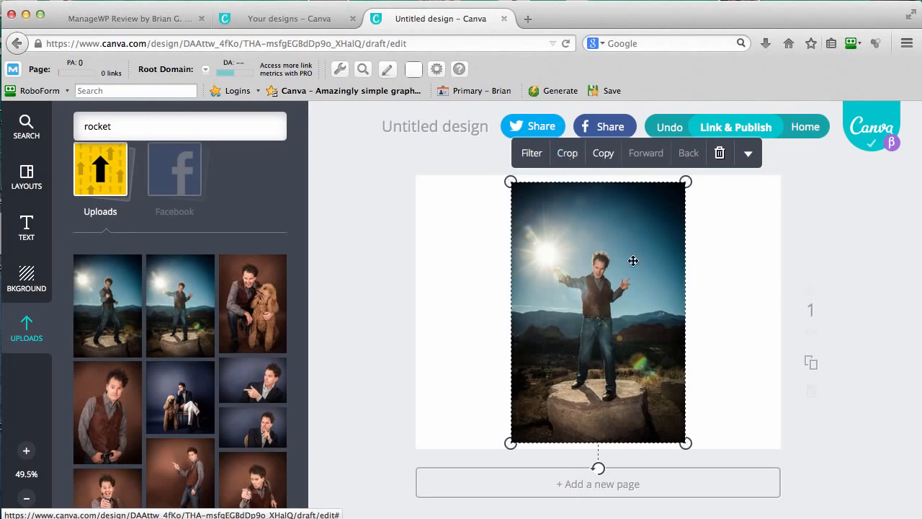
pyautogui.moveTo(554, 251)
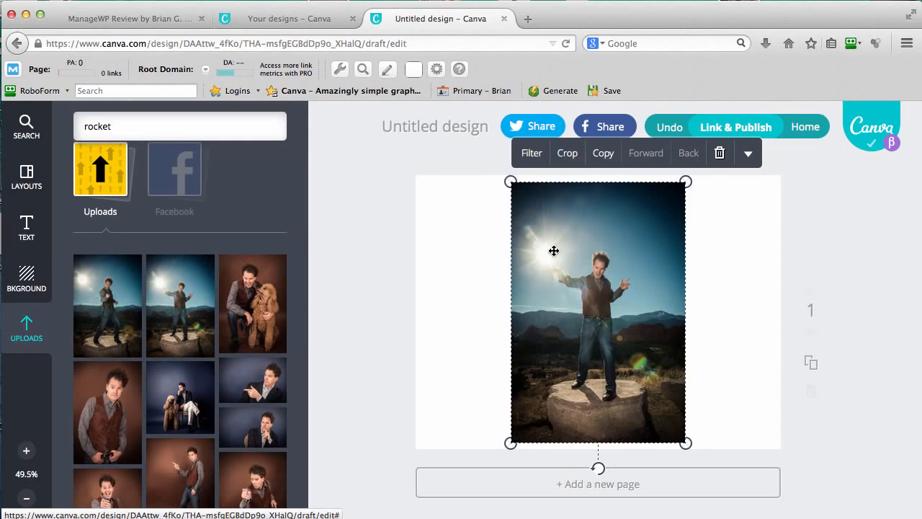
pyautogui.moveTo(560, 302)
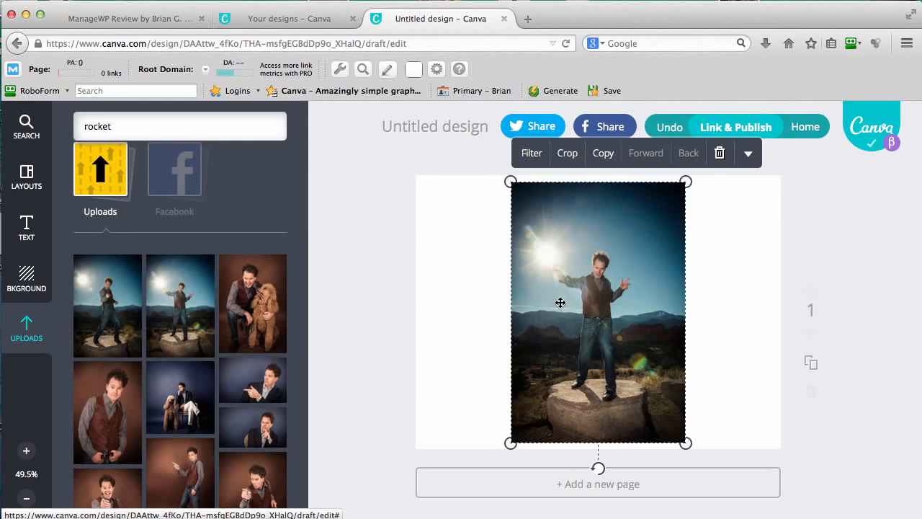
pyautogui.moveTo(567, 152)
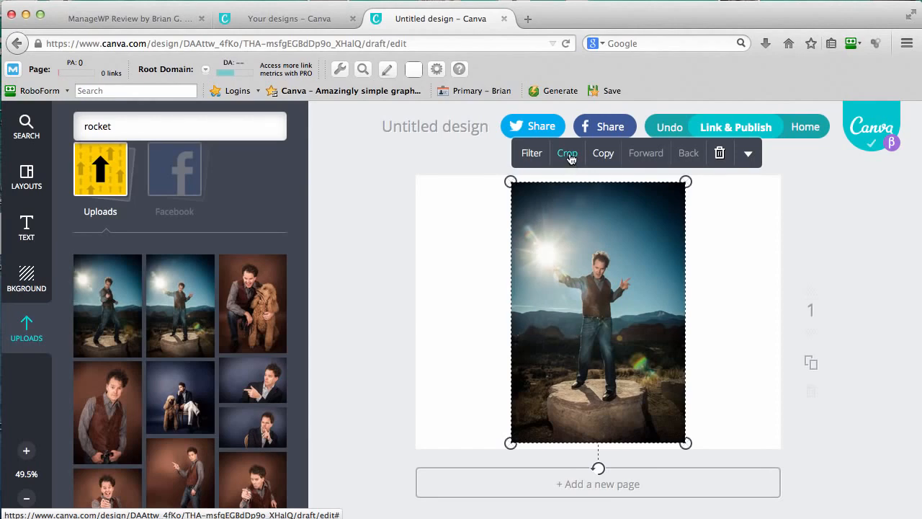
# Step: Crop the photo to a wide horizontal strip around the man's upper body and the bright sky
pyautogui.click(568, 153)
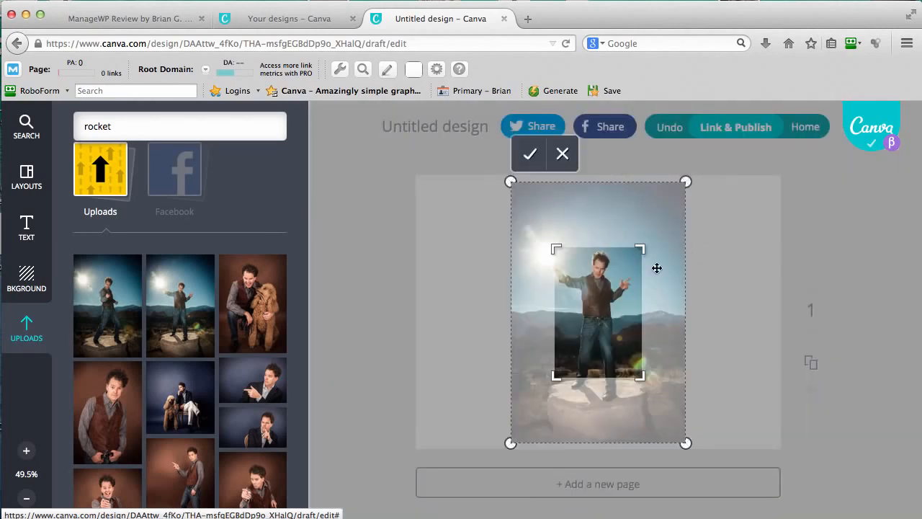
pyautogui.moveTo(657, 268); pyautogui.dragTo(622, 305)
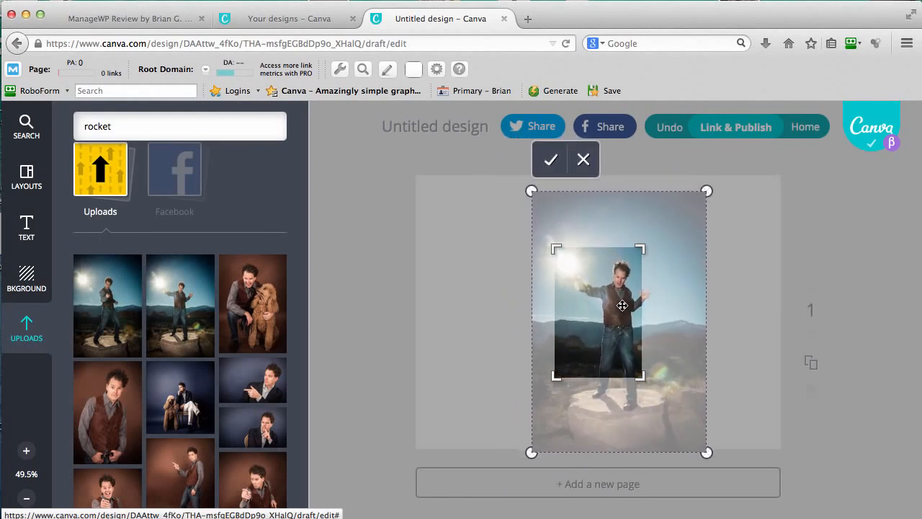
pyautogui.moveTo(622, 305); pyautogui.dragTo(644, 325)
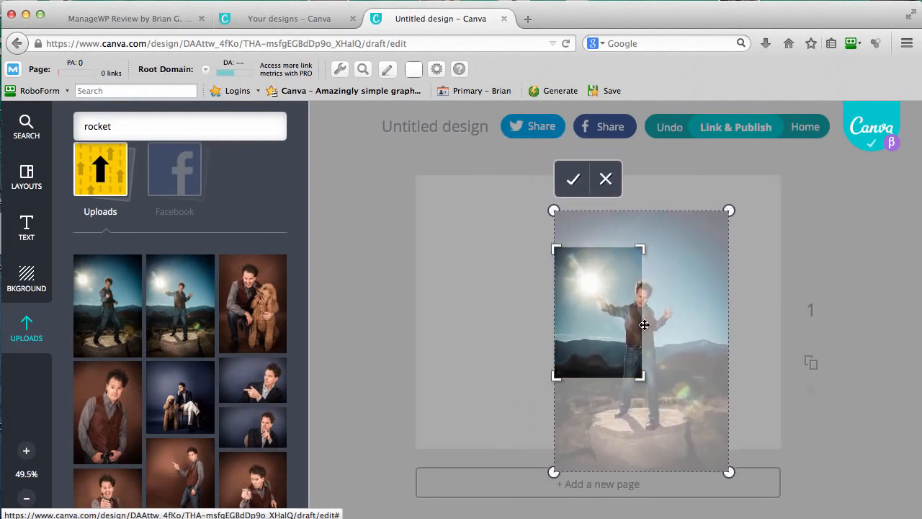
pyautogui.moveTo(643, 325); pyautogui.dragTo(645, 330)
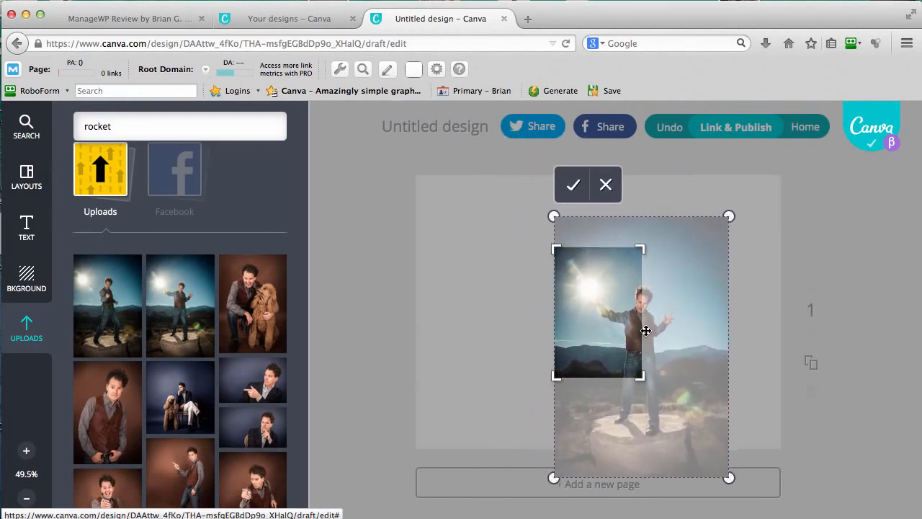
pyautogui.moveTo(777, 320)
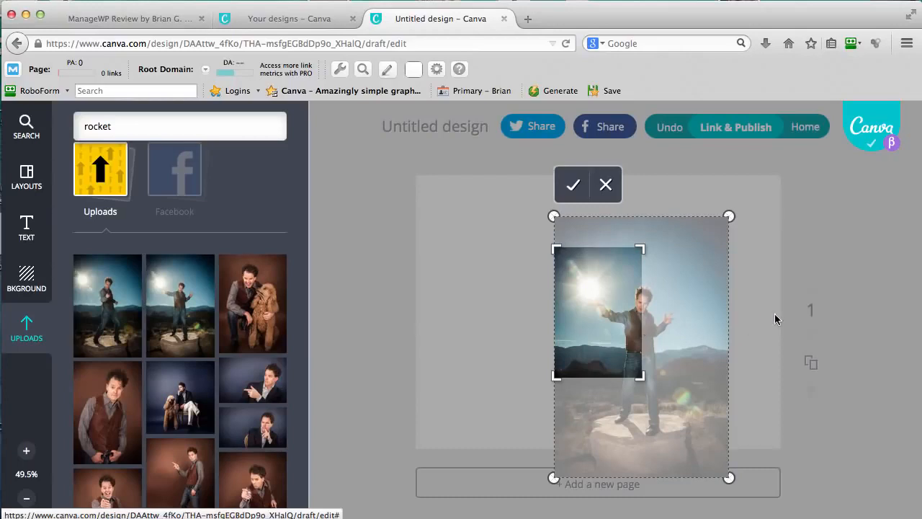
pyautogui.moveTo(641, 380)
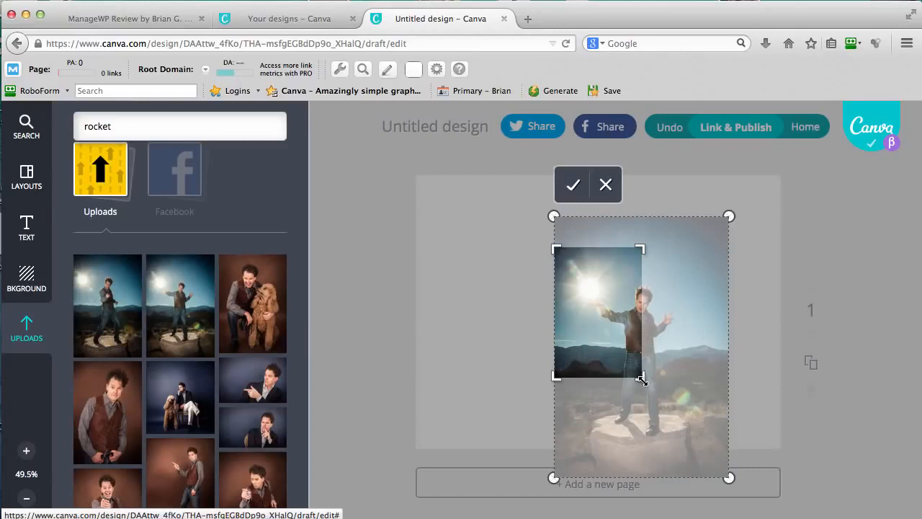
pyautogui.moveTo(640, 377); pyautogui.dragTo(689, 372)
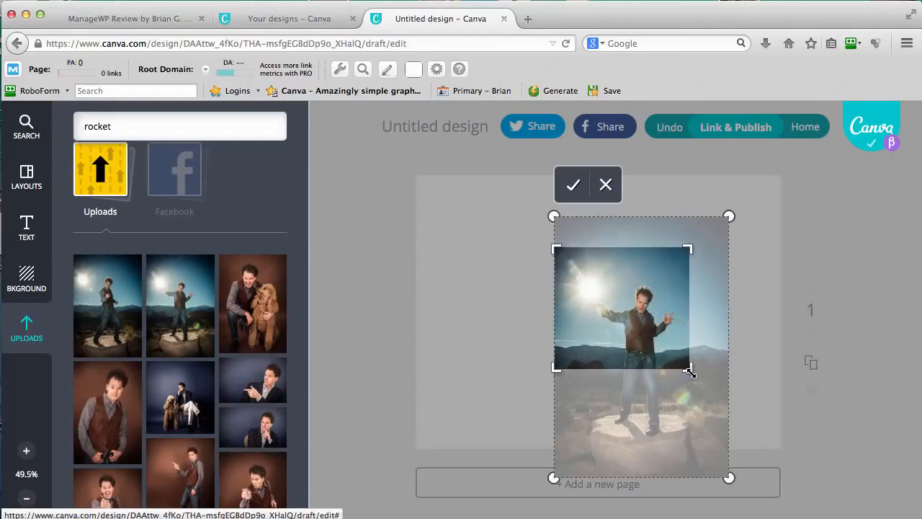
pyautogui.moveTo(688, 370); pyautogui.dragTo(700, 360)
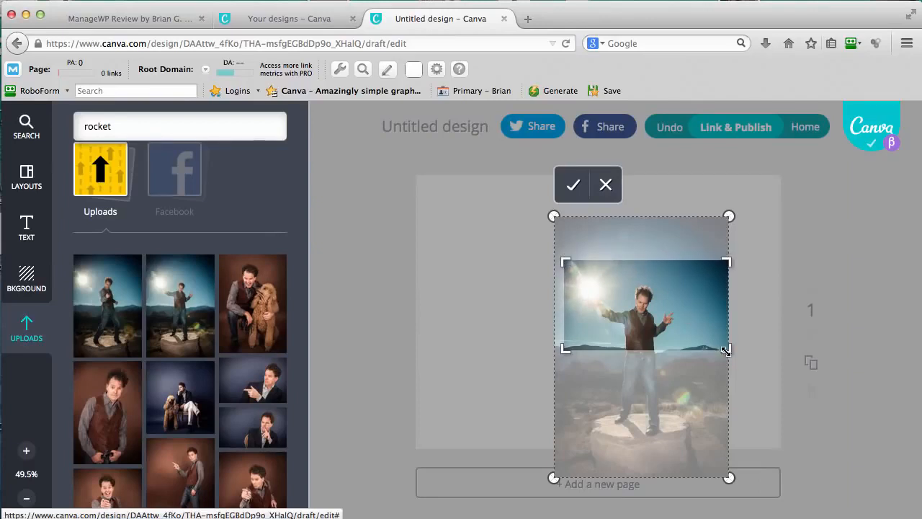
pyautogui.moveTo(727, 350); pyautogui.dragTo(726, 363)
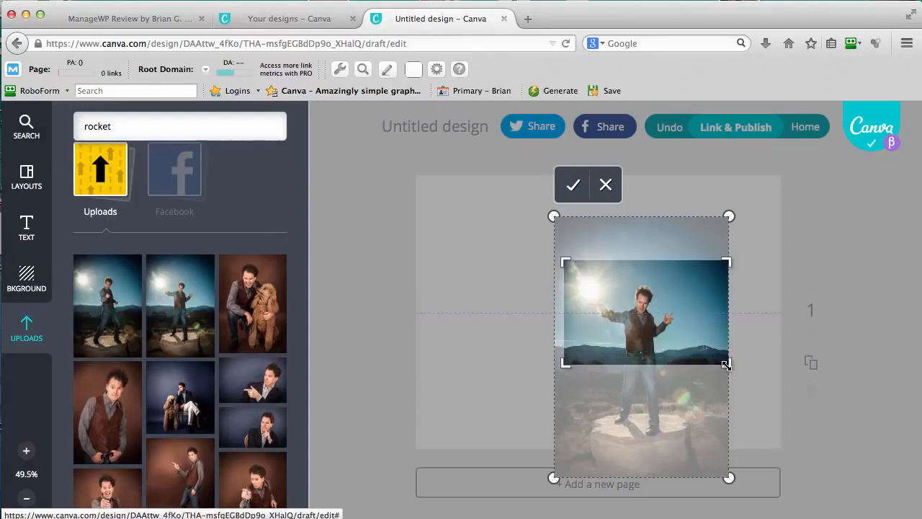
pyautogui.moveTo(803, 354)
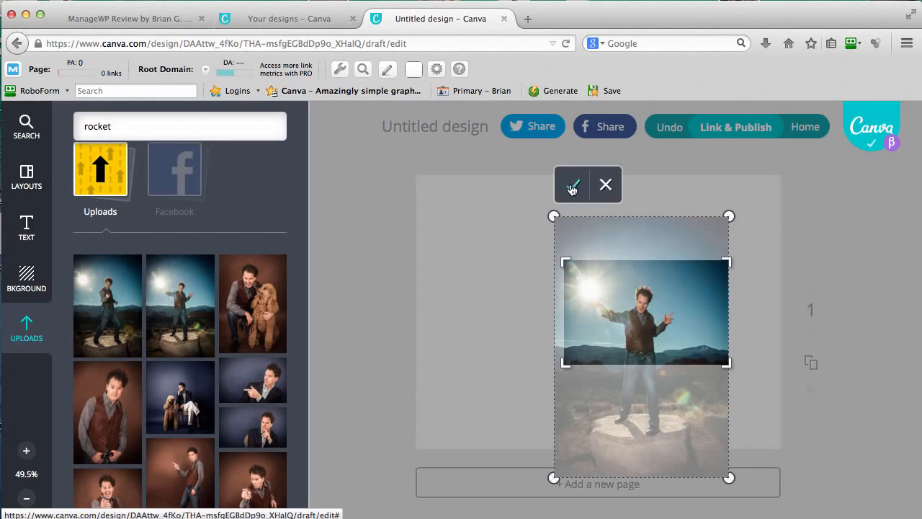
# Step: Apply the crop and enlarge the photo to cover the whole page as the background
pyautogui.click(570, 184)
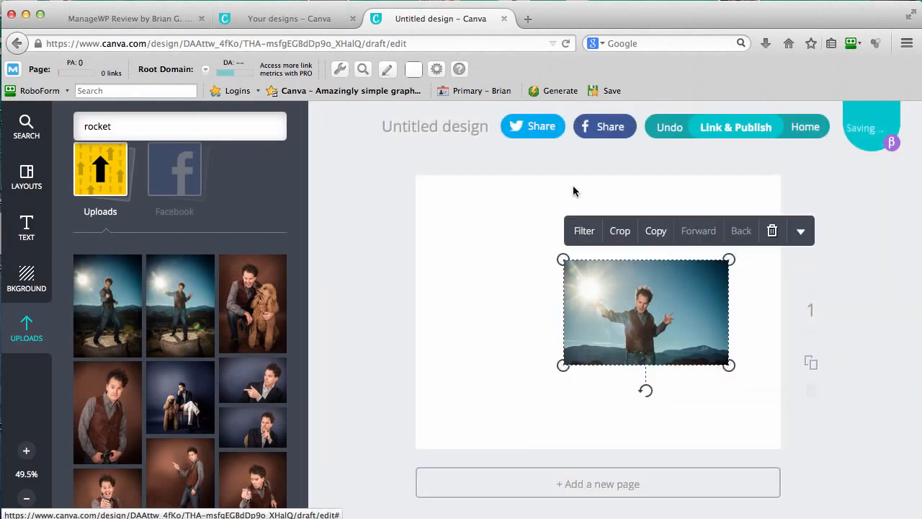
pyautogui.moveTo(833, 342)
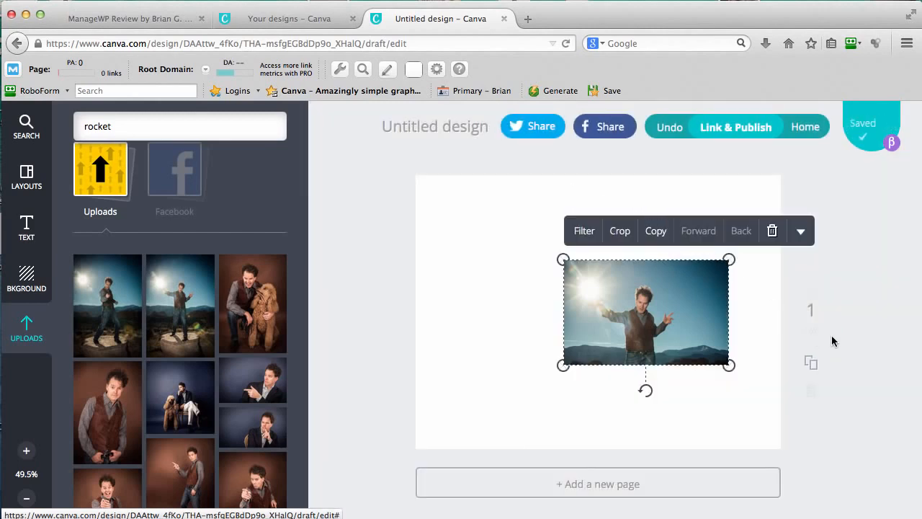
pyautogui.moveTo(772, 230)
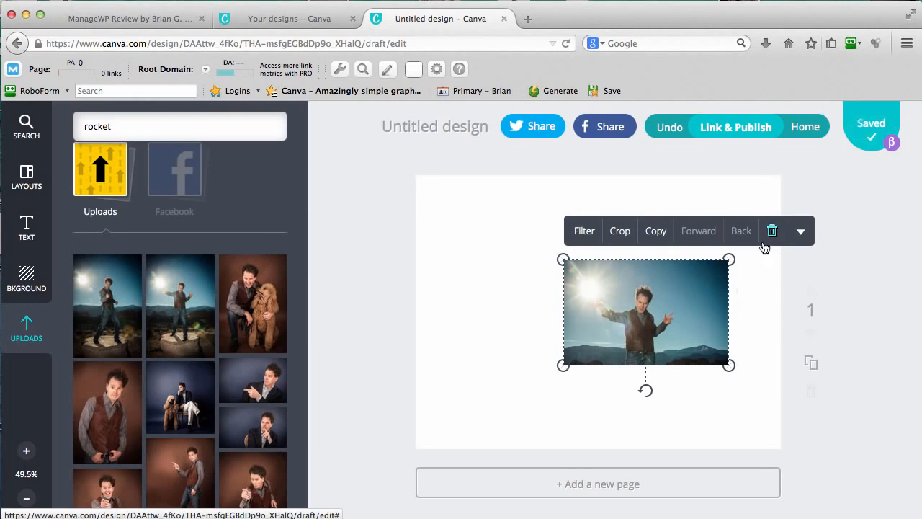
pyautogui.moveTo(300, 328)
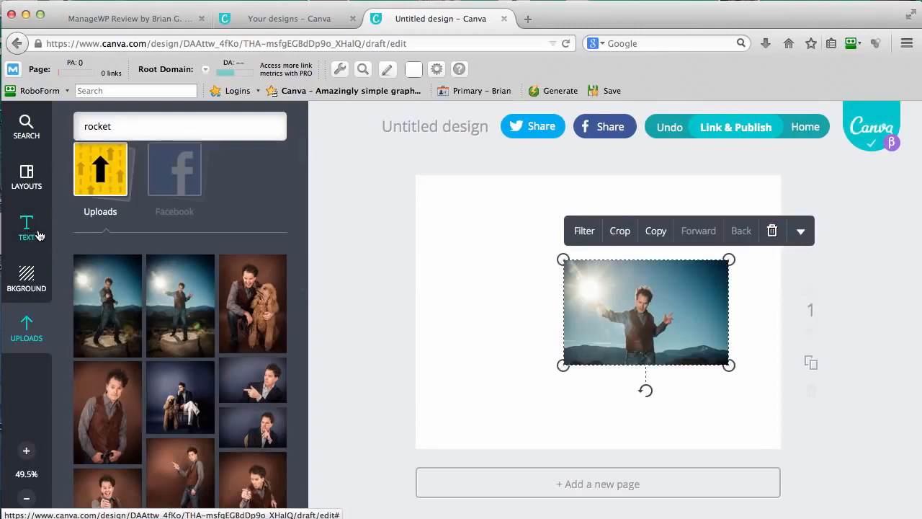
pyautogui.moveTo(26, 279)
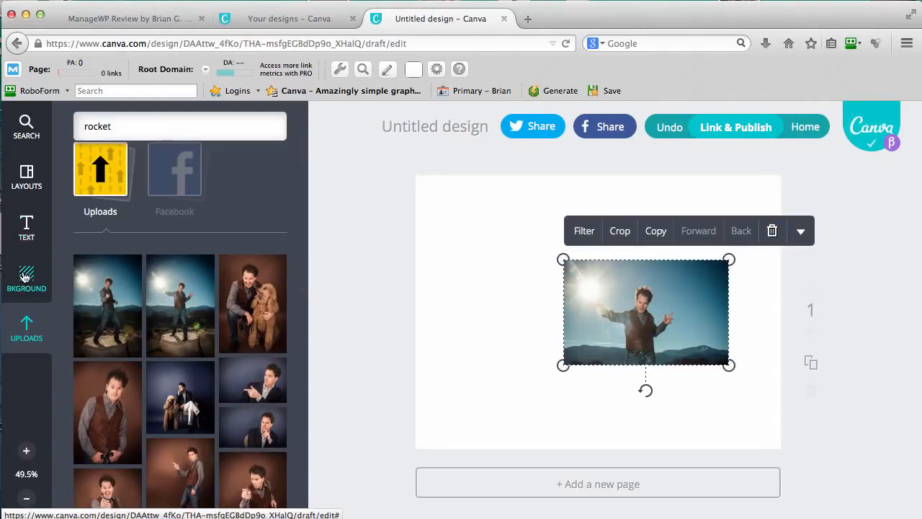
pyautogui.moveTo(507, 322)
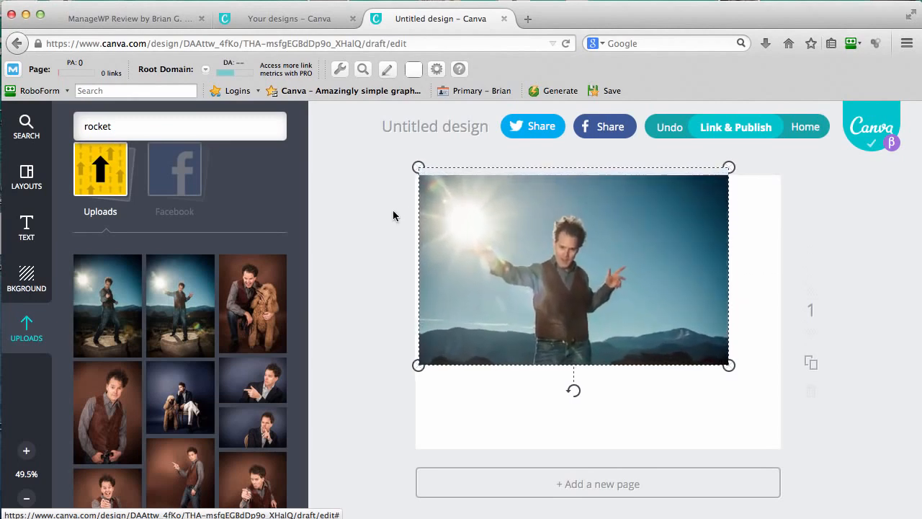
pyautogui.click(574, 271)
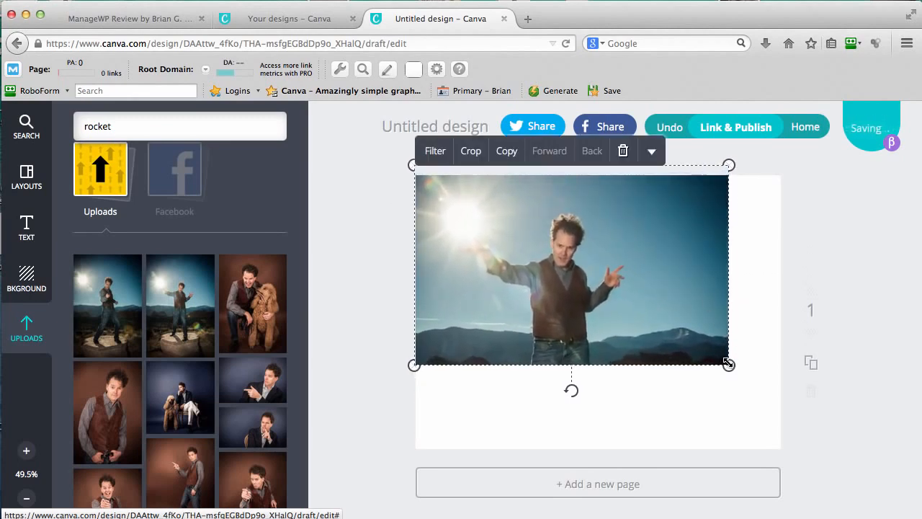
pyautogui.moveTo(729, 363); pyautogui.dragTo(857, 447)
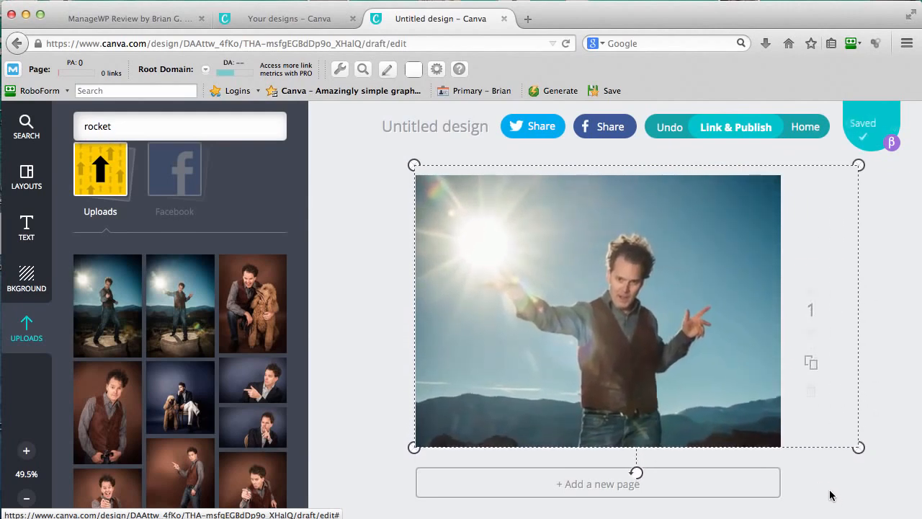
pyautogui.click(598, 310)
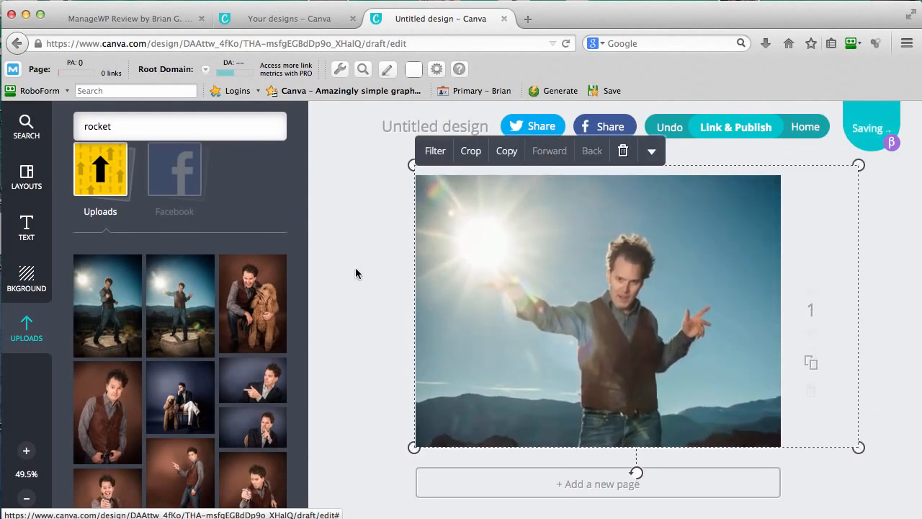
pyautogui.click(357, 274)
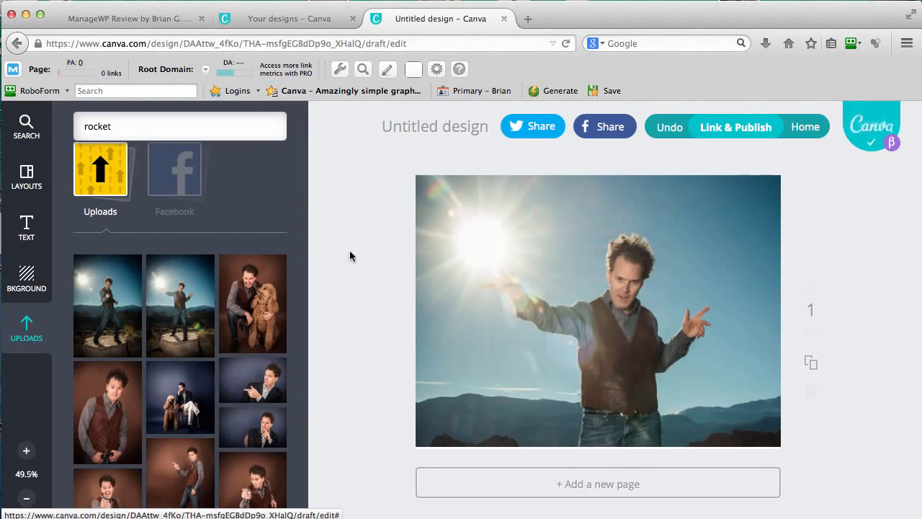
pyautogui.scroll(-3)
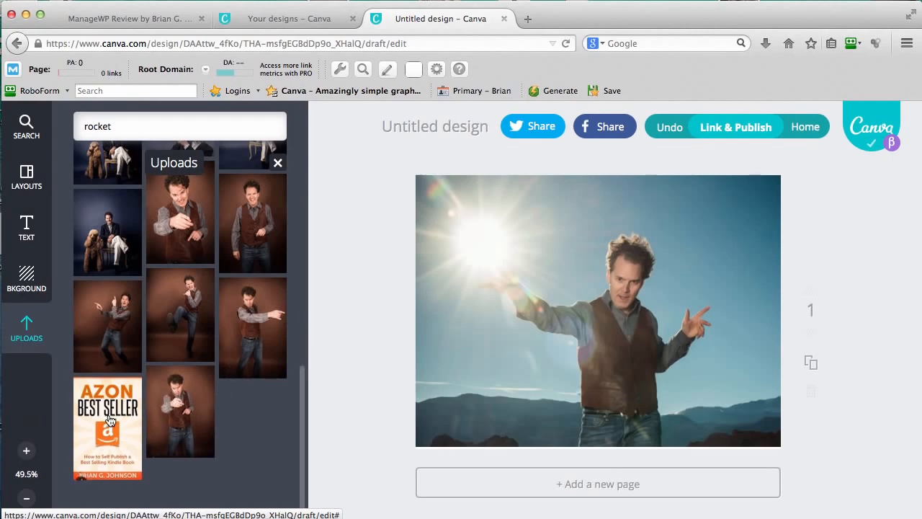
# Step: Add the 'AZON Best Seller' book cover, shrunk small and placed at the lower left over the photo
pyautogui.click(107, 429)
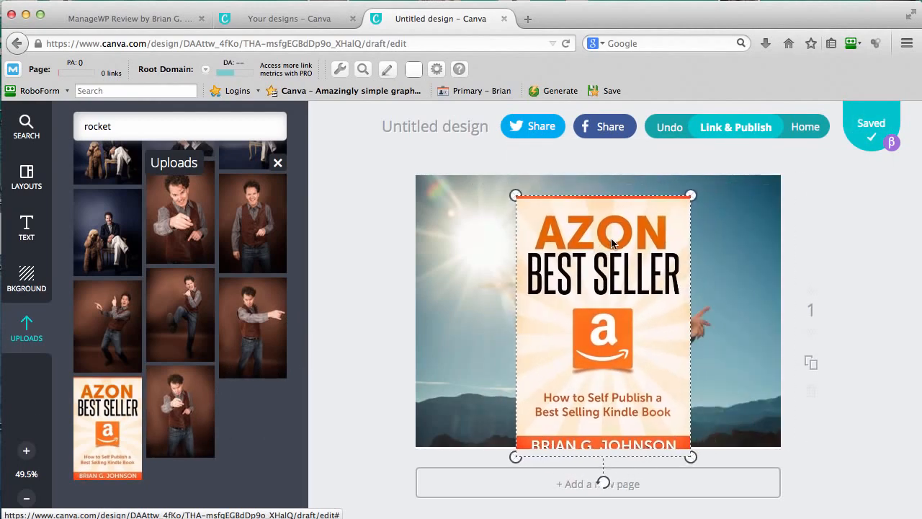
pyautogui.moveTo(690, 196); pyautogui.dragTo(617, 317)
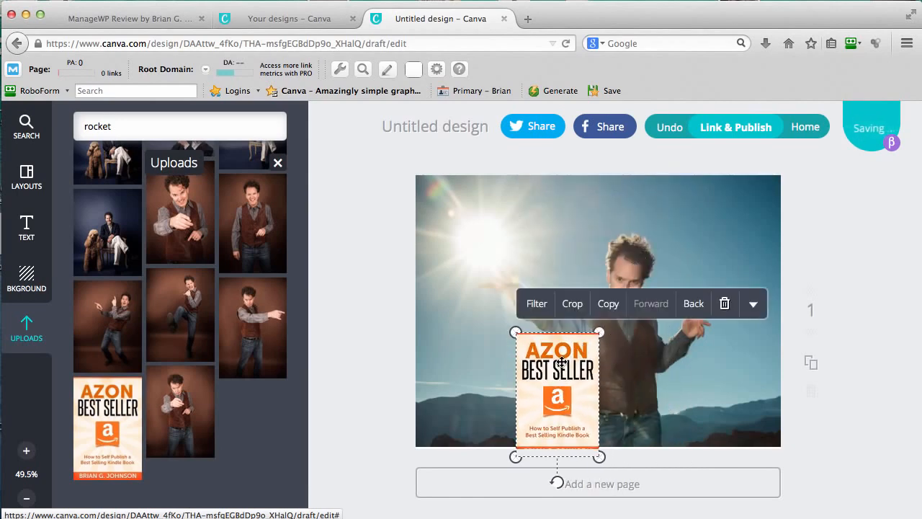
pyautogui.moveTo(556, 392); pyautogui.dragTo(639, 271)
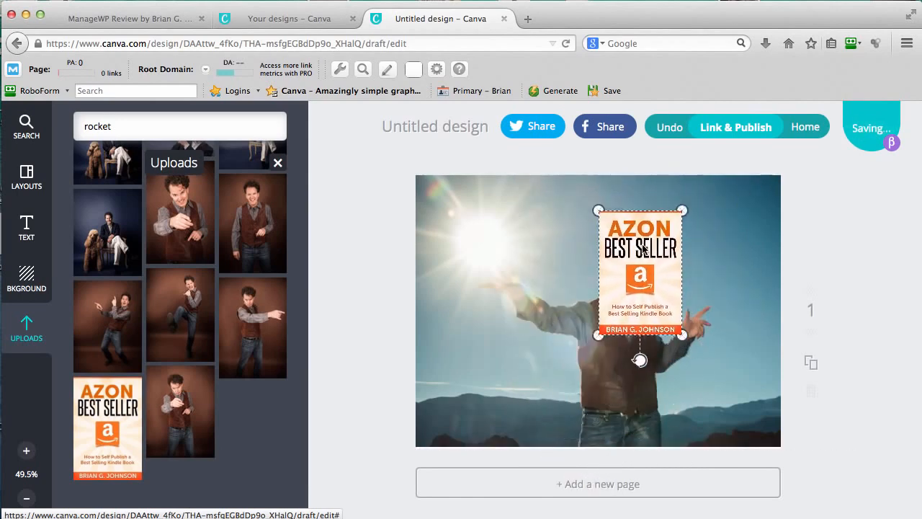
pyautogui.moveTo(640, 271); pyautogui.dragTo(470, 375)
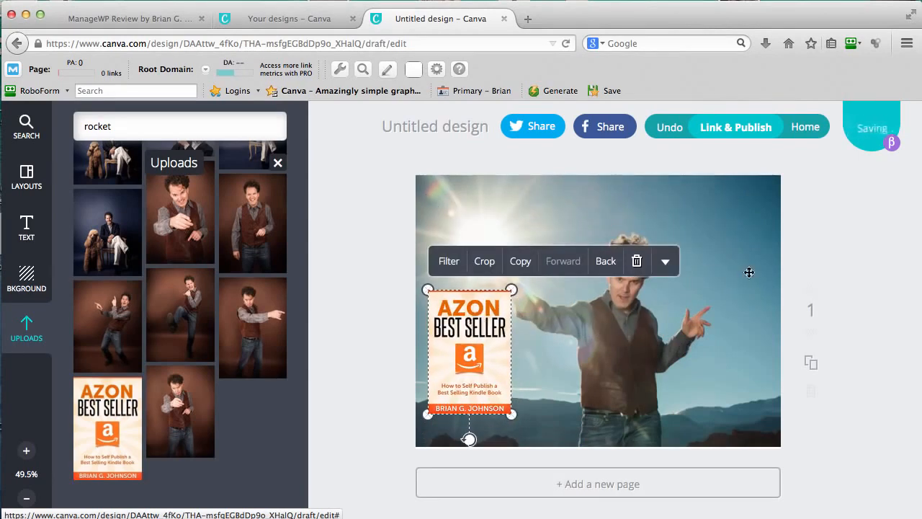
pyautogui.click(855, 245)
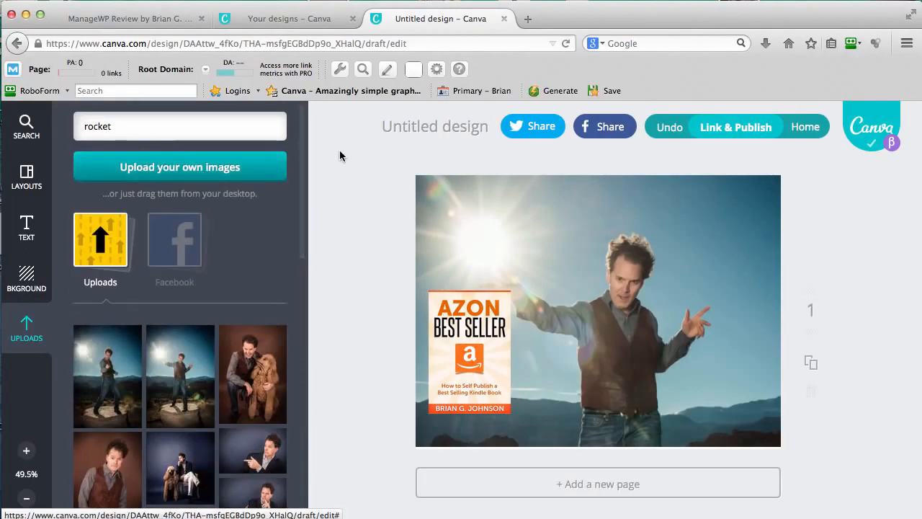
pyautogui.moveTo(862, 127)
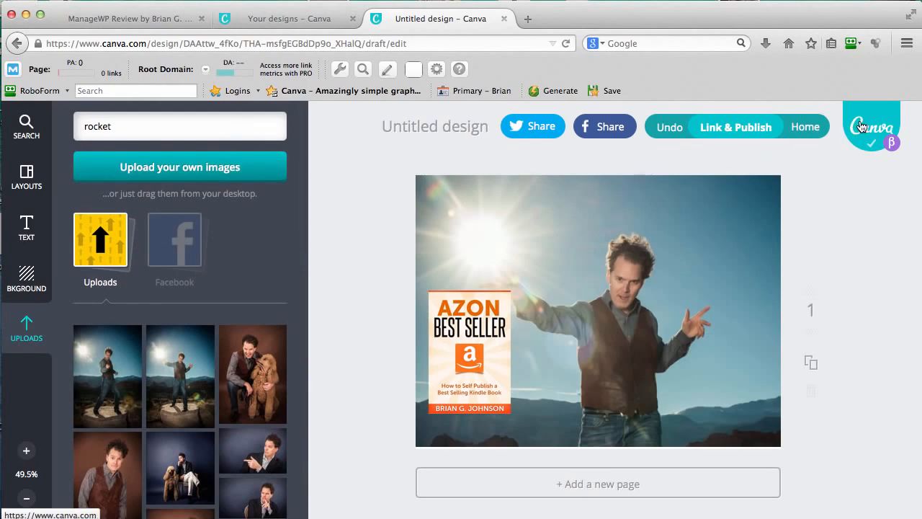
# Step: Return to Your designs and open the saved 'WordPress on Steroids' Facebook News Feed design
pyautogui.click(805, 127)
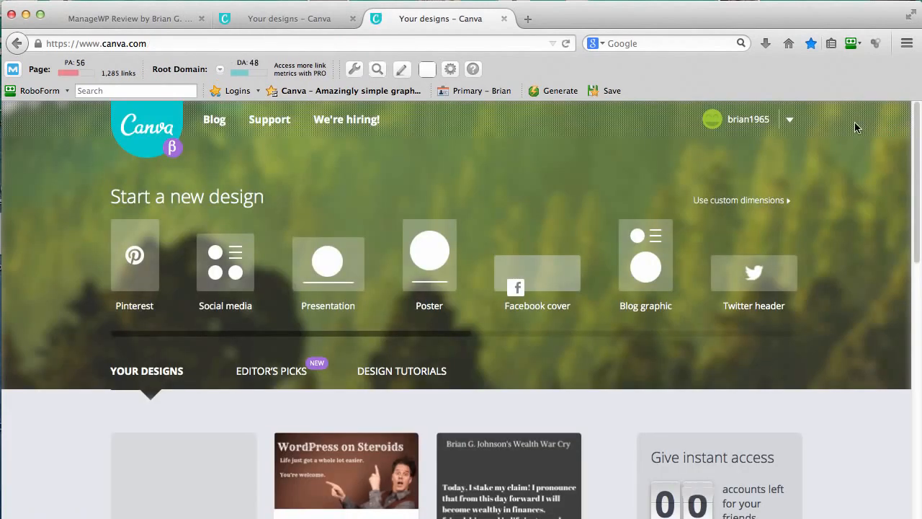
pyautogui.scroll(-3)
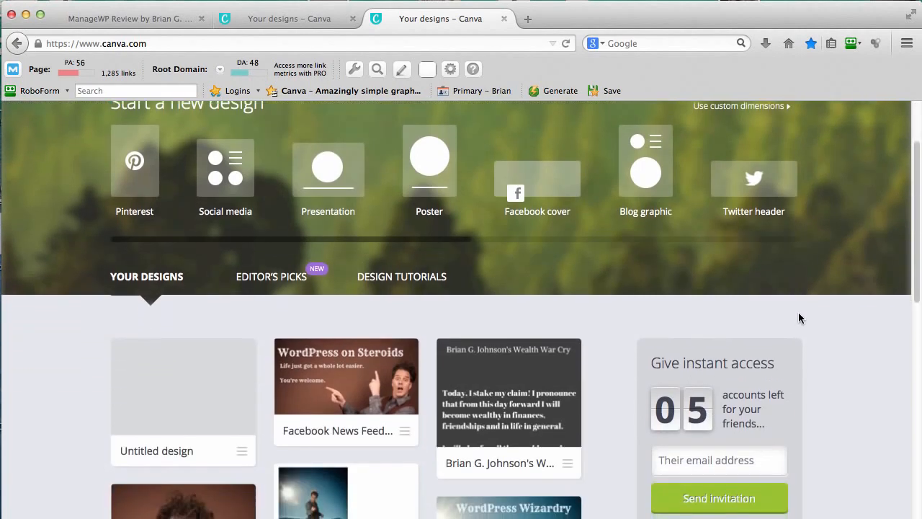
pyautogui.scroll(-3)
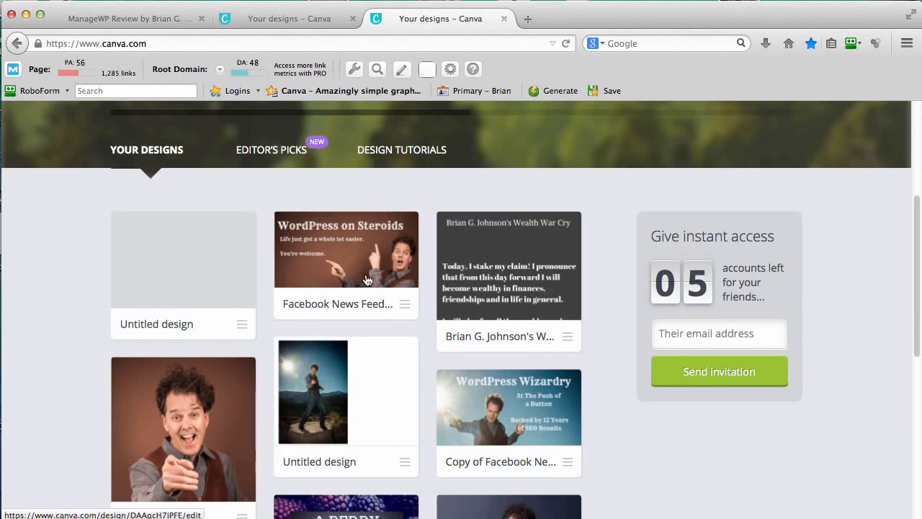
pyautogui.moveTo(576, 237)
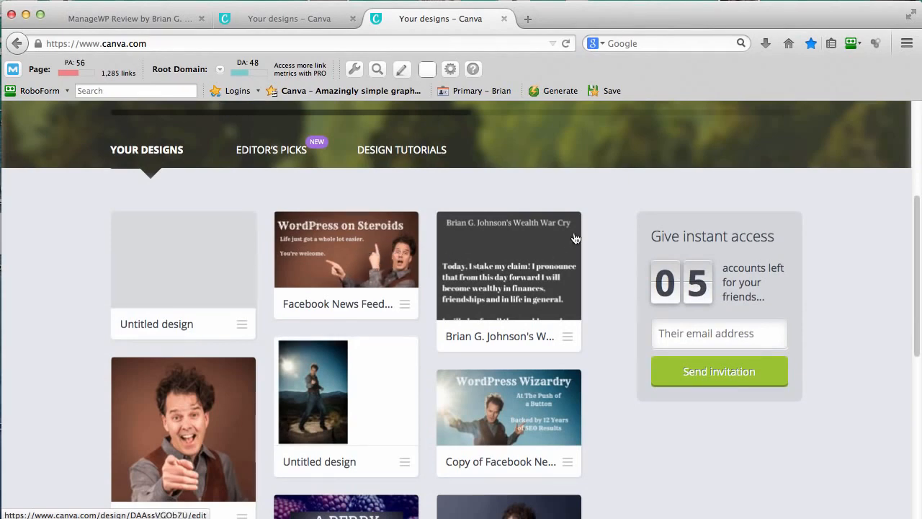
pyautogui.moveTo(634, 221)
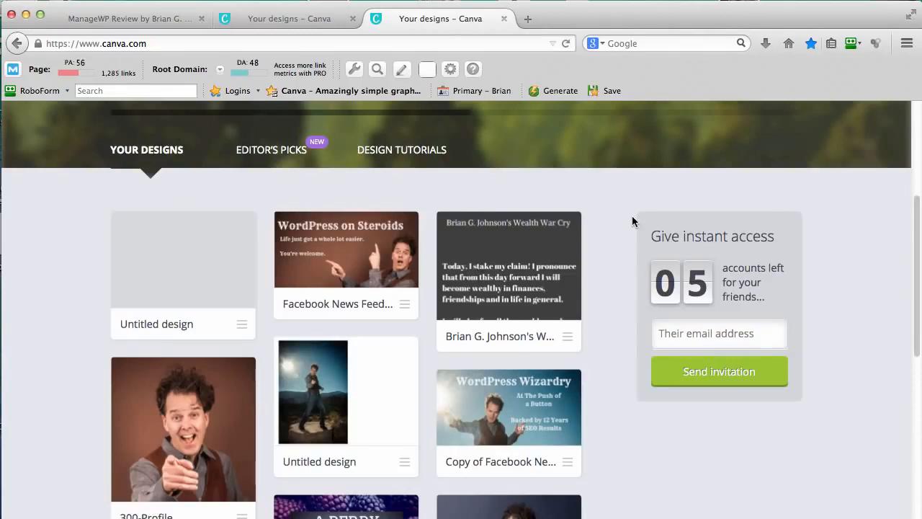
pyautogui.moveTo(389, 245)
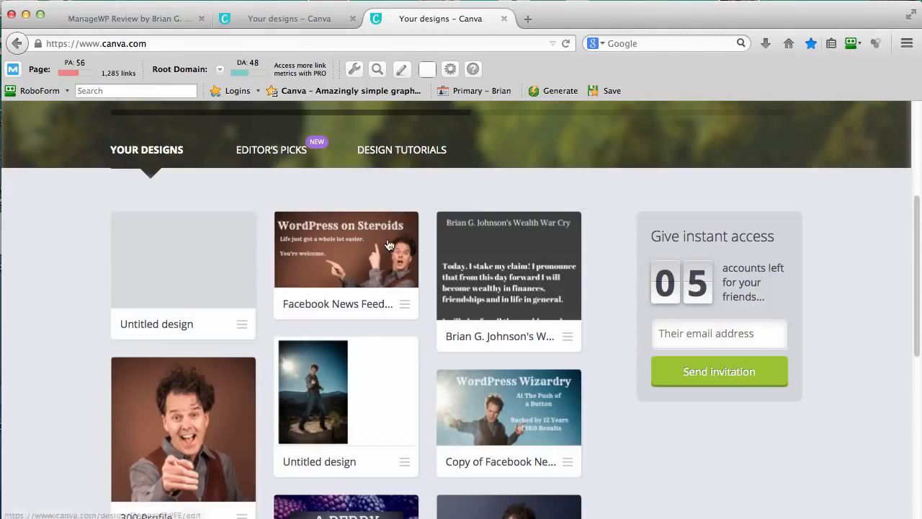
pyautogui.click(346, 249)
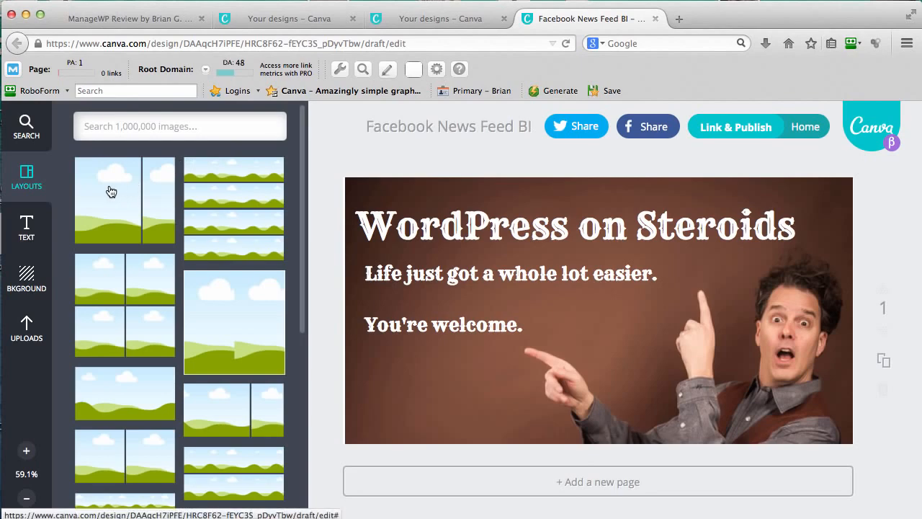
# Step: Show the page background choices, then return to the Canva home page
pyautogui.scroll(-3)
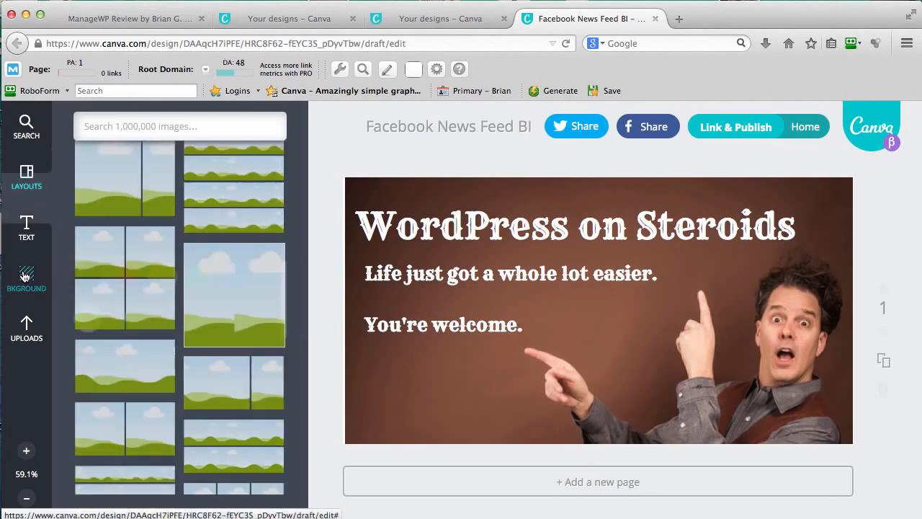
pyautogui.click(26, 280)
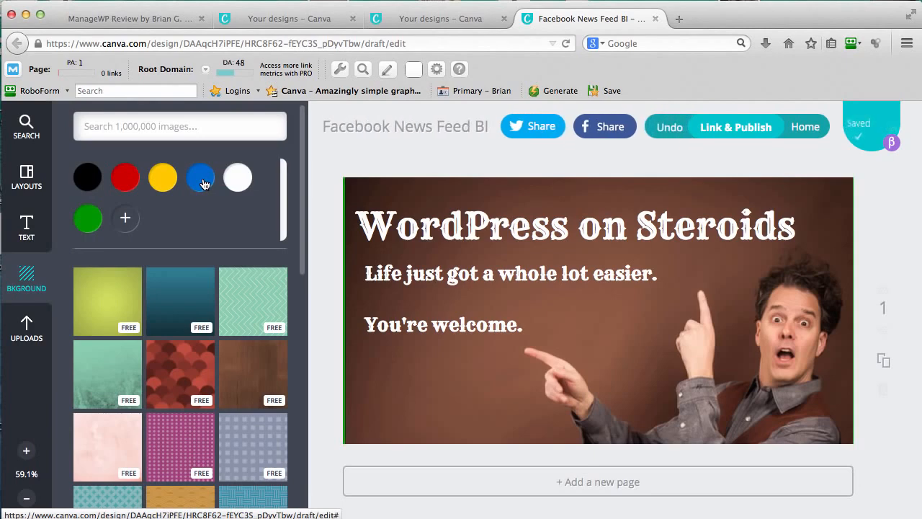
pyautogui.moveTo(159, 184)
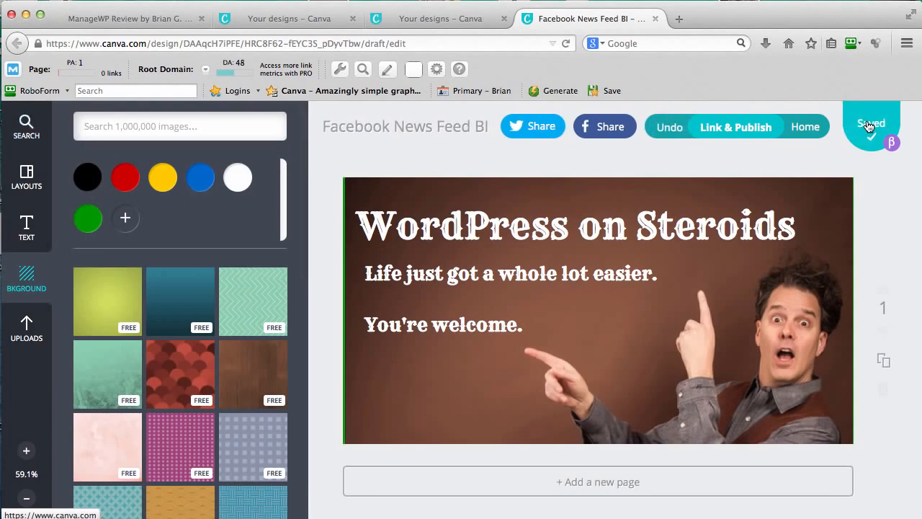
pyautogui.click(872, 127)
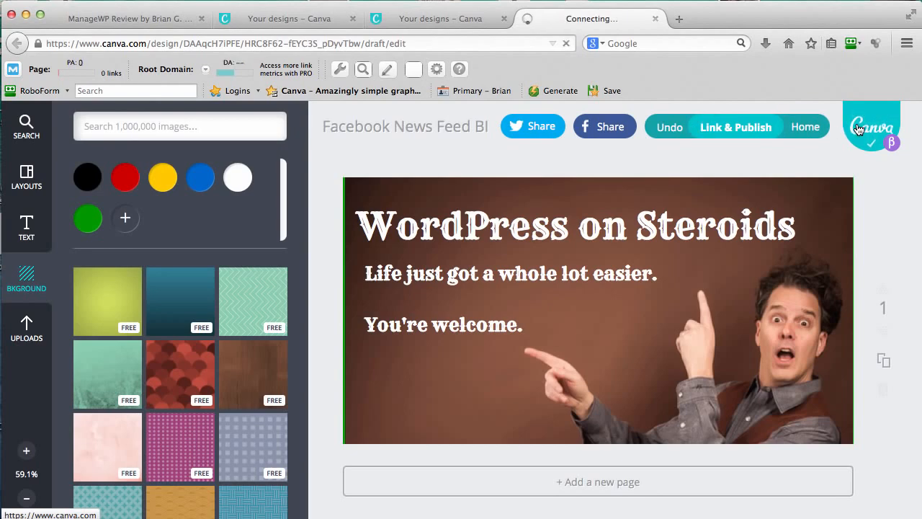
# Step: Start a new blank design and apply the mint green patterned background
pyautogui.click(805, 127)
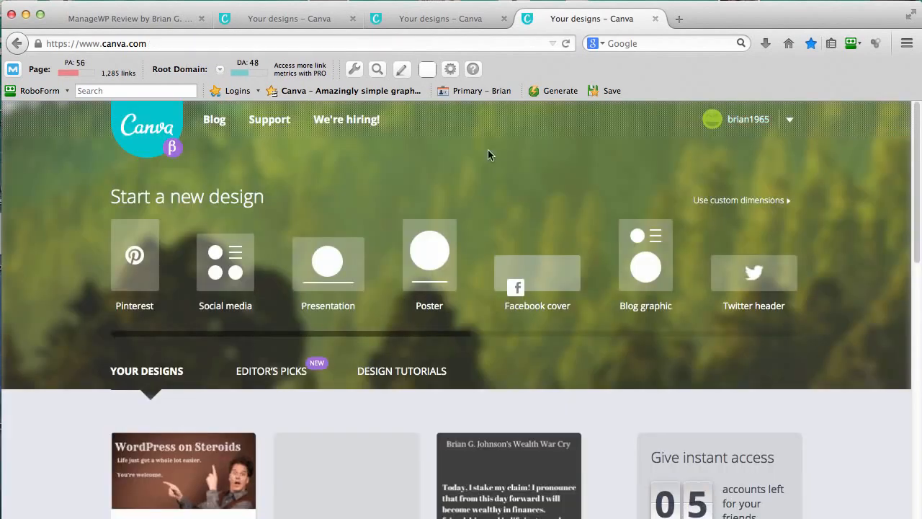
pyautogui.click(678, 17)
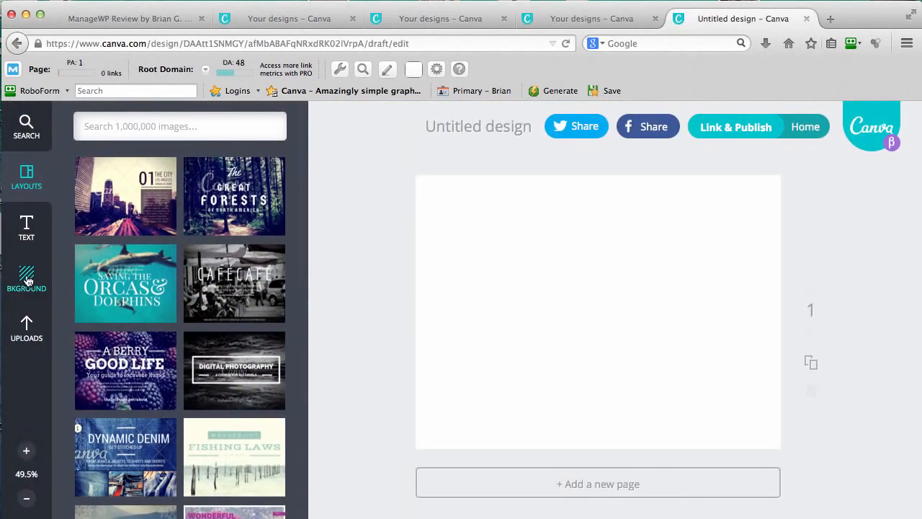
pyautogui.click(26, 279)
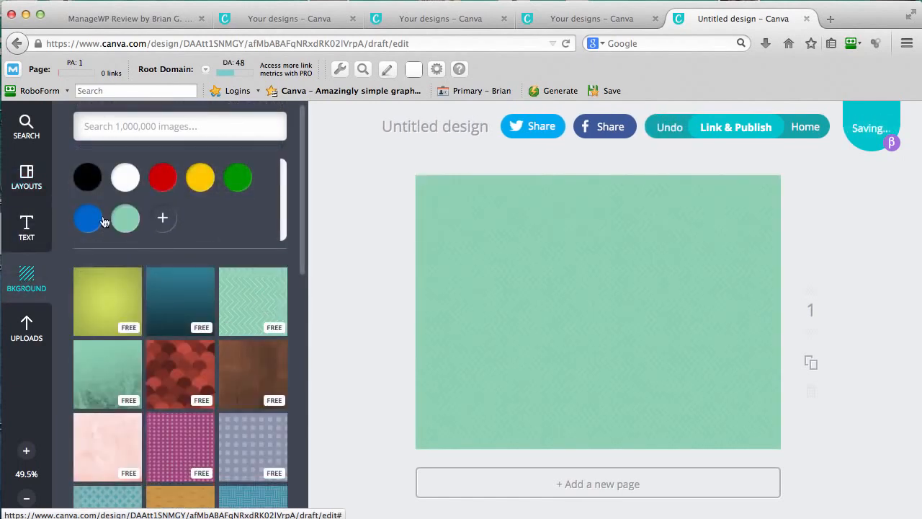
pyautogui.moveTo(26, 228)
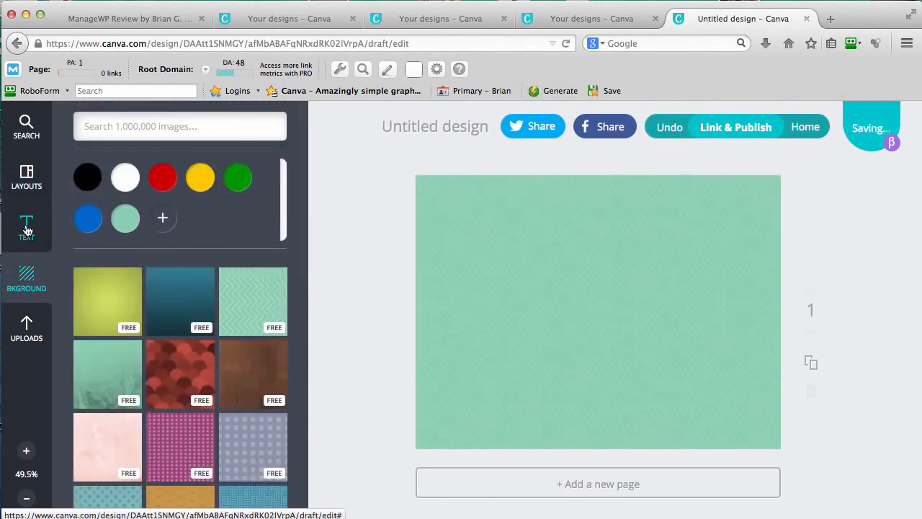
# Step: Add a heading 'This Is An Awesome Example', widened to fit one line near the top
pyautogui.click(26, 228)
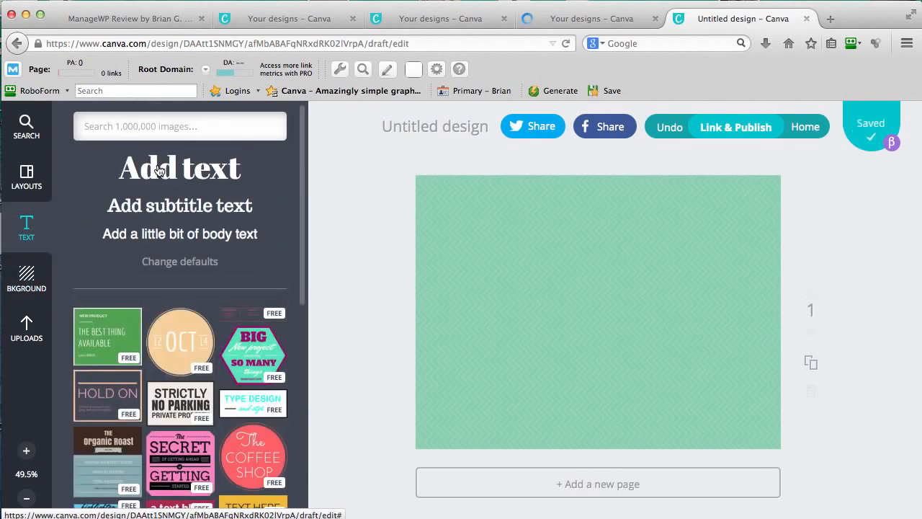
pyautogui.click(179, 167)
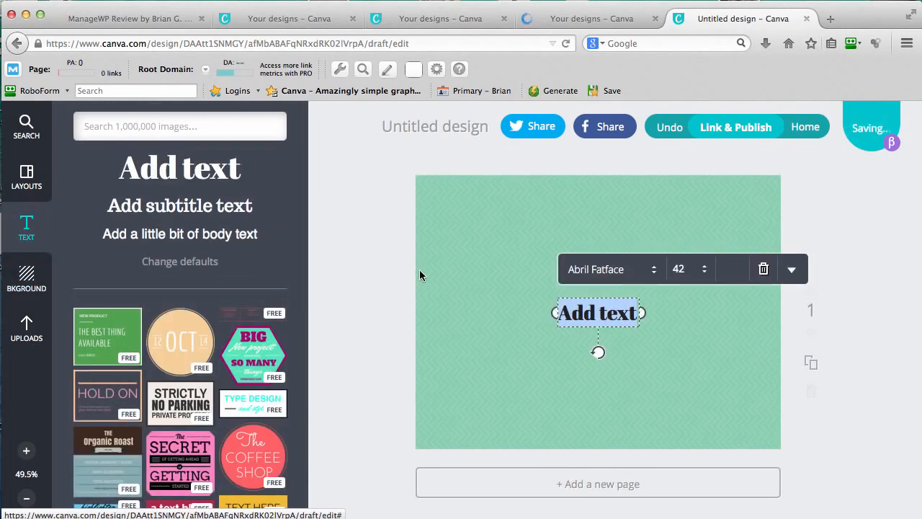
pyautogui.write('This')
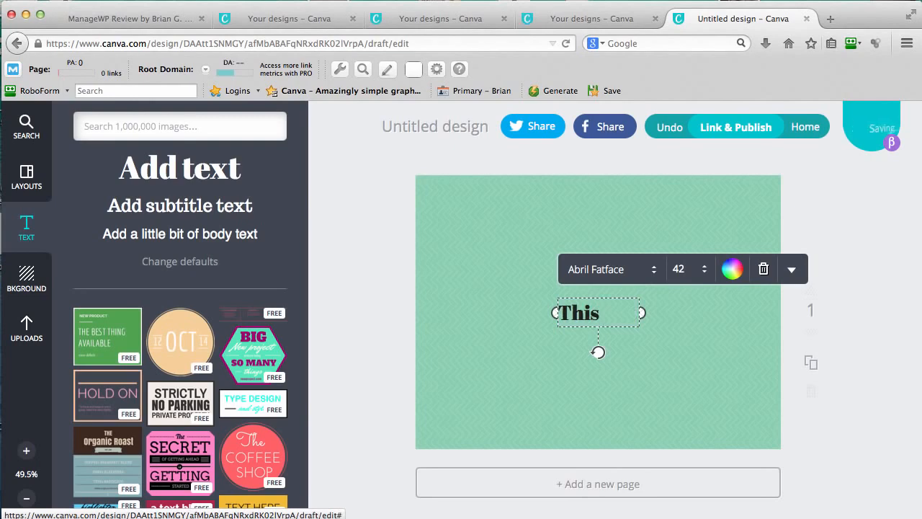
pyautogui.write('Is A')
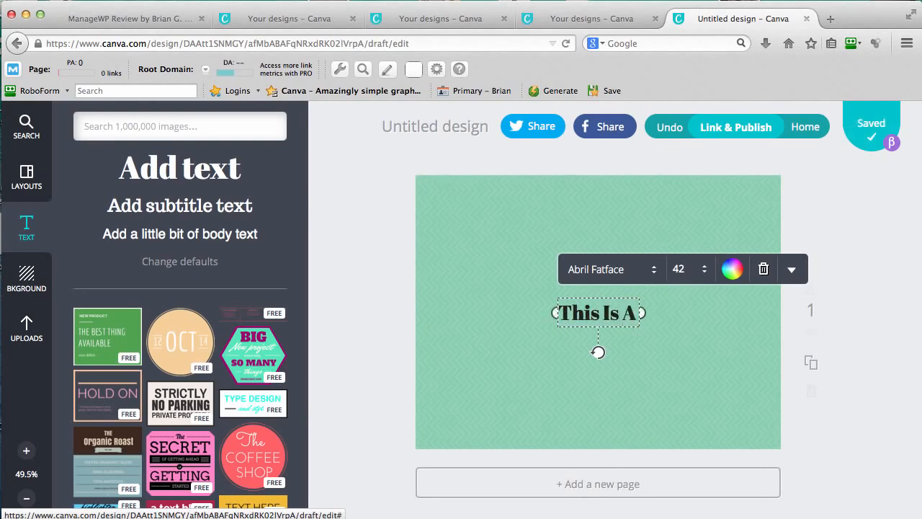
pyautogui.write('n Awesome Example')
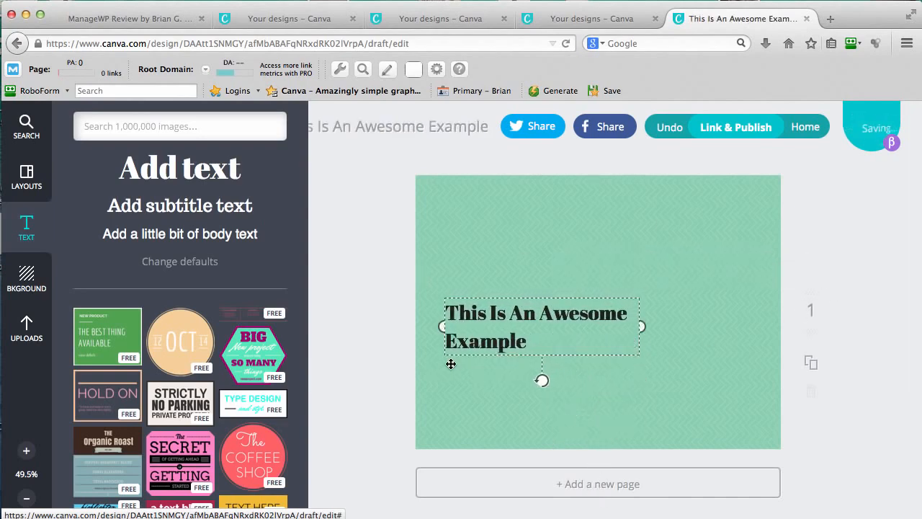
pyautogui.moveTo(641, 325); pyautogui.dragTo(752, 313)
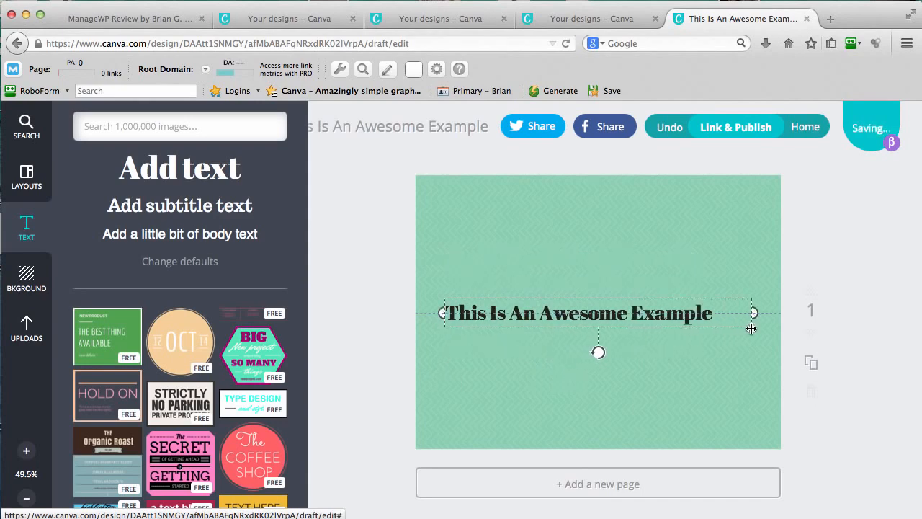
pyautogui.click(576, 313)
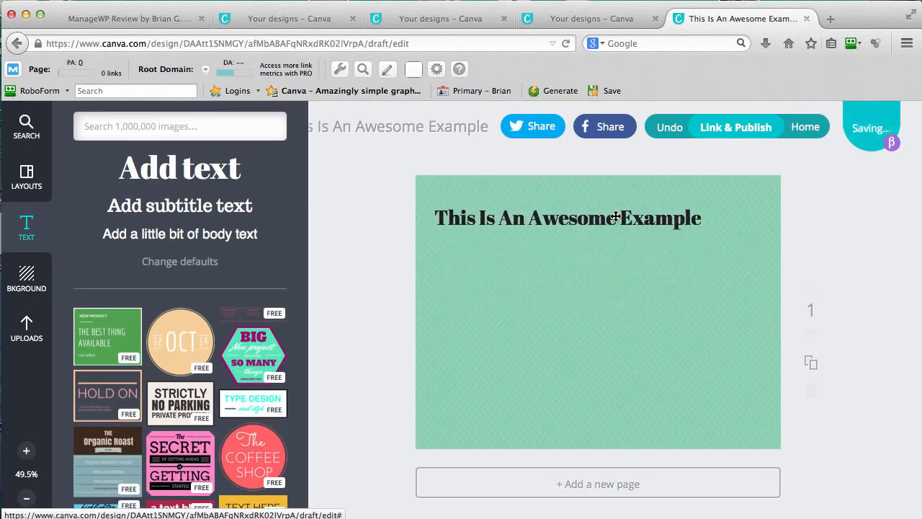
# Step: Change the title font to Black Ops One
pyautogui.click(568, 217)
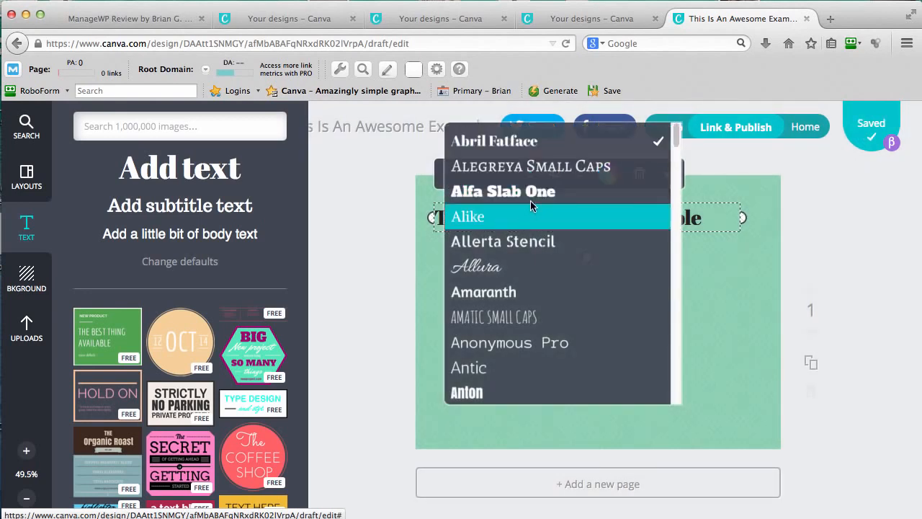
pyautogui.scroll(-3)
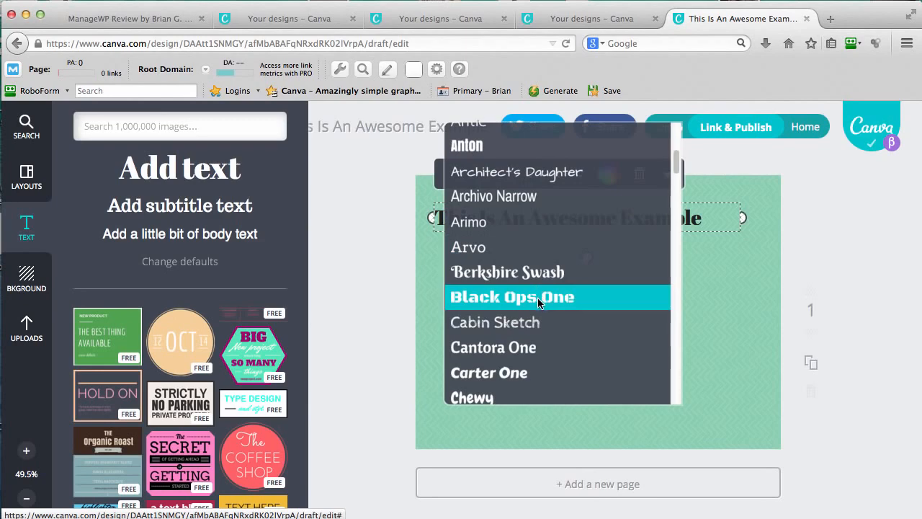
pyautogui.click(512, 297)
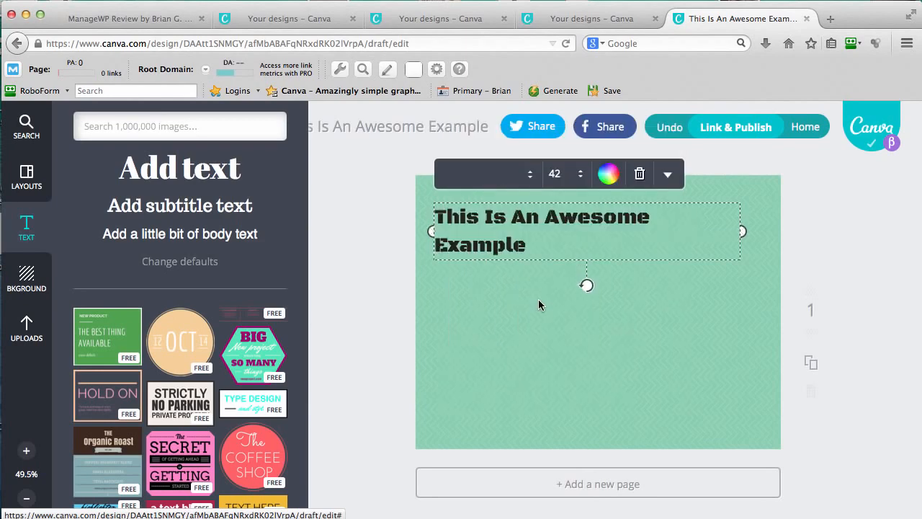
pyautogui.moveTo(742, 231); pyautogui.dragTo(766, 229)
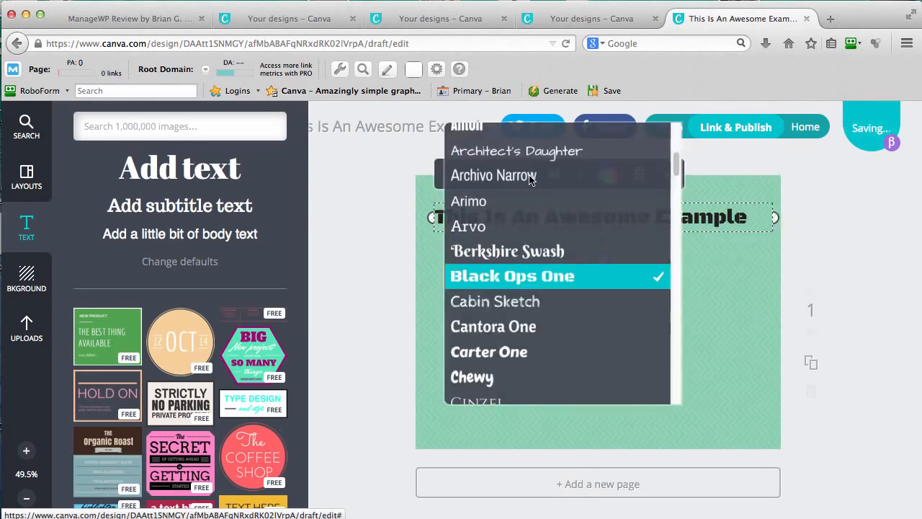
pyautogui.scroll(-3)
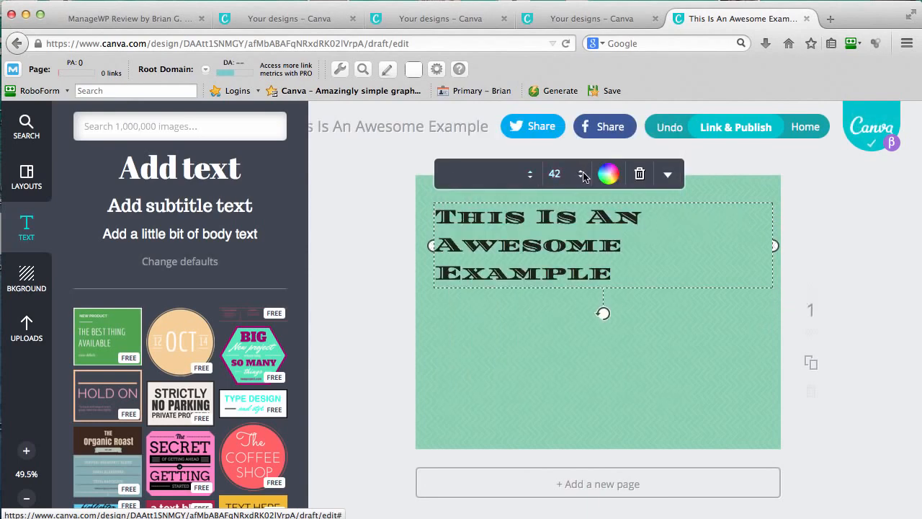
# Step: Make the title white and reduce its size to 32, then 28
pyautogui.click(608, 173)
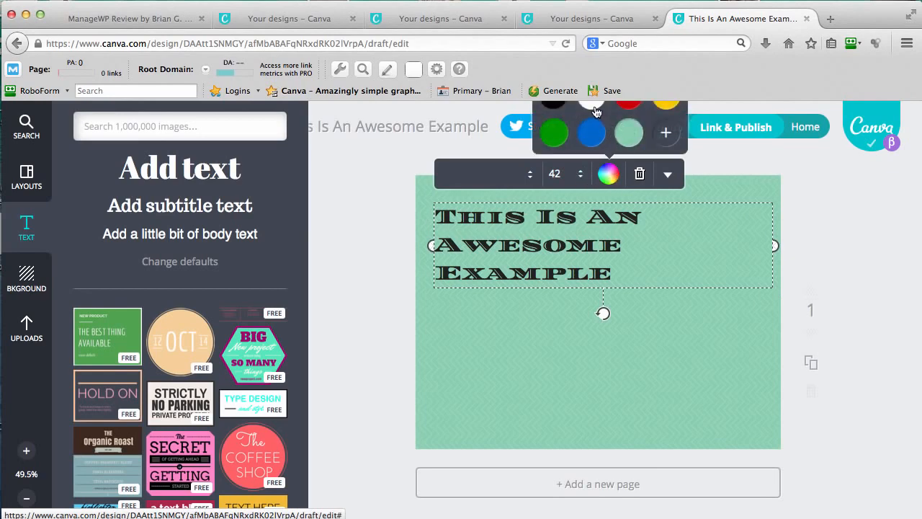
pyautogui.click(590, 101)
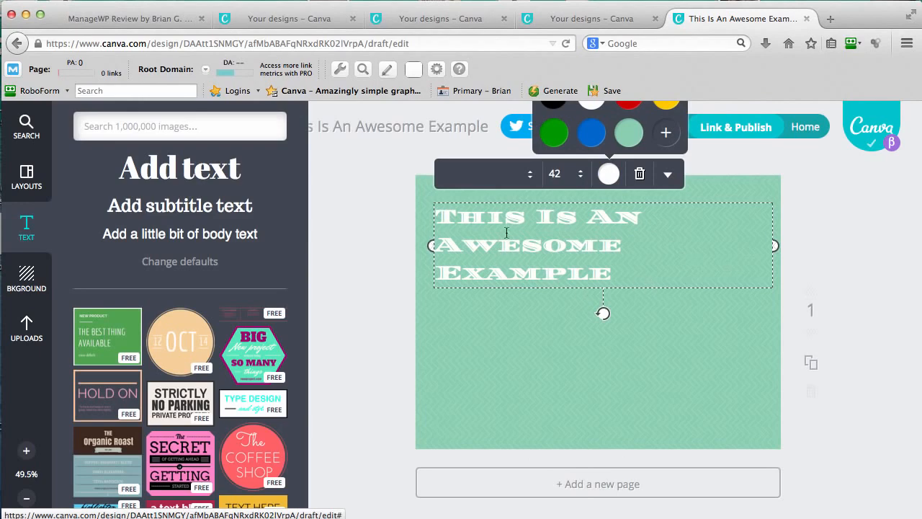
pyautogui.click(554, 173)
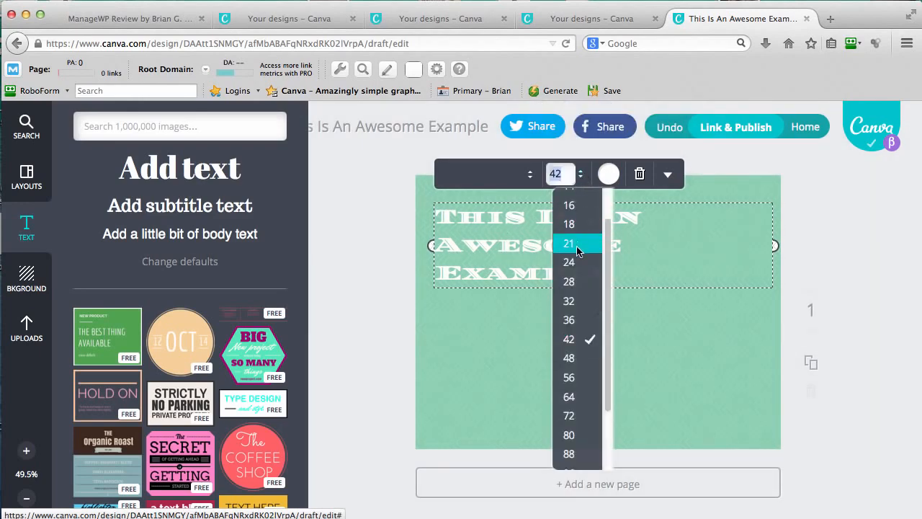
pyautogui.click(568, 301)
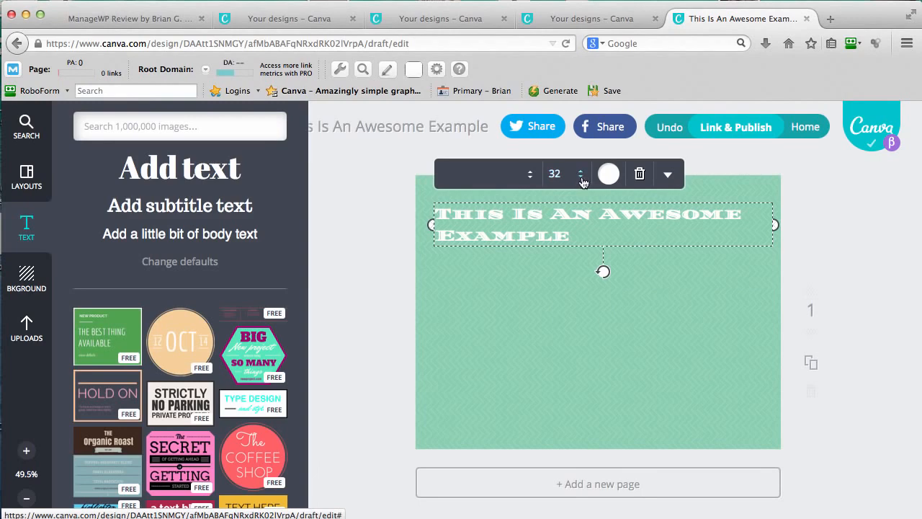
pyautogui.click(555, 172)
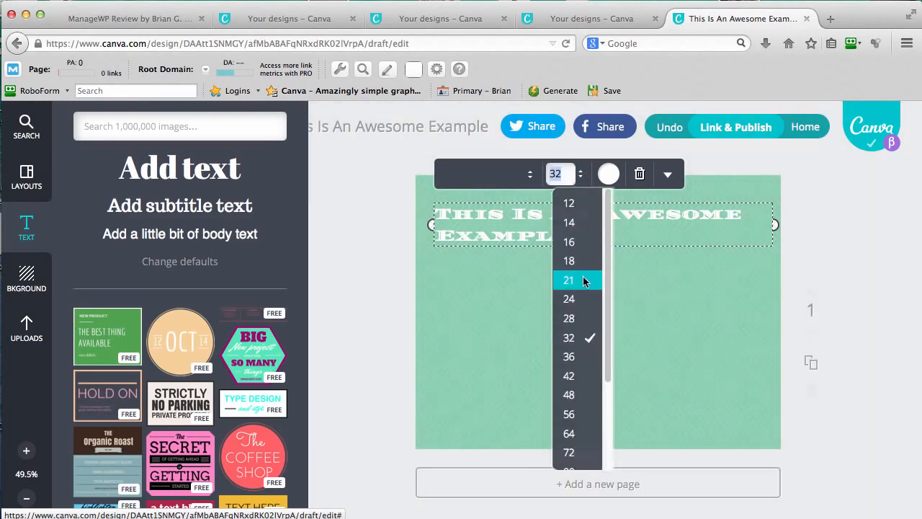
pyautogui.click(568, 318)
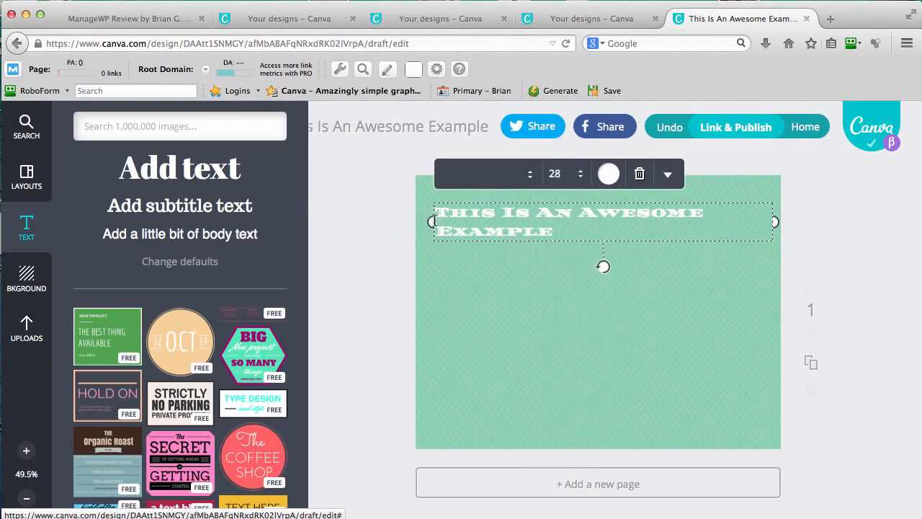
pyautogui.moveTo(603, 222); pyautogui.dragTo(577, 221)
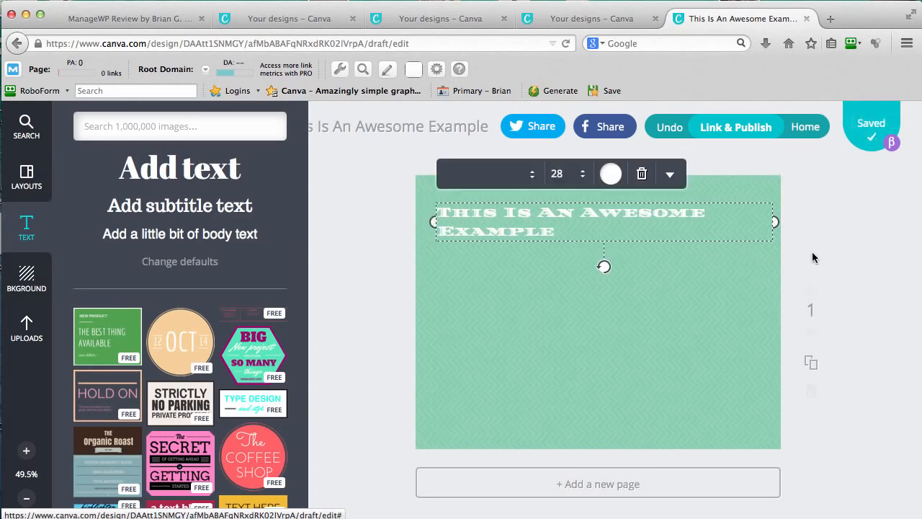
pyautogui.click(530, 291)
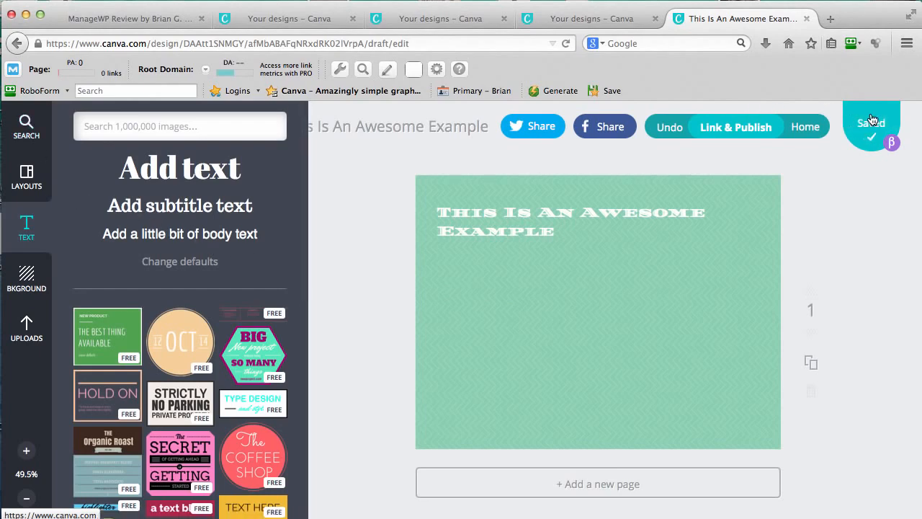
# Step: Create a new design with custom dimensions of 900 by 180 px
pyautogui.click(806, 126)
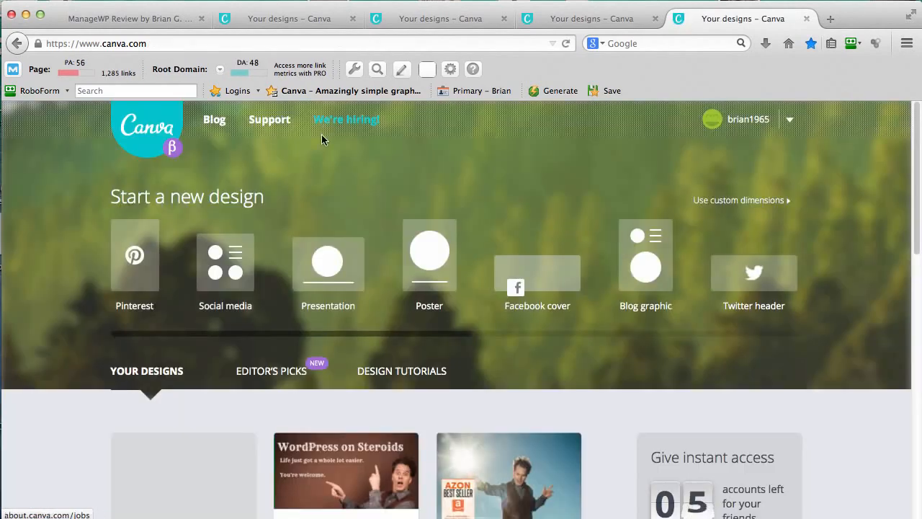
pyautogui.moveTo(682, 218)
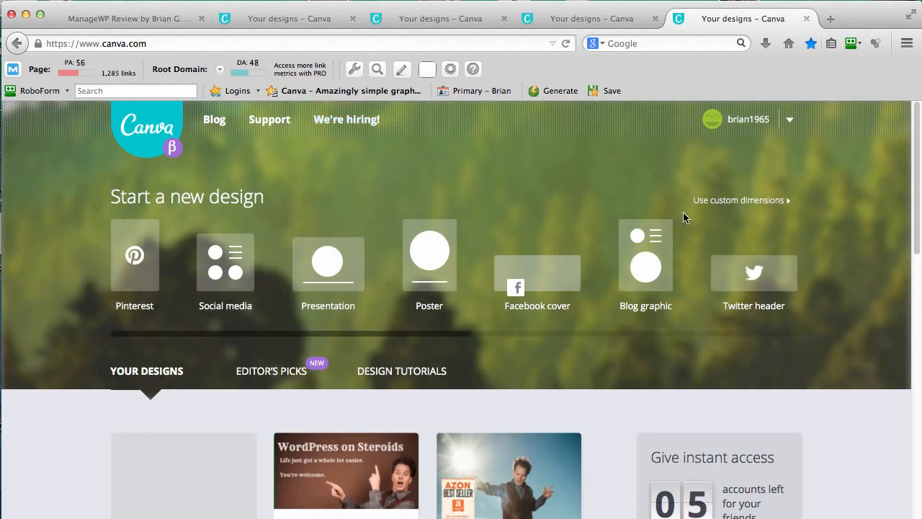
pyautogui.click(737, 199)
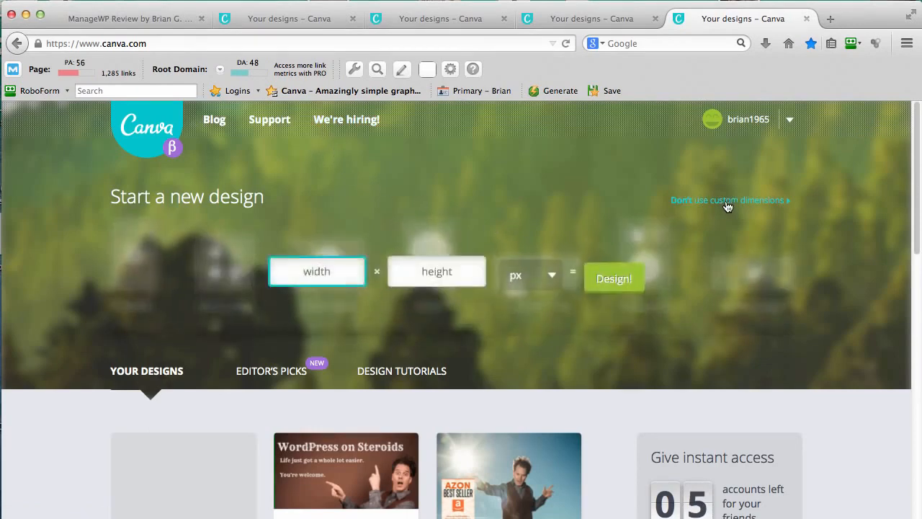
pyautogui.click(317, 271)
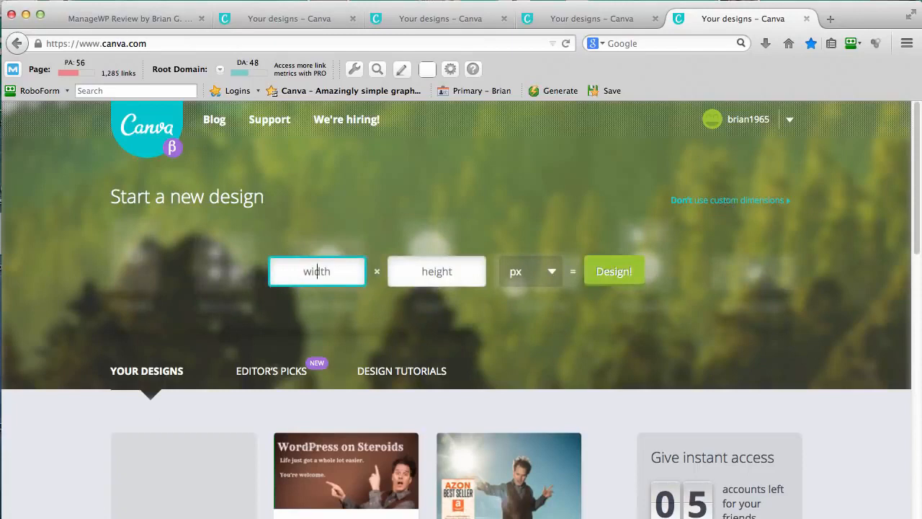
pyautogui.write('900')
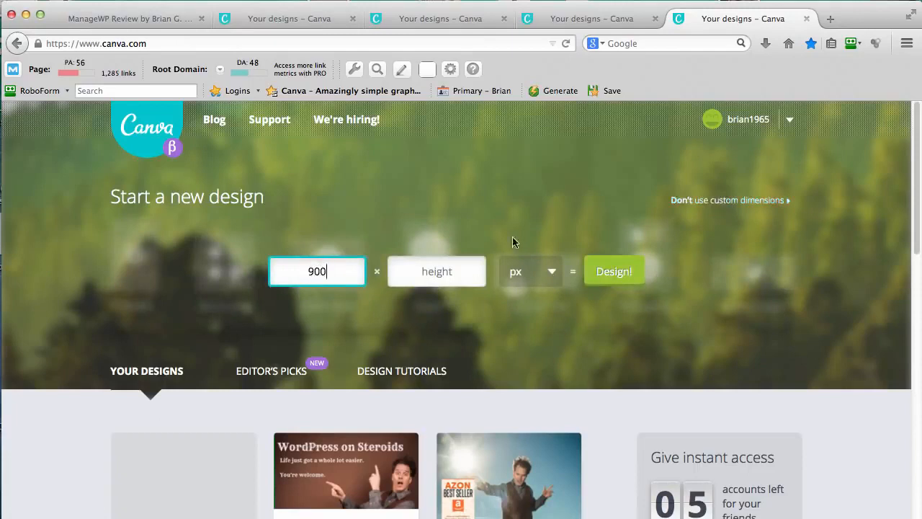
pyautogui.click(436, 271)
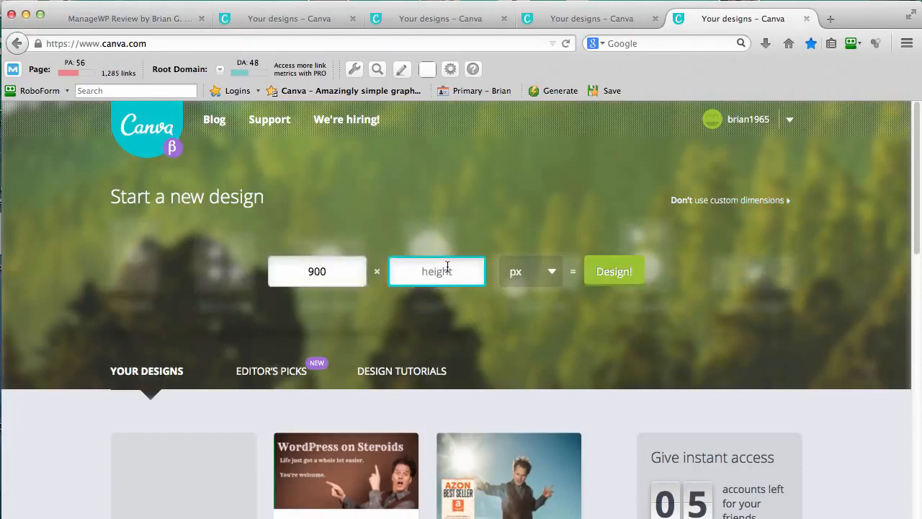
pyautogui.write('180')
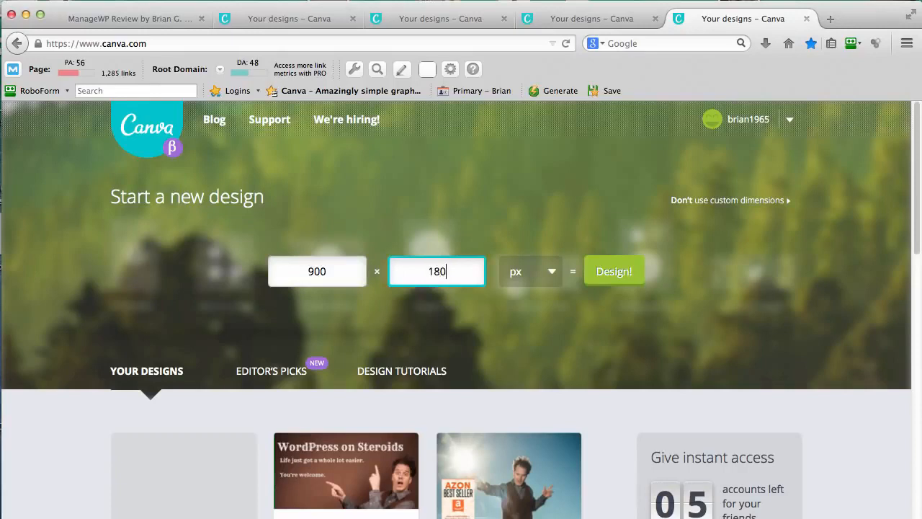
pyautogui.click(613, 271)
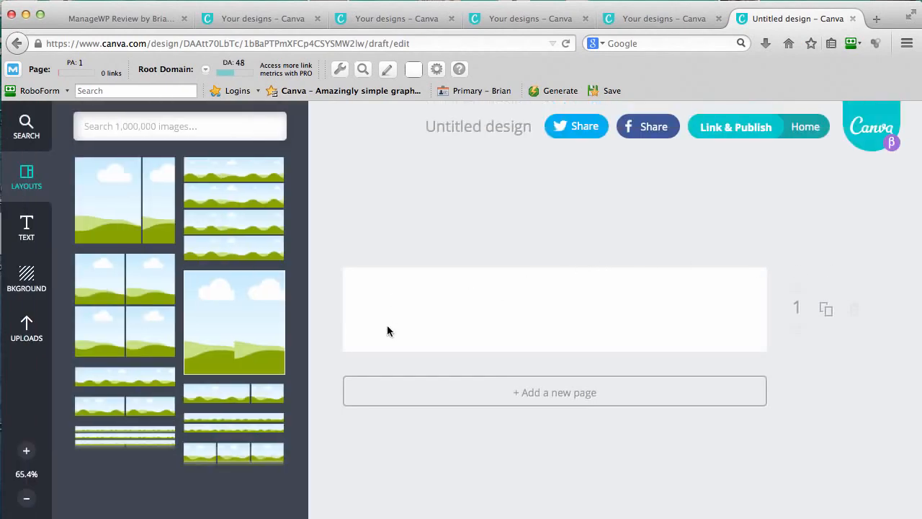
# Step: Give the header a grey bokeh photo background from the background images
pyautogui.scroll(-3)
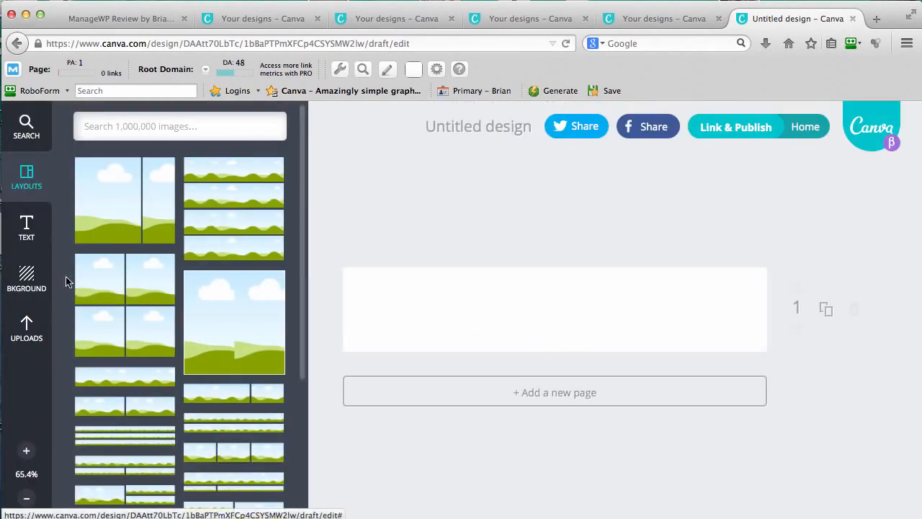
pyautogui.moveTo(26, 276)
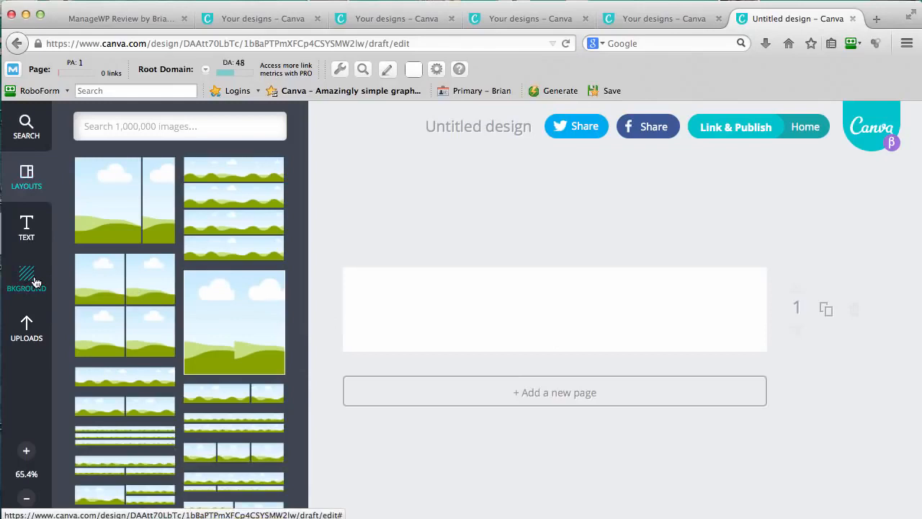
pyautogui.click(26, 277)
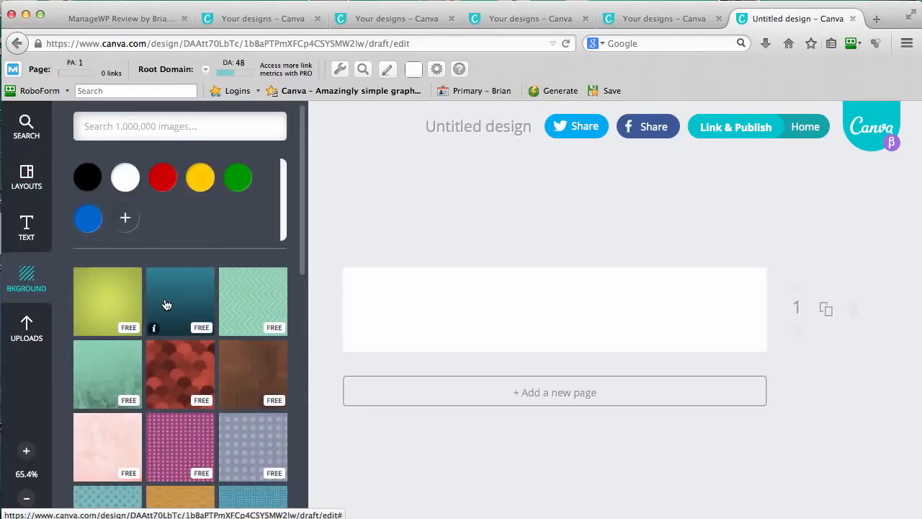
pyautogui.scroll(-3)
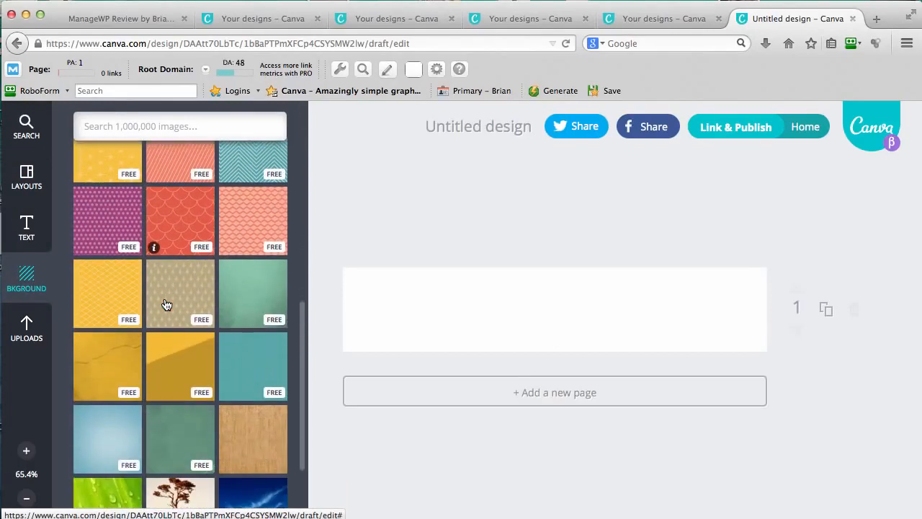
pyautogui.scroll(-3)
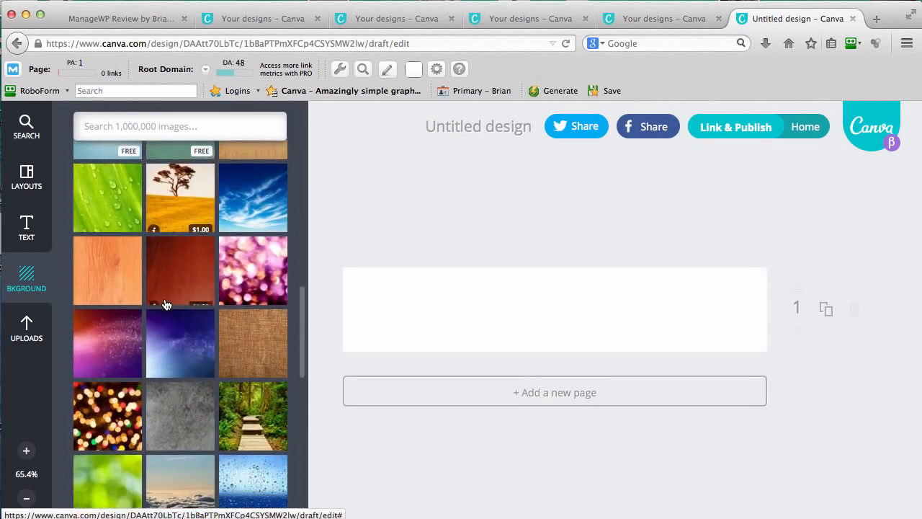
pyautogui.scroll(-3)
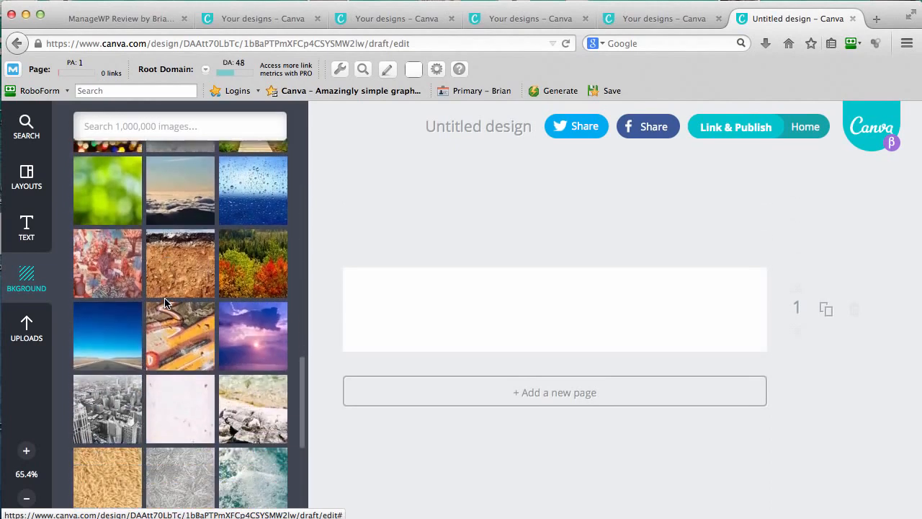
pyautogui.scroll(-3)
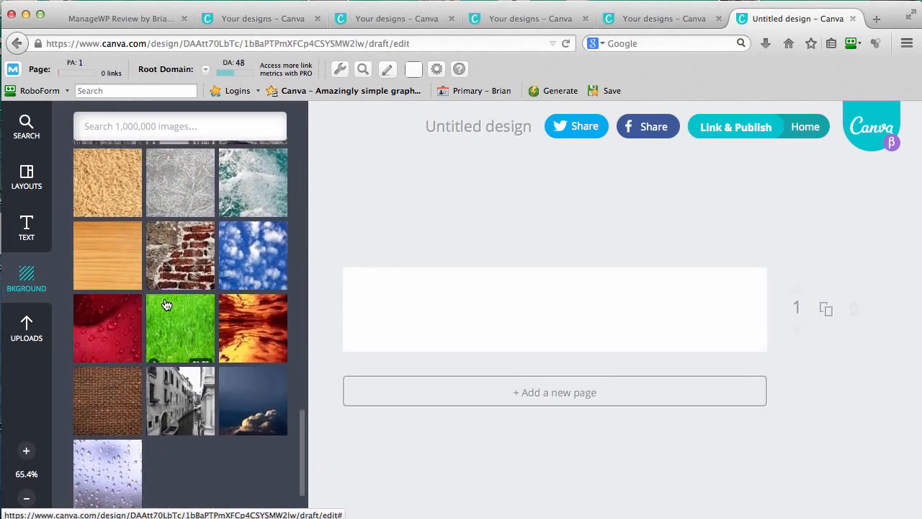
pyautogui.scroll(-3)
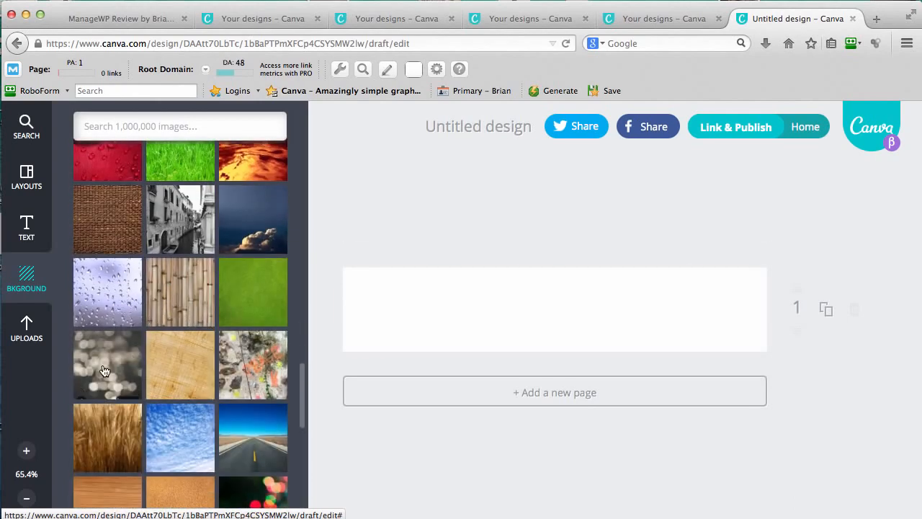
pyautogui.click(107, 364)
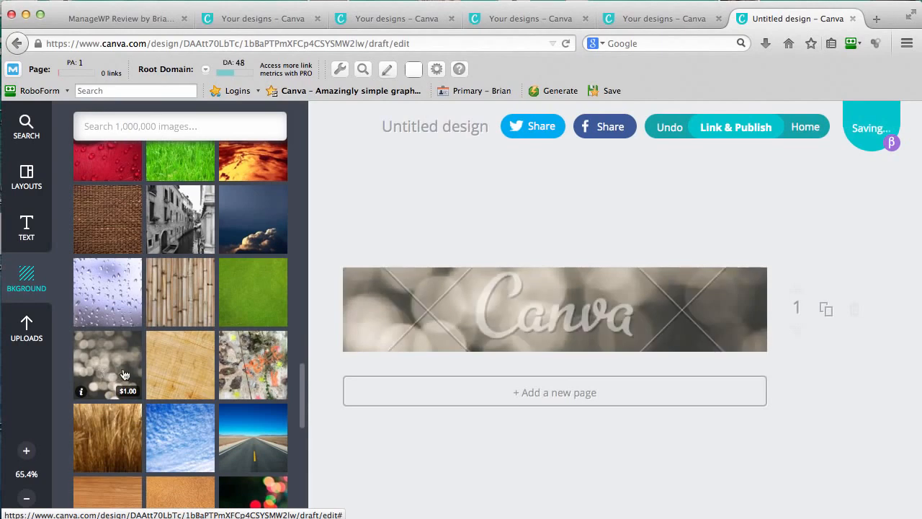
# Step: Switch to the ManageWP review article in the first Firefox tab
pyautogui.scroll(-3)
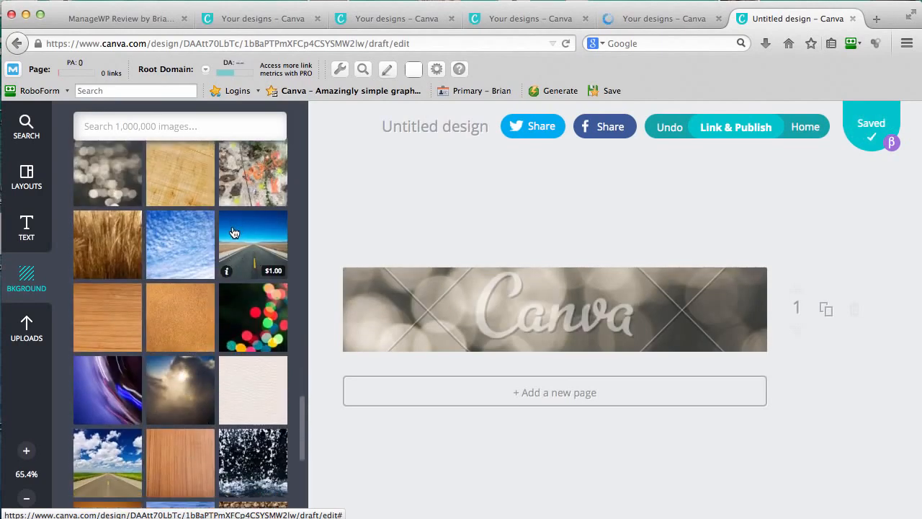
pyautogui.moveTo(252, 273)
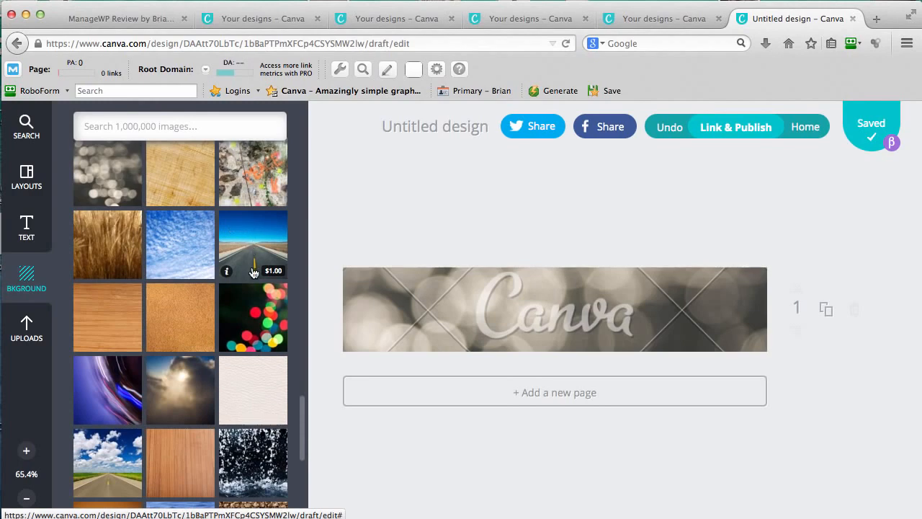
pyautogui.moveTo(238, 228)
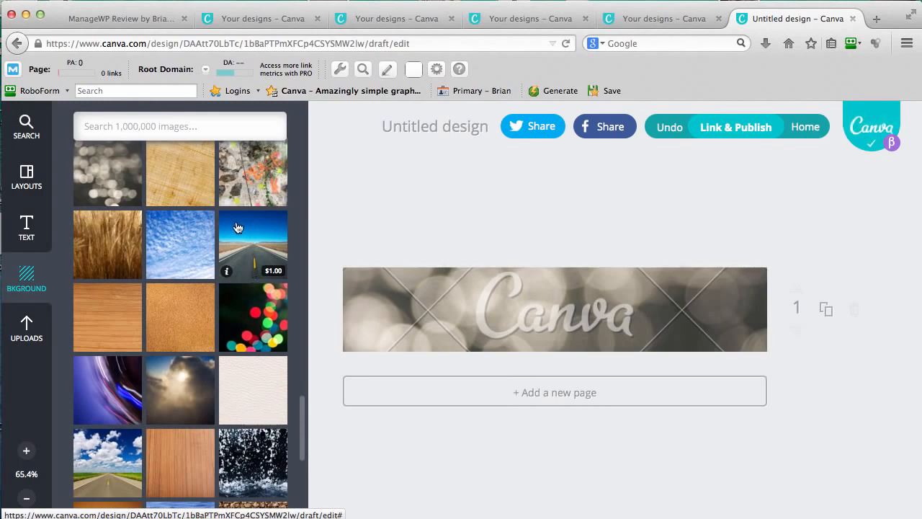
pyautogui.moveTo(233, 222)
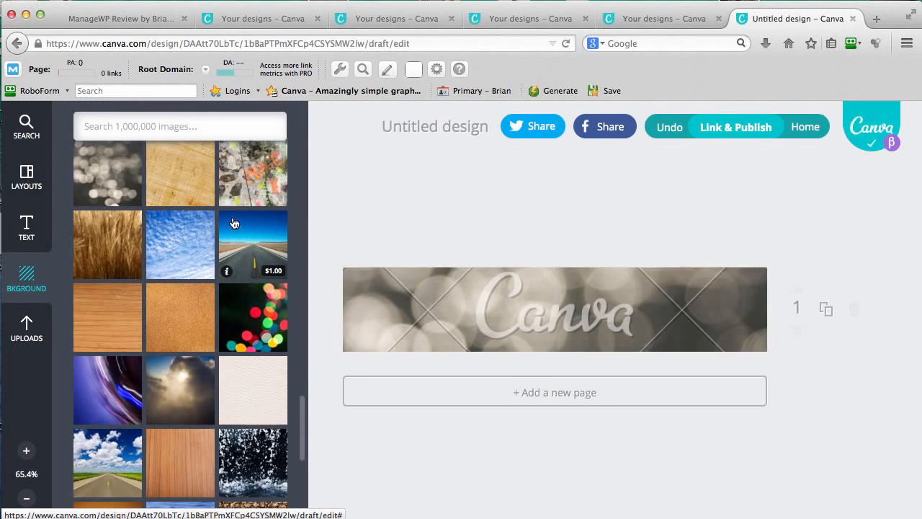
pyautogui.moveTo(242, 230)
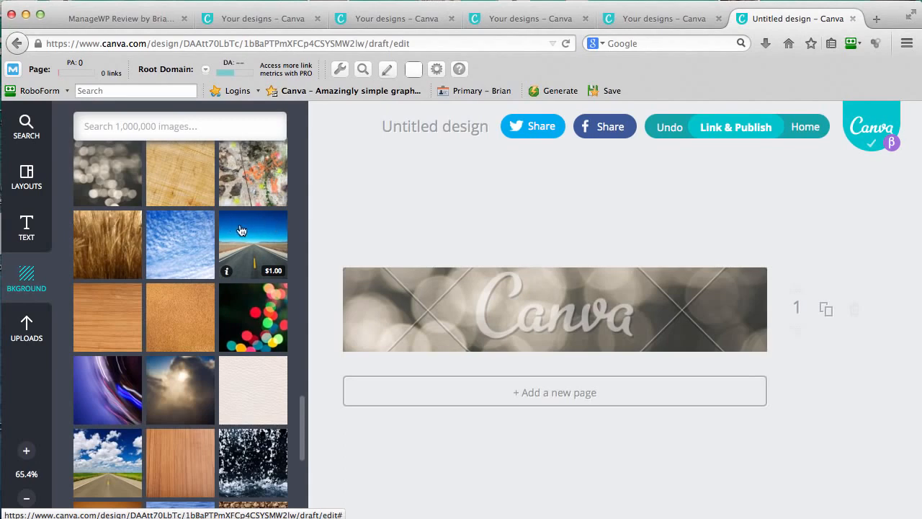
pyautogui.moveTo(245, 224)
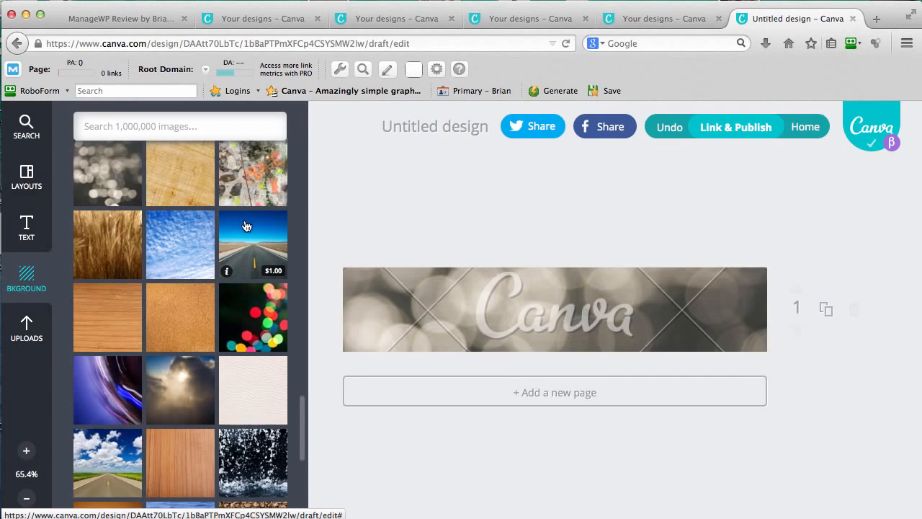
pyautogui.click(122, 17)
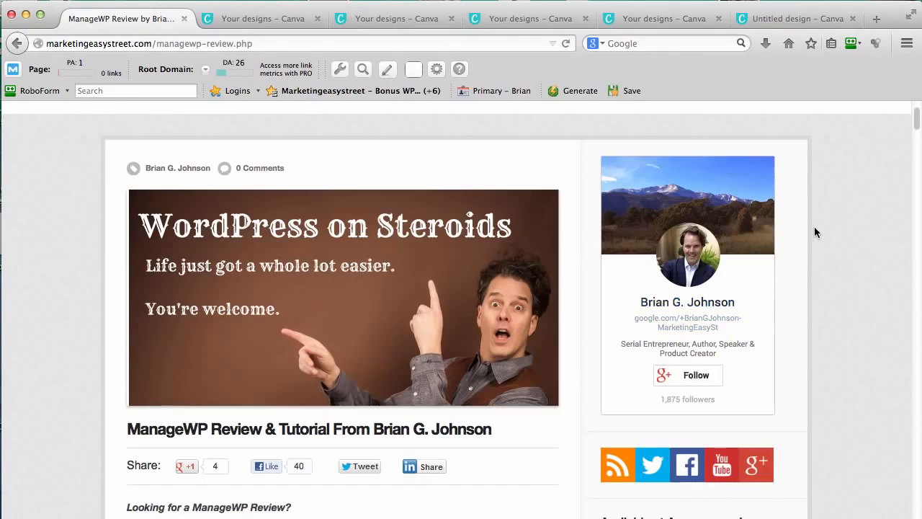
pyautogui.moveTo(810, 224)
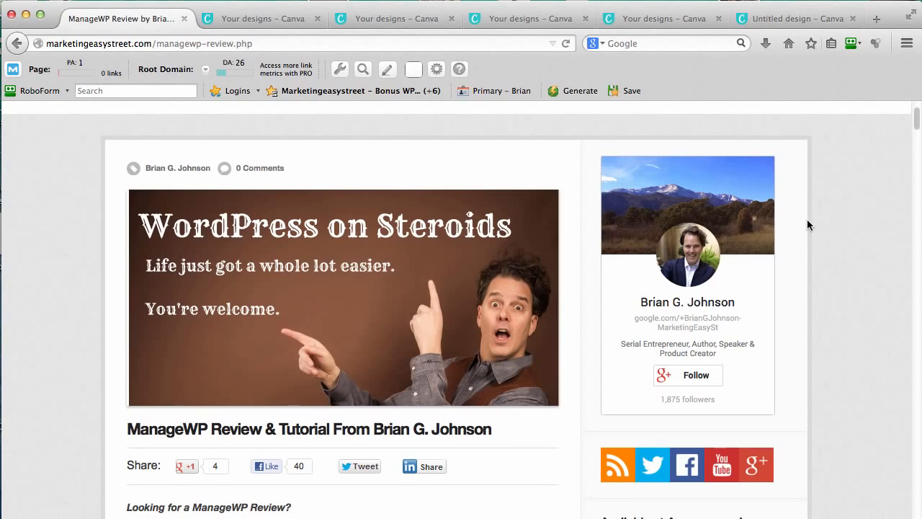
pyautogui.scroll(-3)
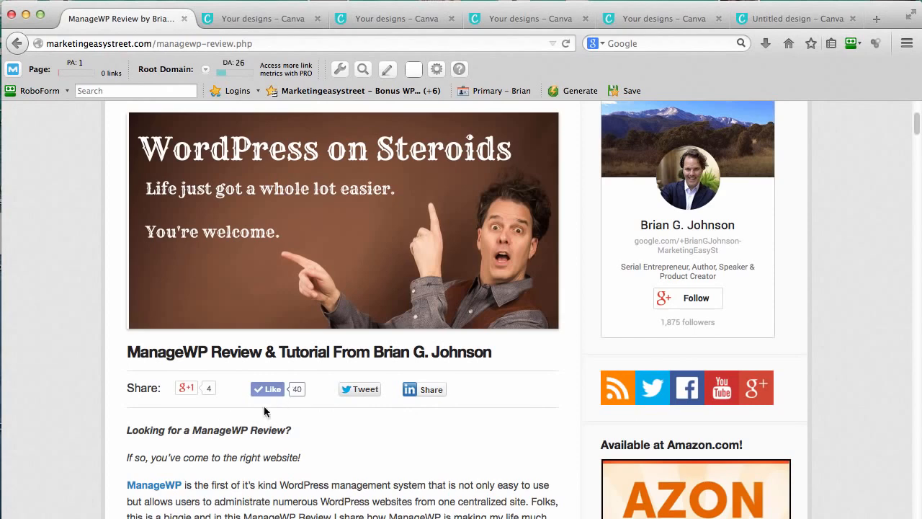
pyautogui.scroll(-3)
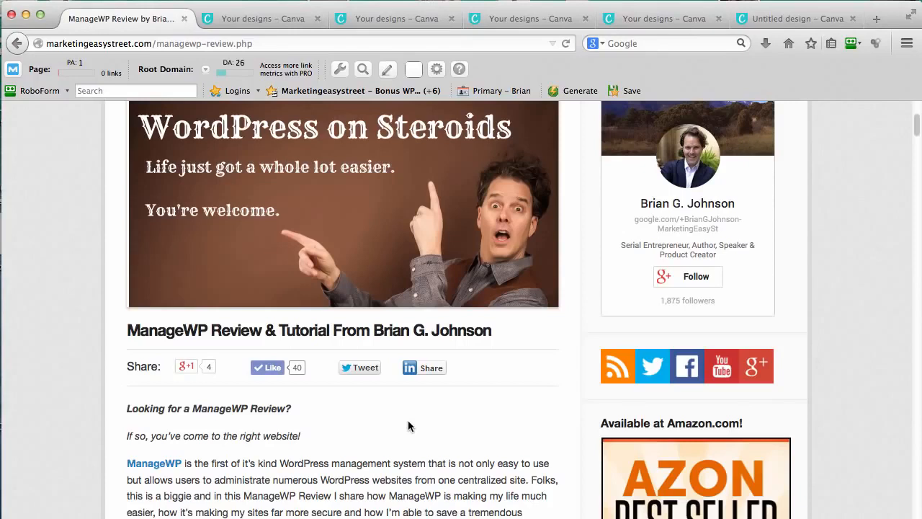
pyautogui.moveTo(508, 379)
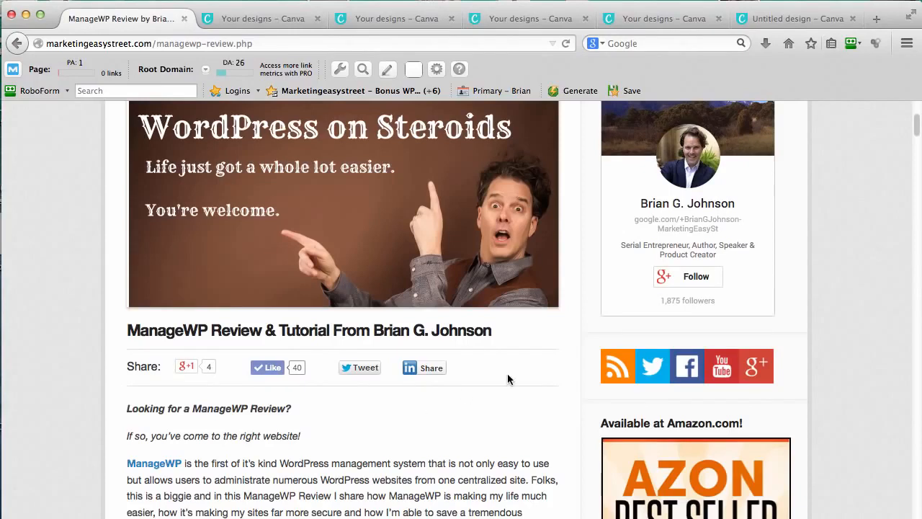